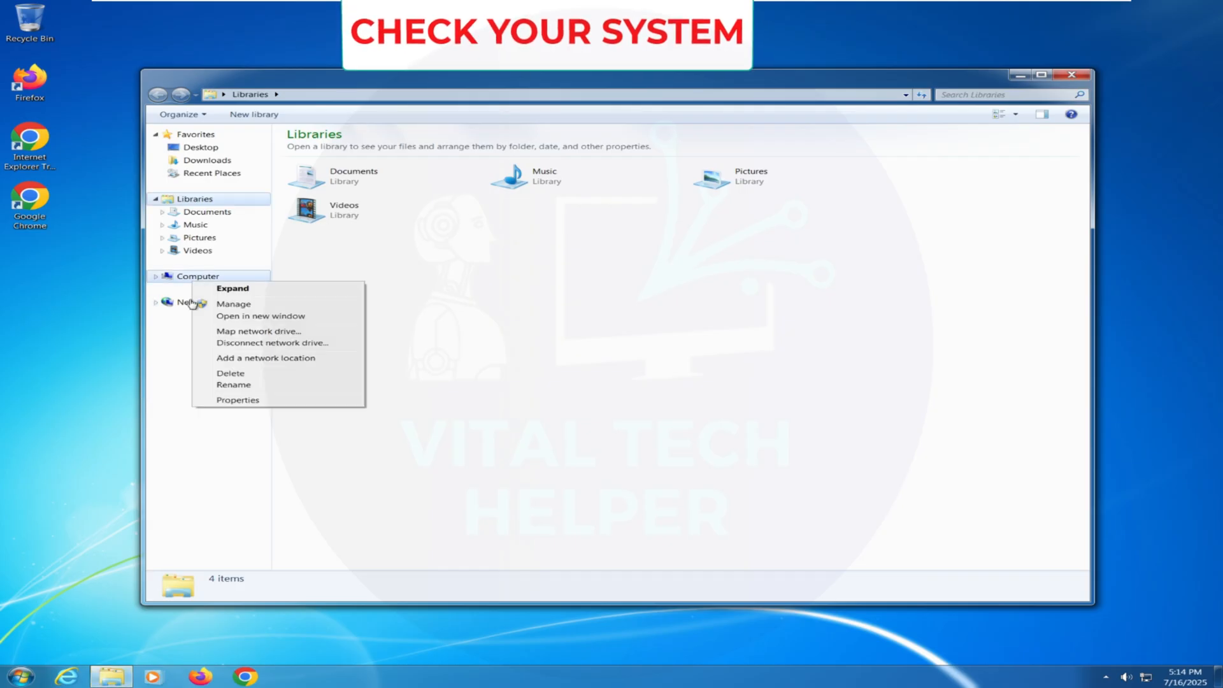
mouse_move(236, 400)
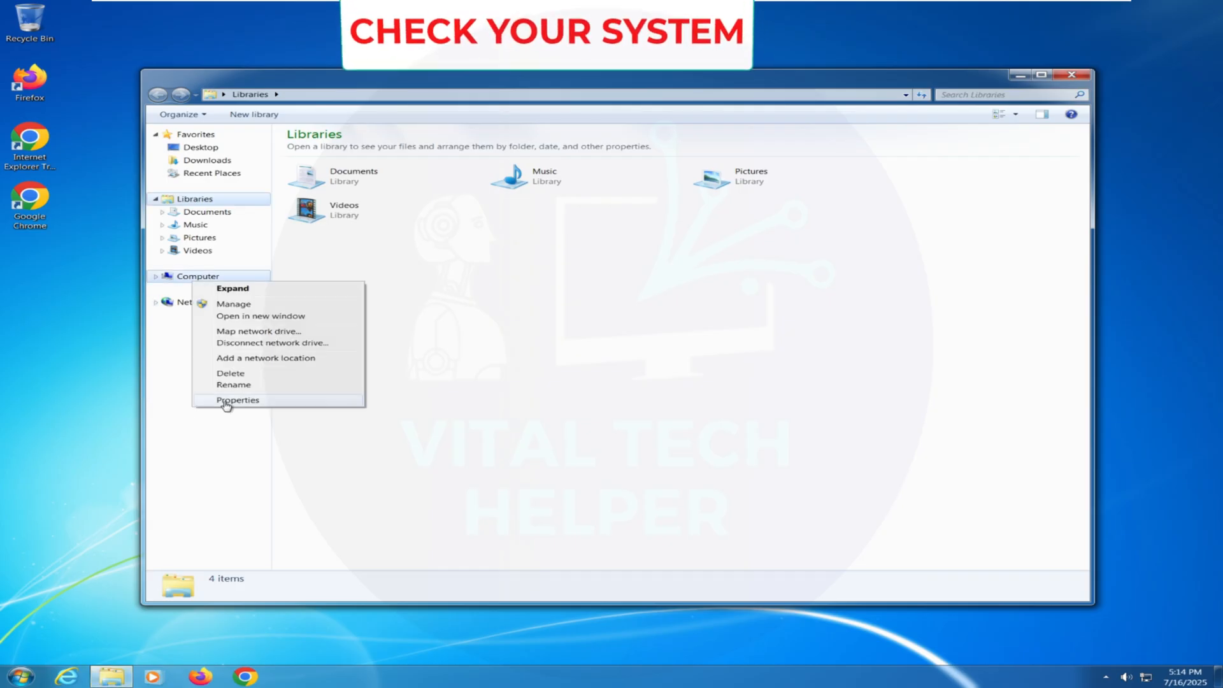
Open Computer's System properties showing Windows 7 Ultimate, 8.00 GB RAM and activation status
click(236, 399)
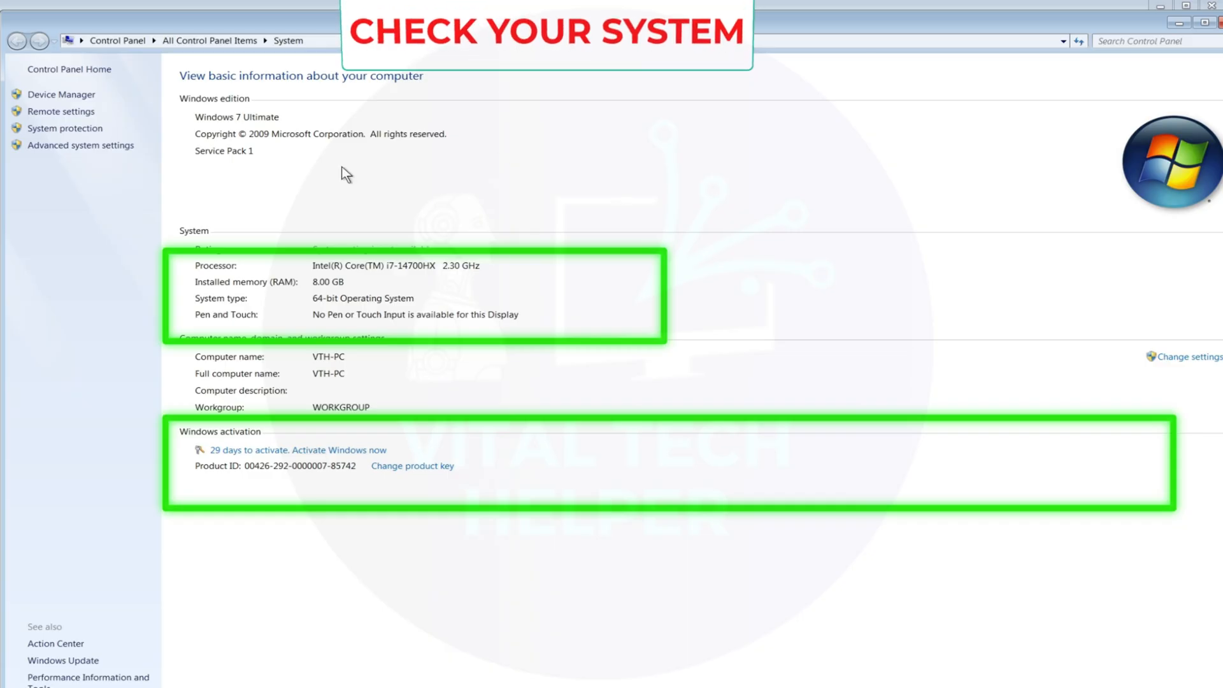
mouse_move(397, 167)
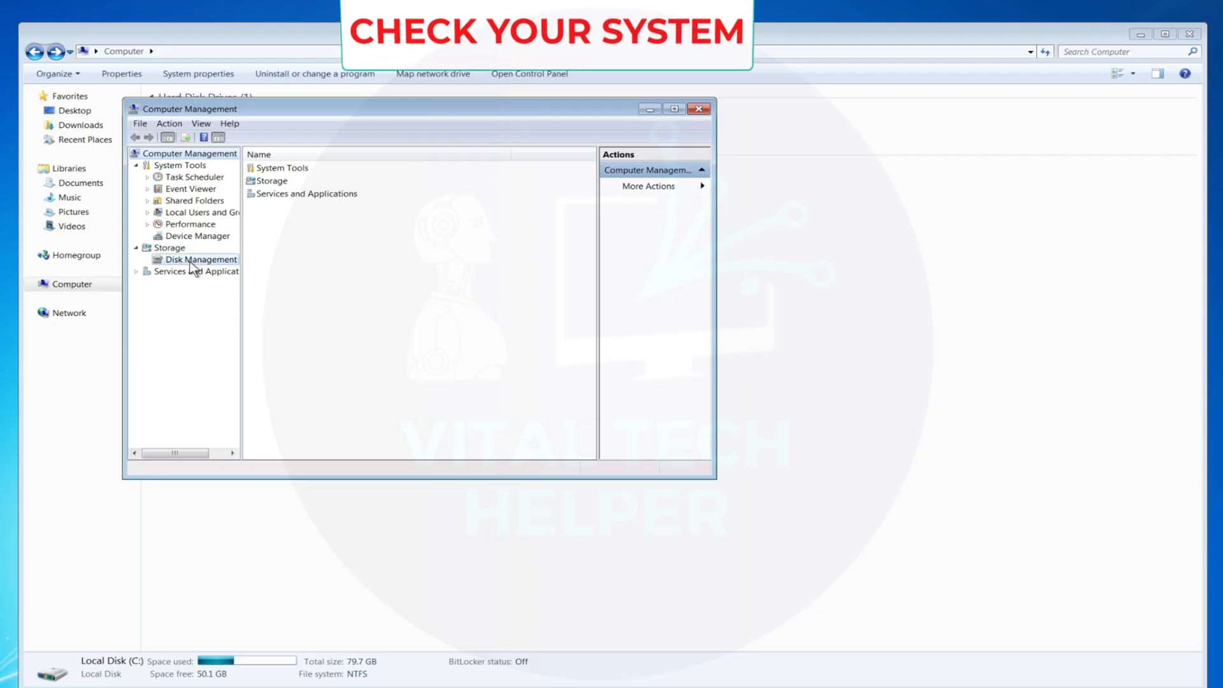
In Disk Management, view Disk 0's partition style in its Volumes properties, then cancel
click(199, 260)
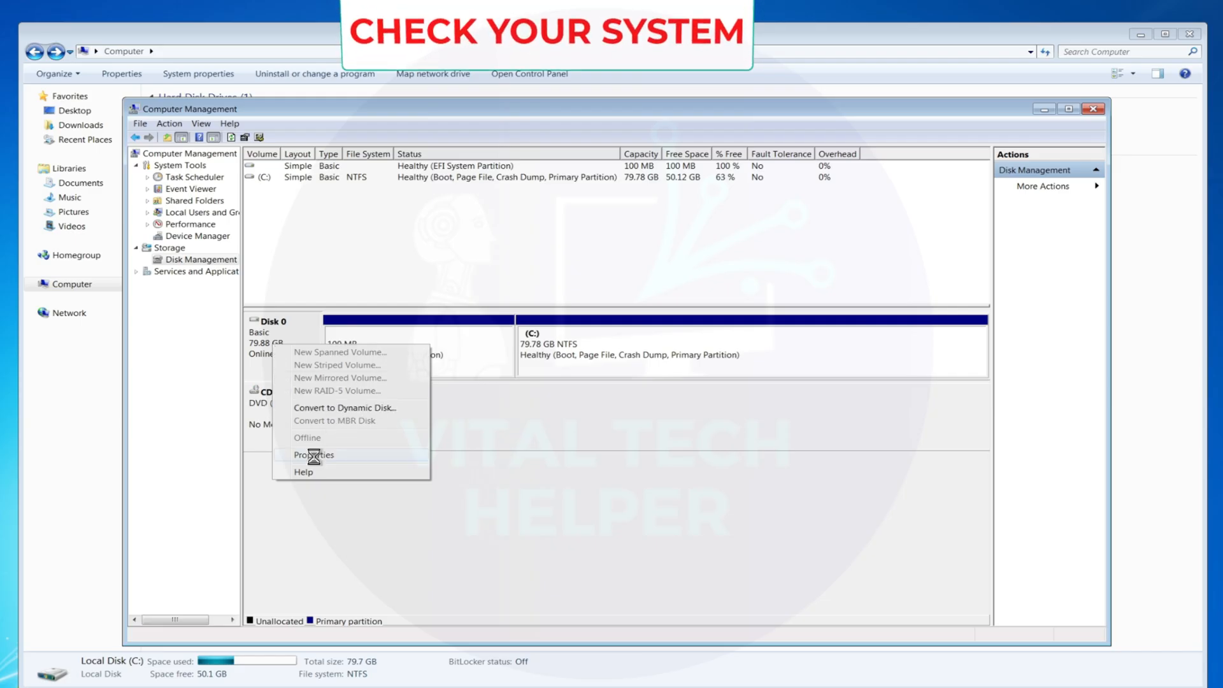
click(313, 454)
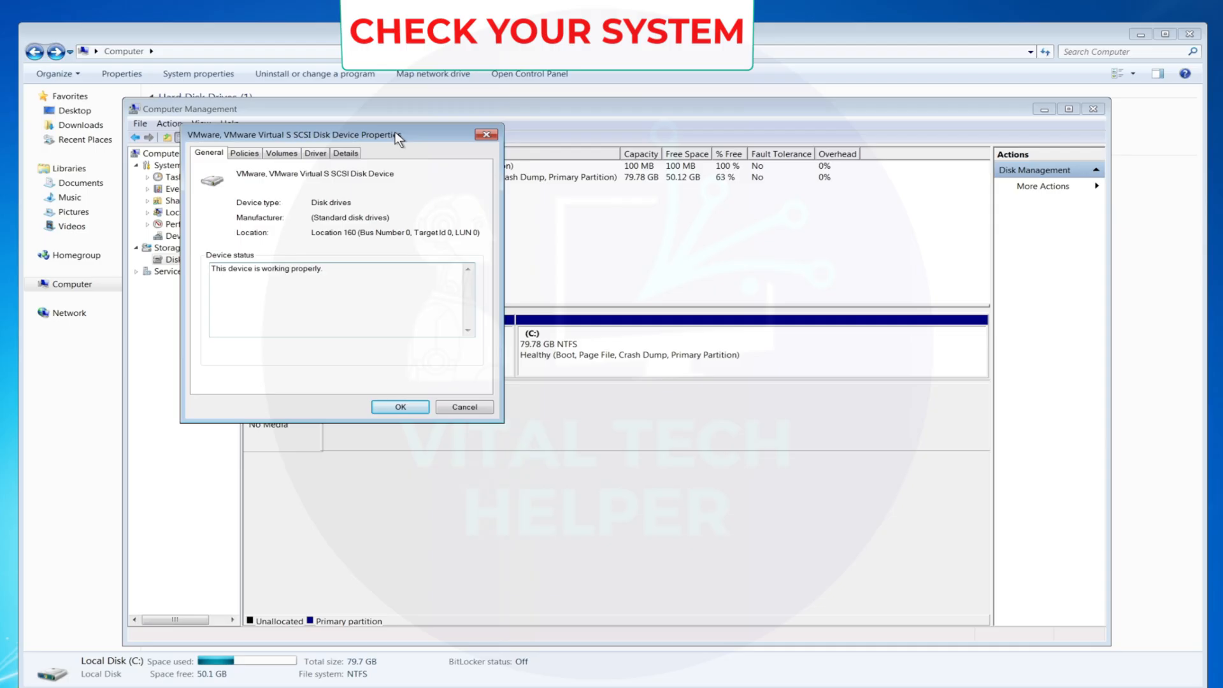
click(281, 153)
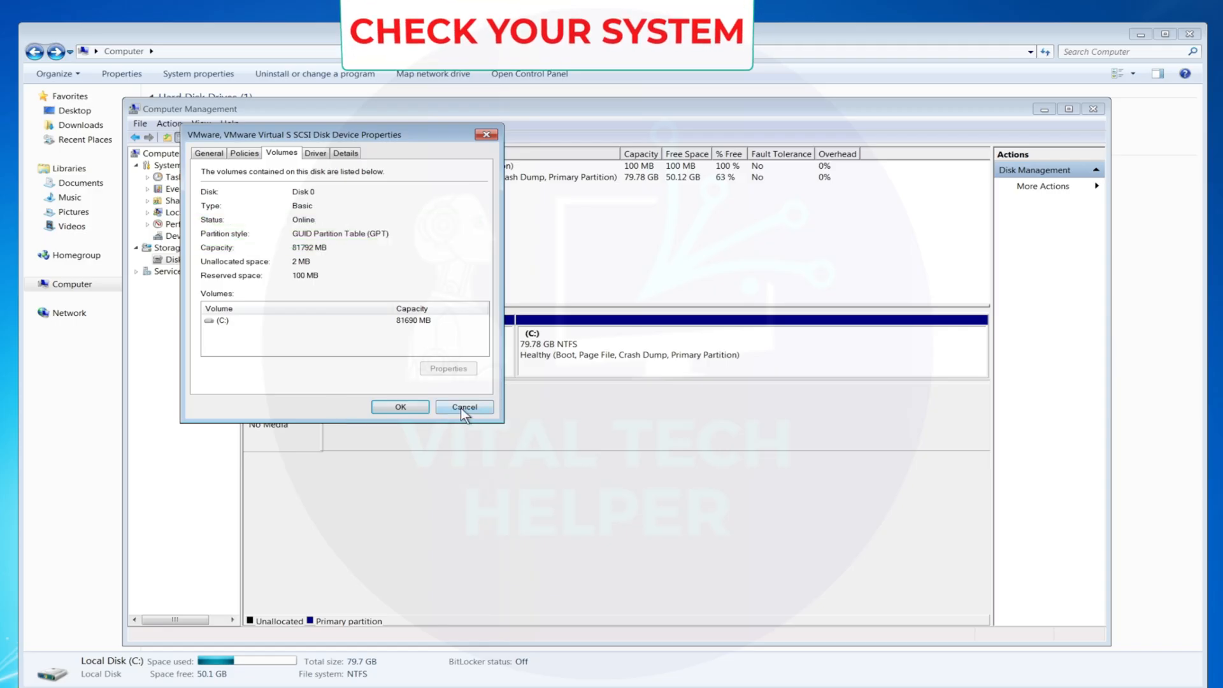
click(463, 407)
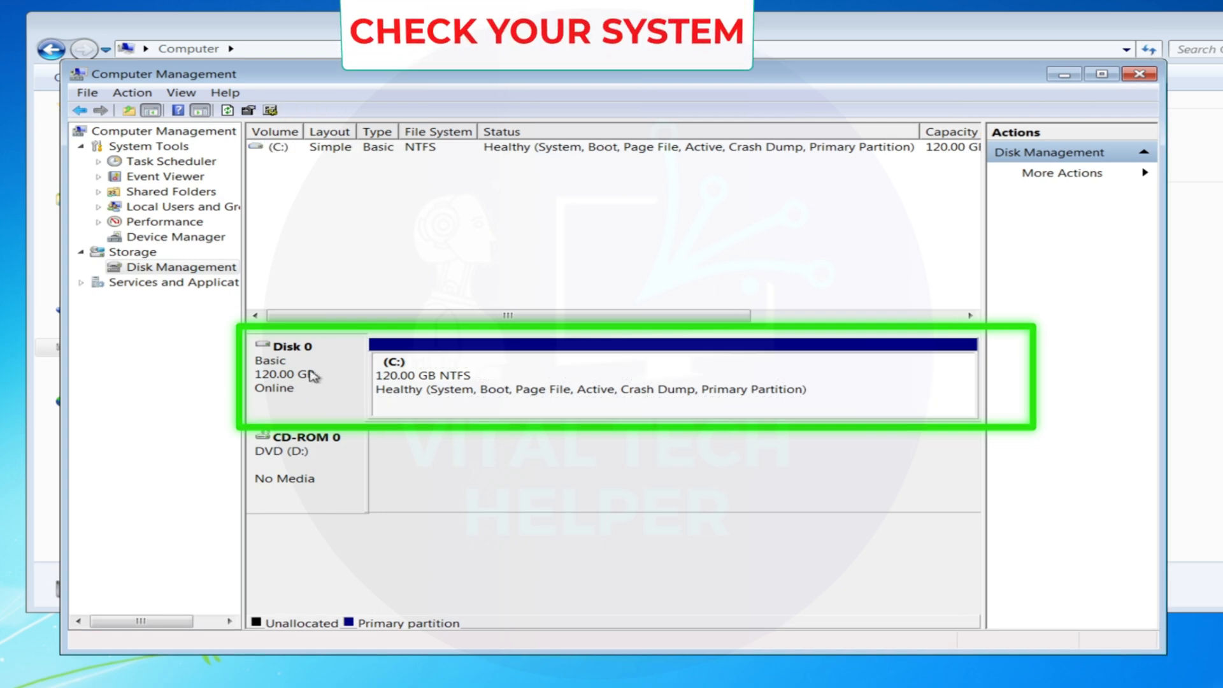
Read Disk 0's MBR partition style from its Volumes properties, then expand Computer's drives
right_click(308, 375)
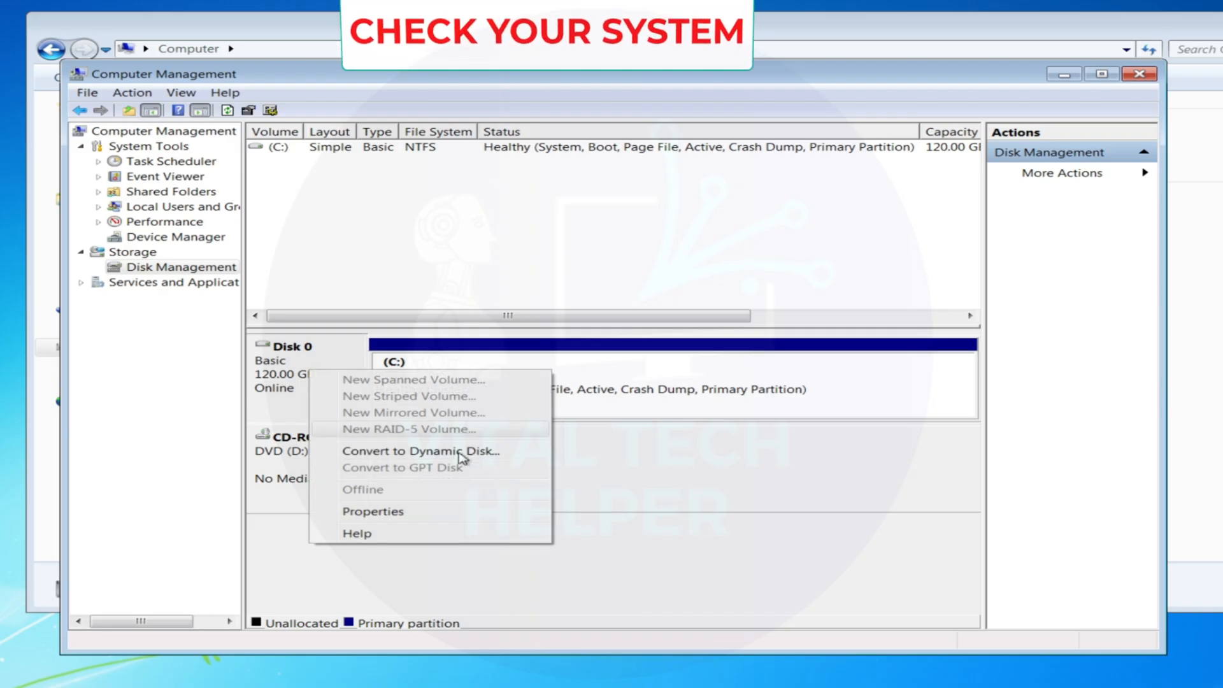
click(372, 511)
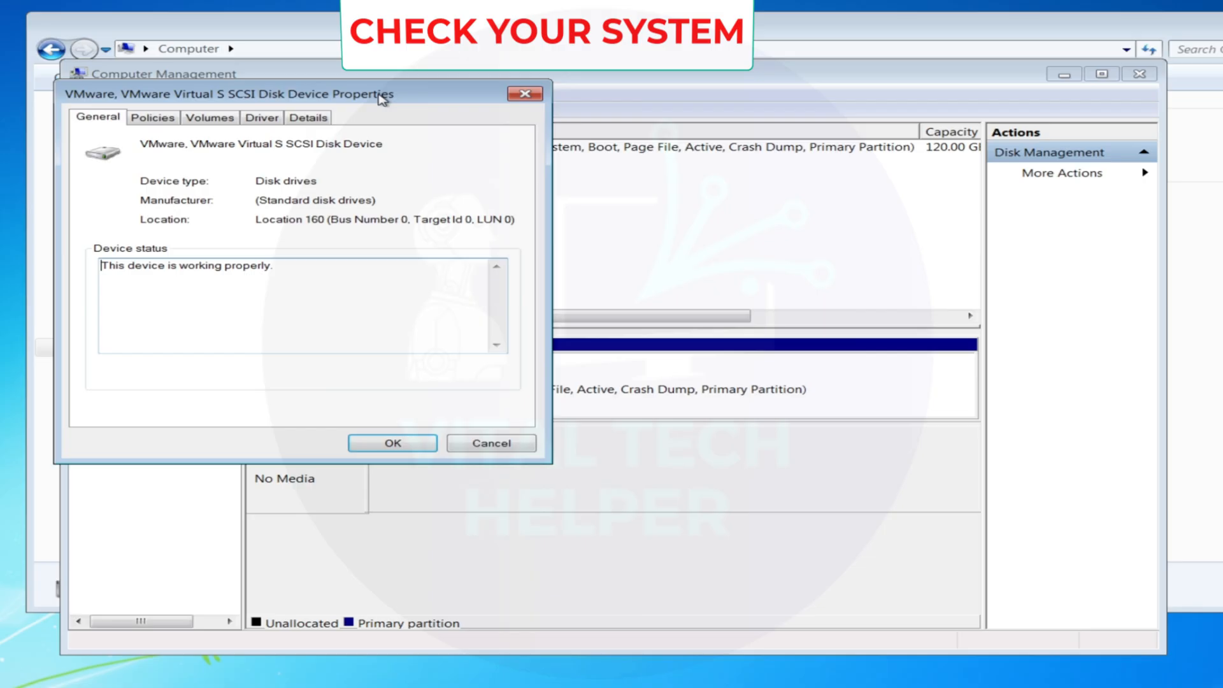
click(209, 117)
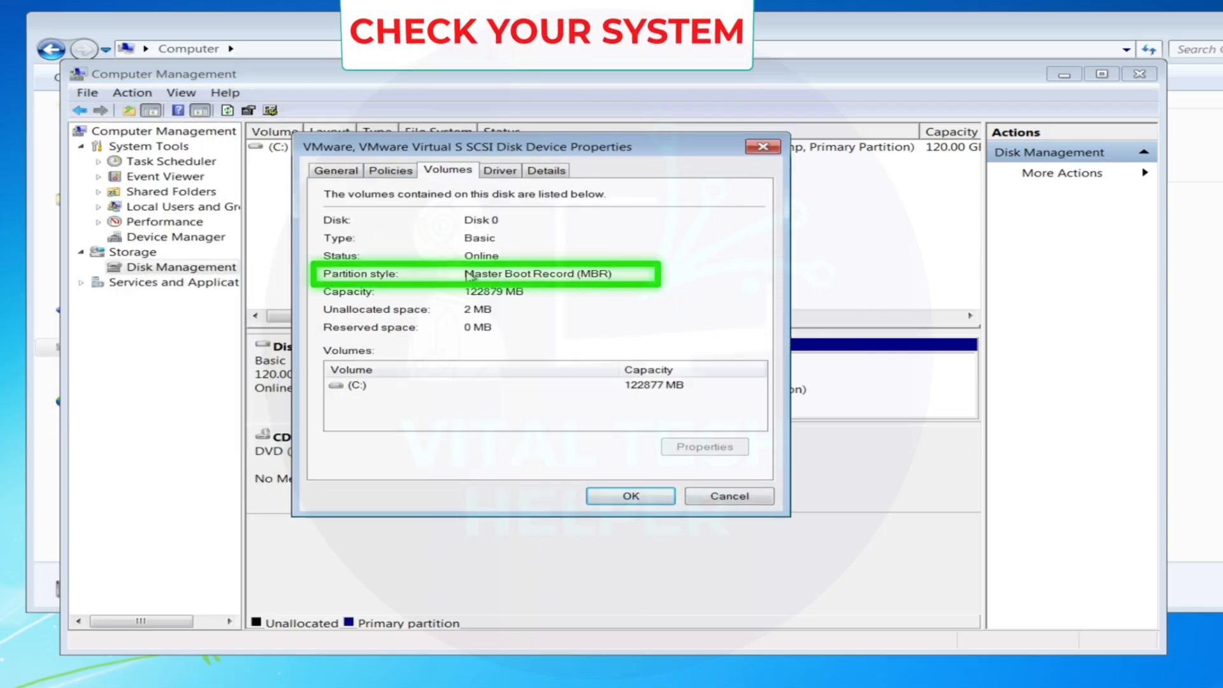
mouse_move(709, 515)
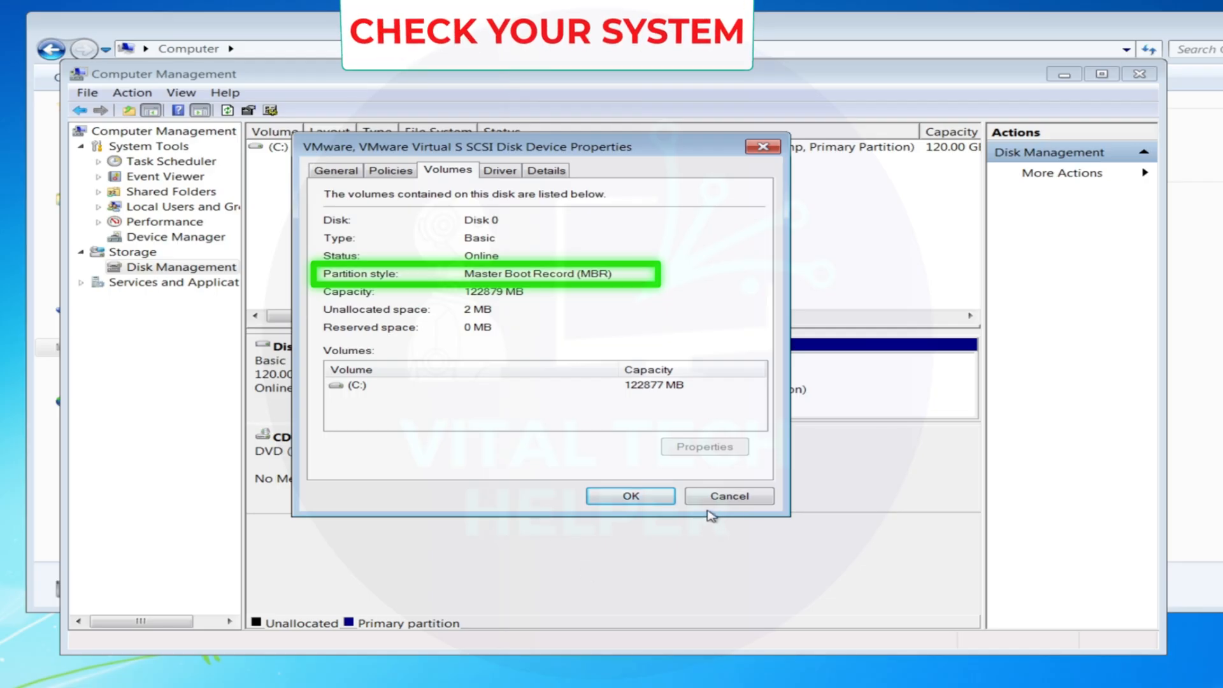
mouse_move(728, 496)
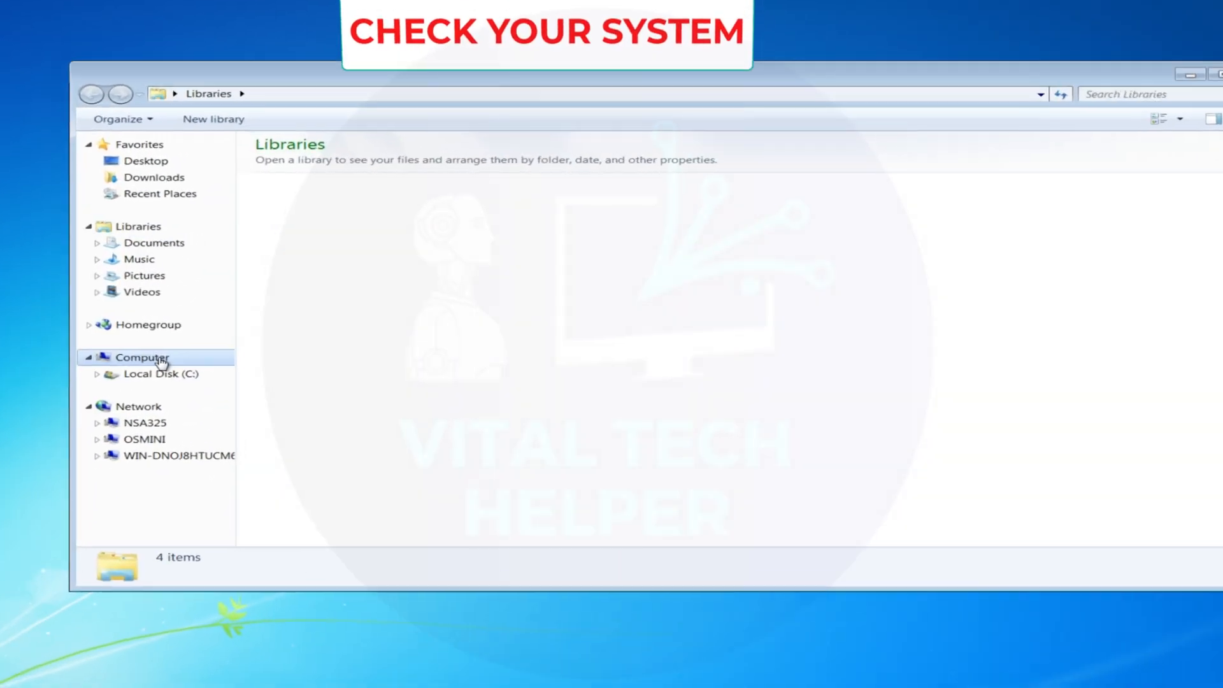
click(140, 357)
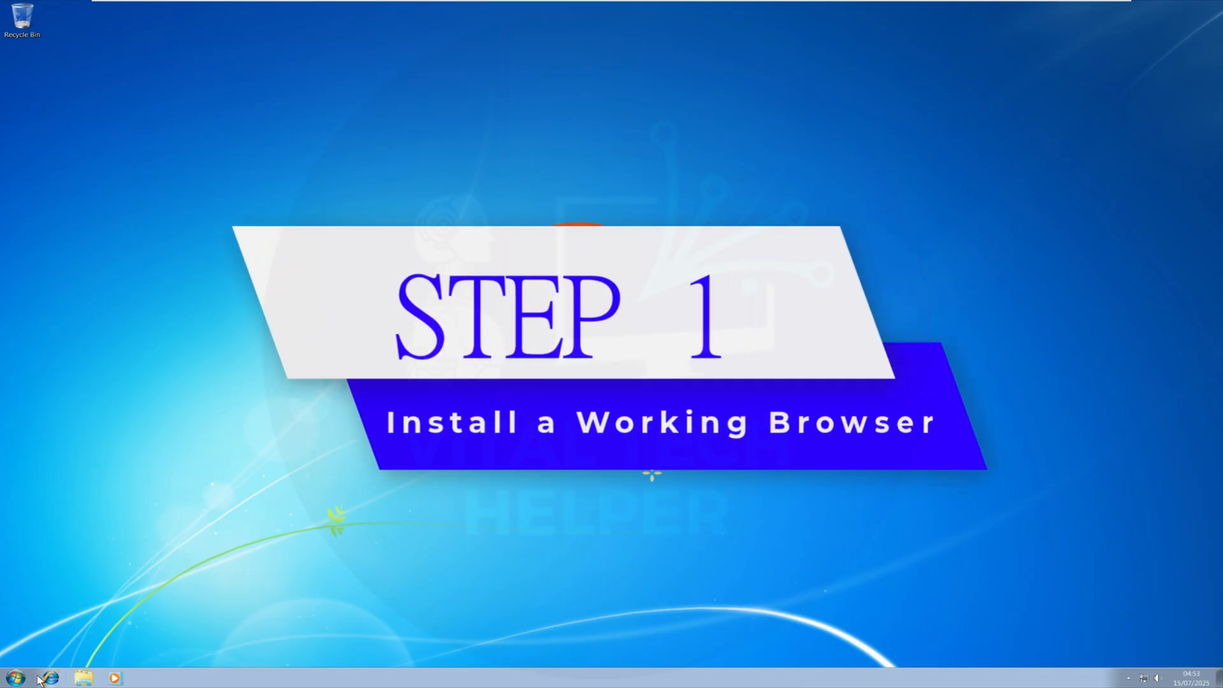
mouse_move(205, 437)
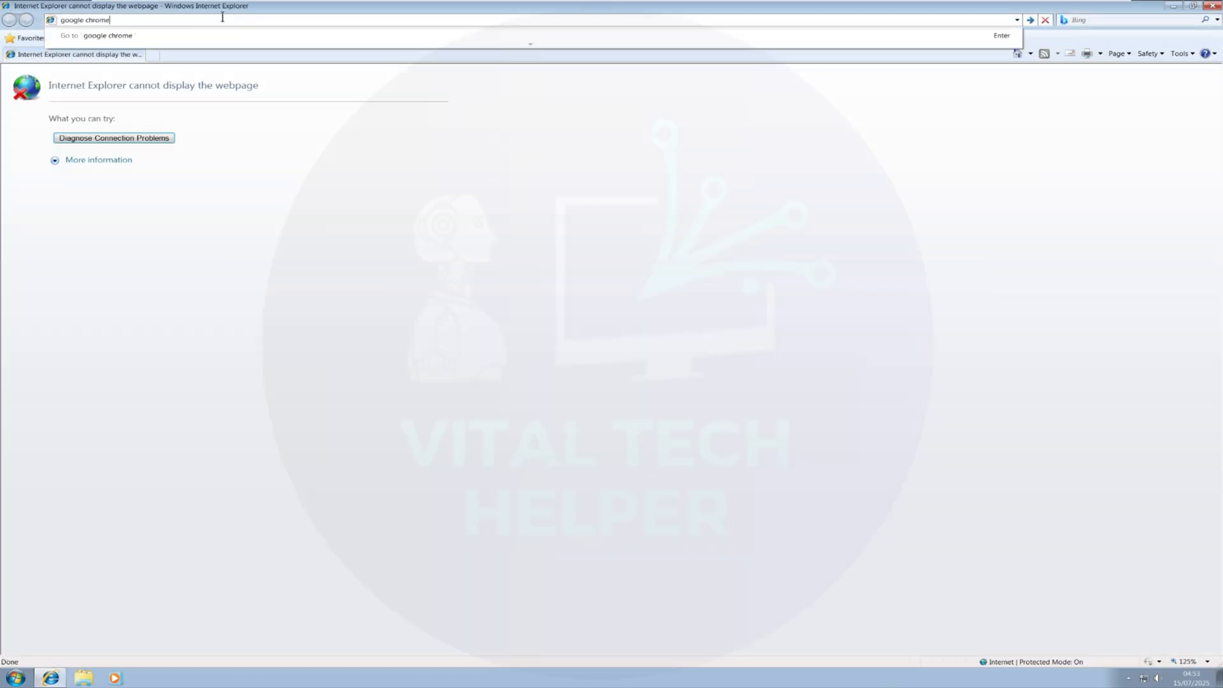
Run a Bing search for google chrome and scroll the results
key(Enter)
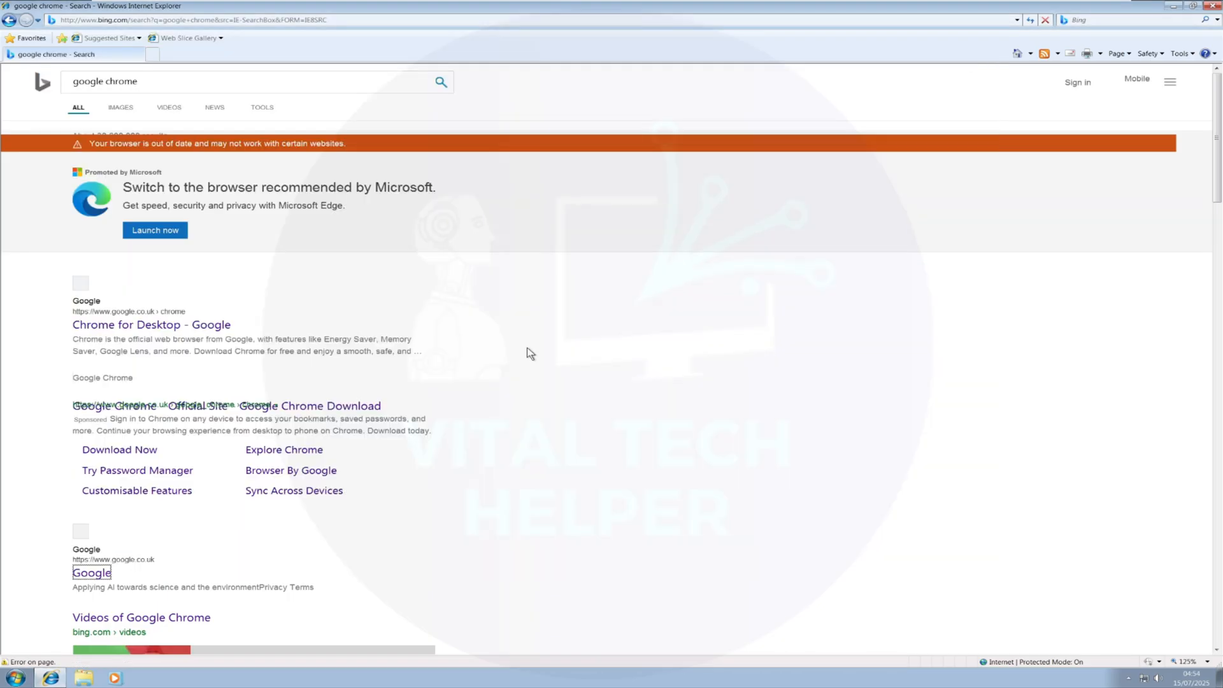
scroll(down, 3)
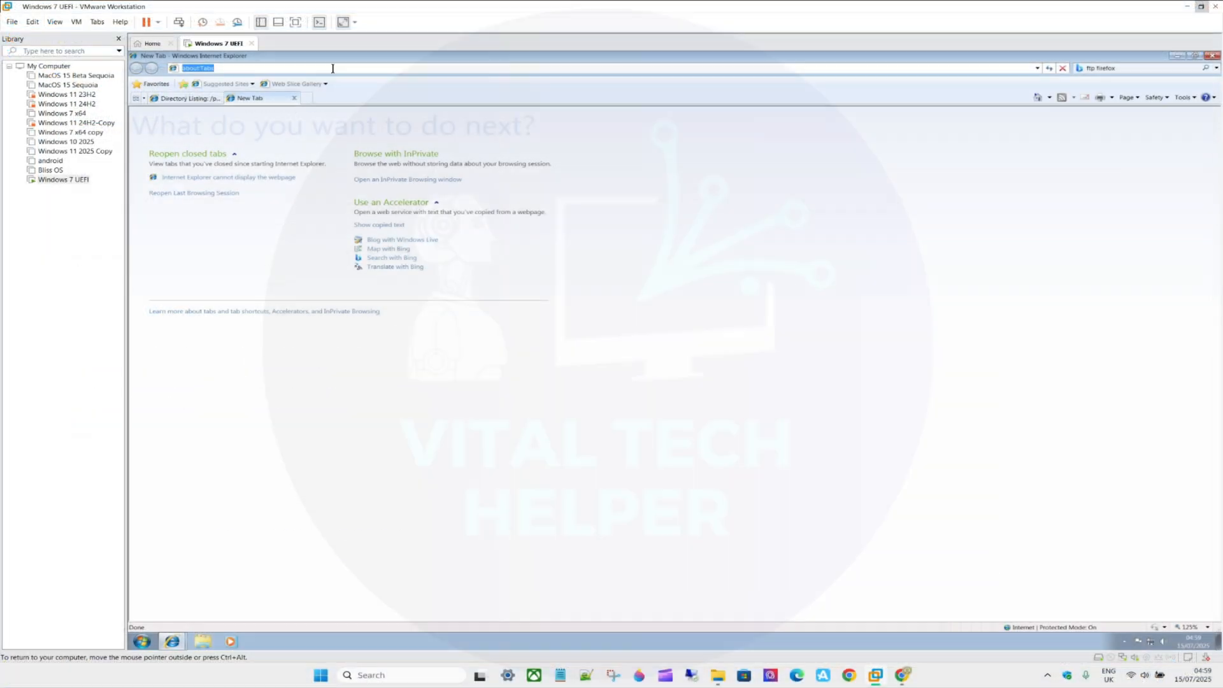
Download Firefox Setup 115.20.0esr.exe from archive.mozilla.org into Downloads and run it
right_click(198, 68)
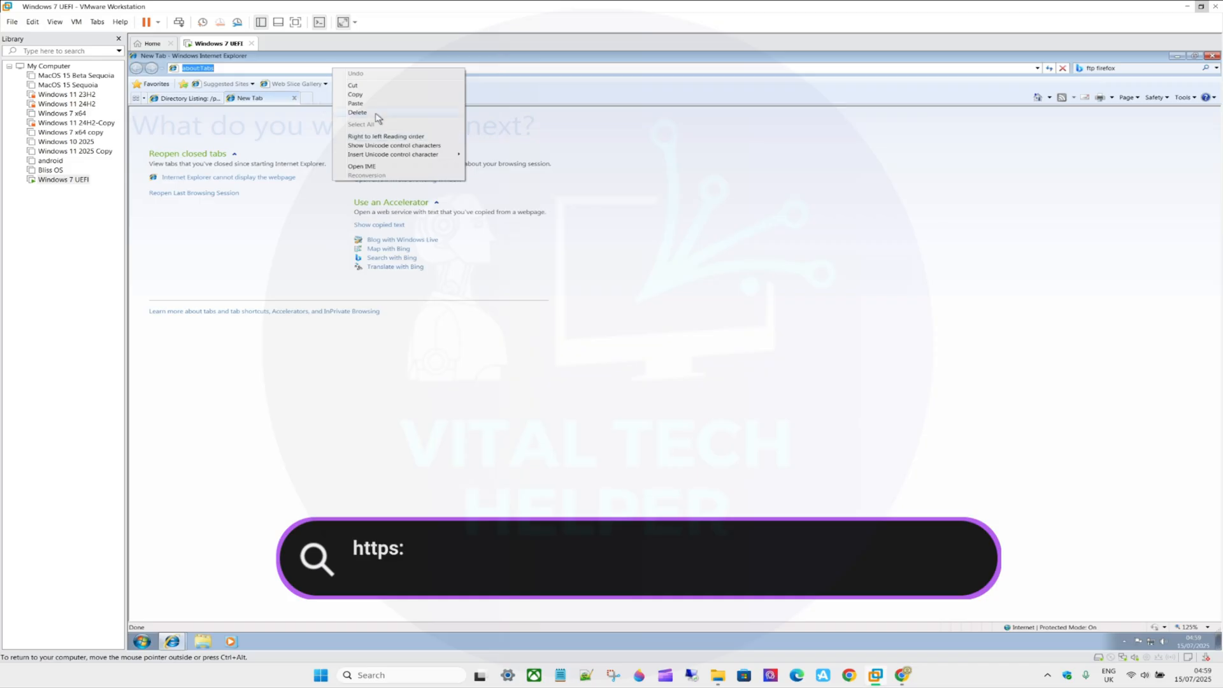
click(356, 104)
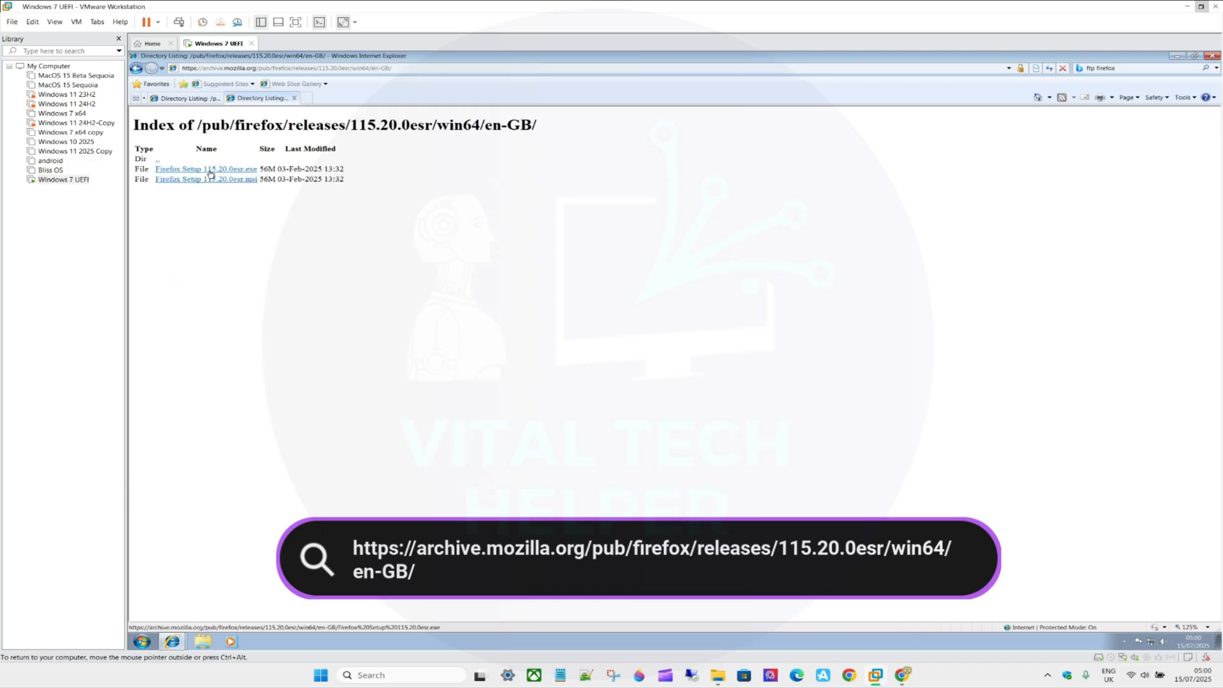
click(205, 168)
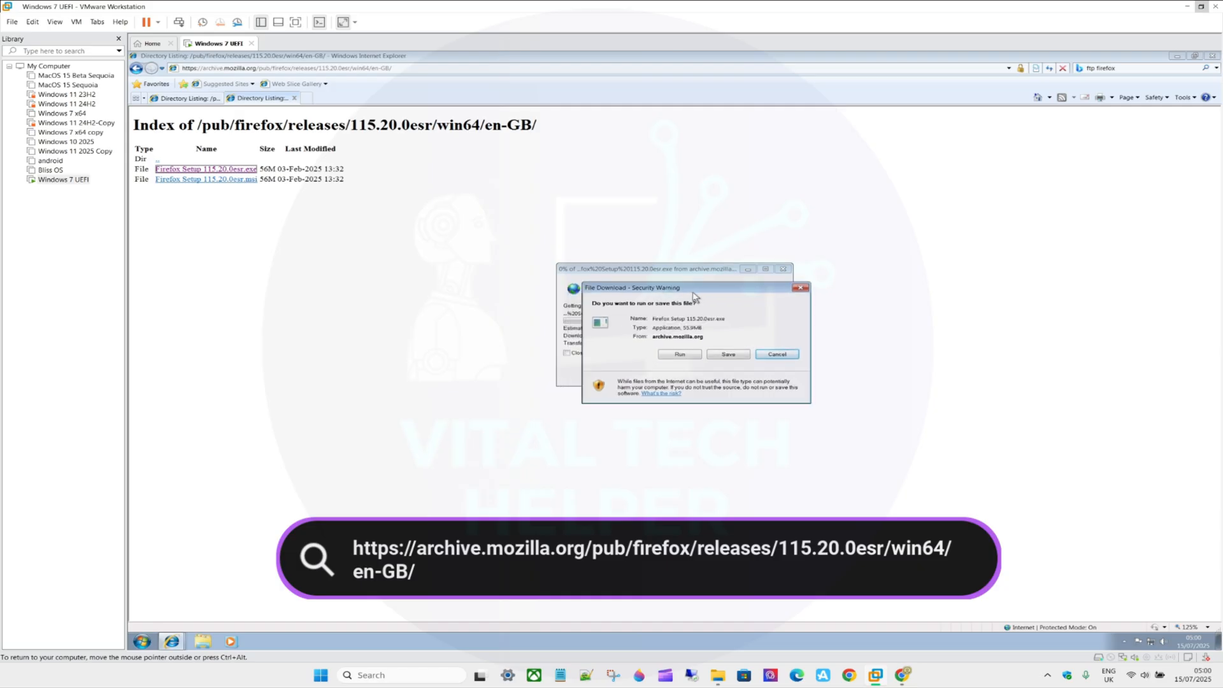
click(727, 353)
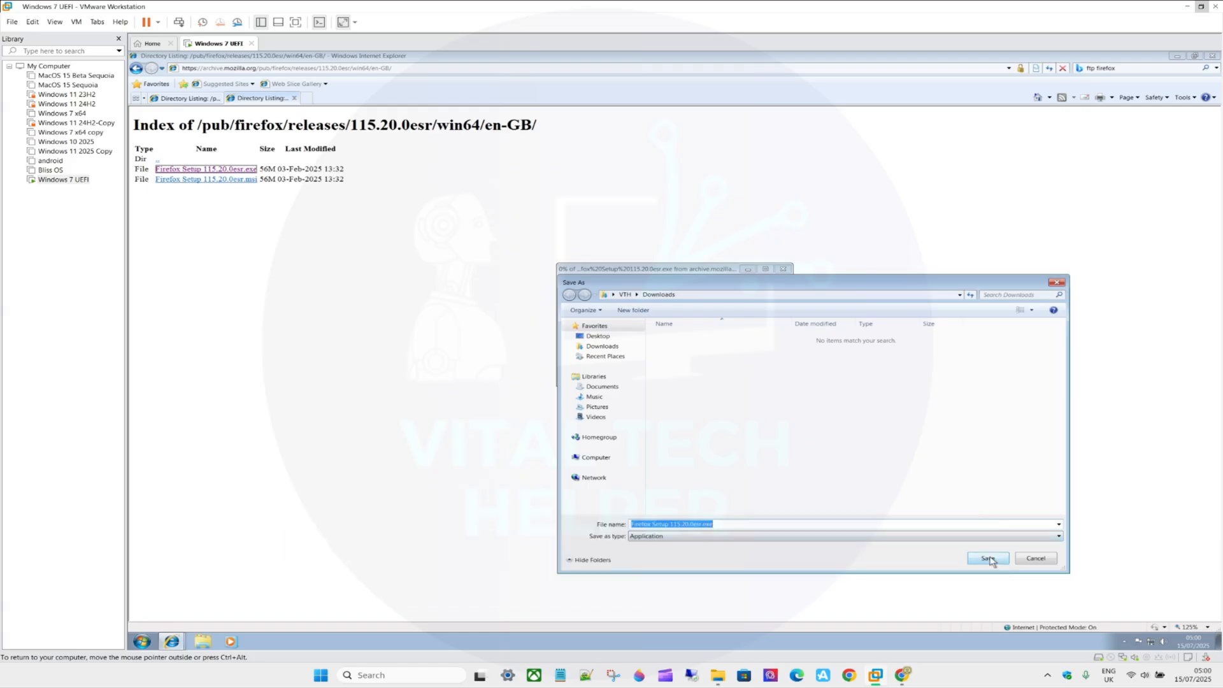
click(988, 558)
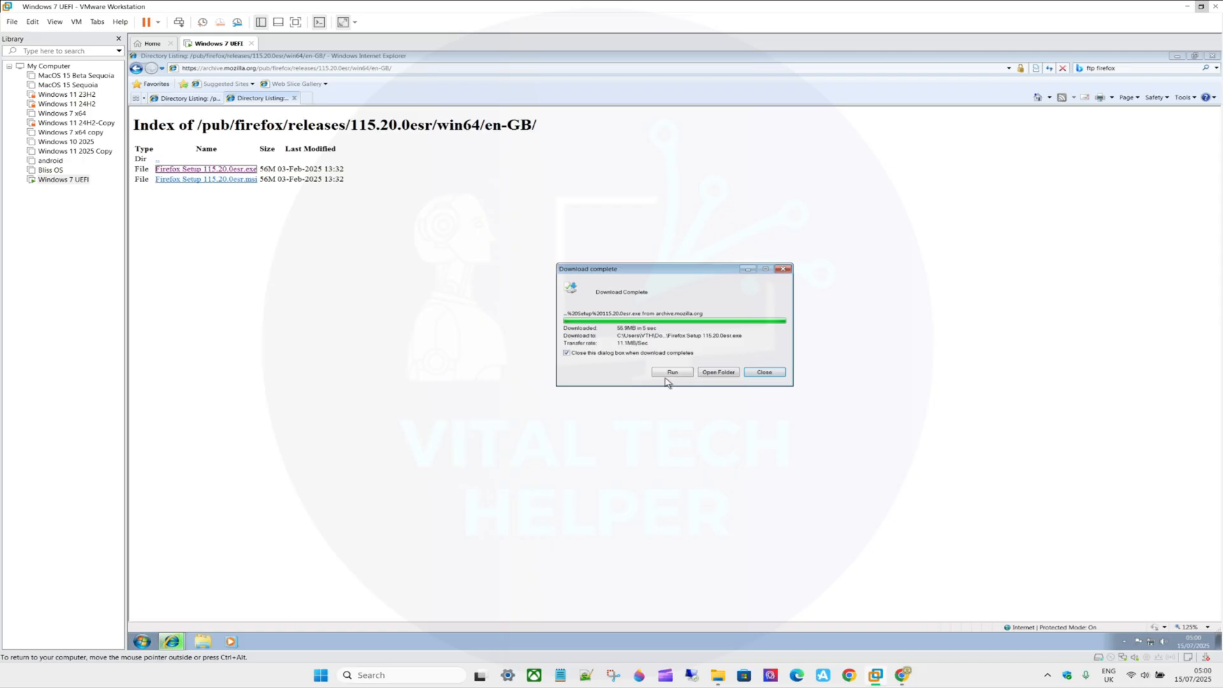
click(670, 371)
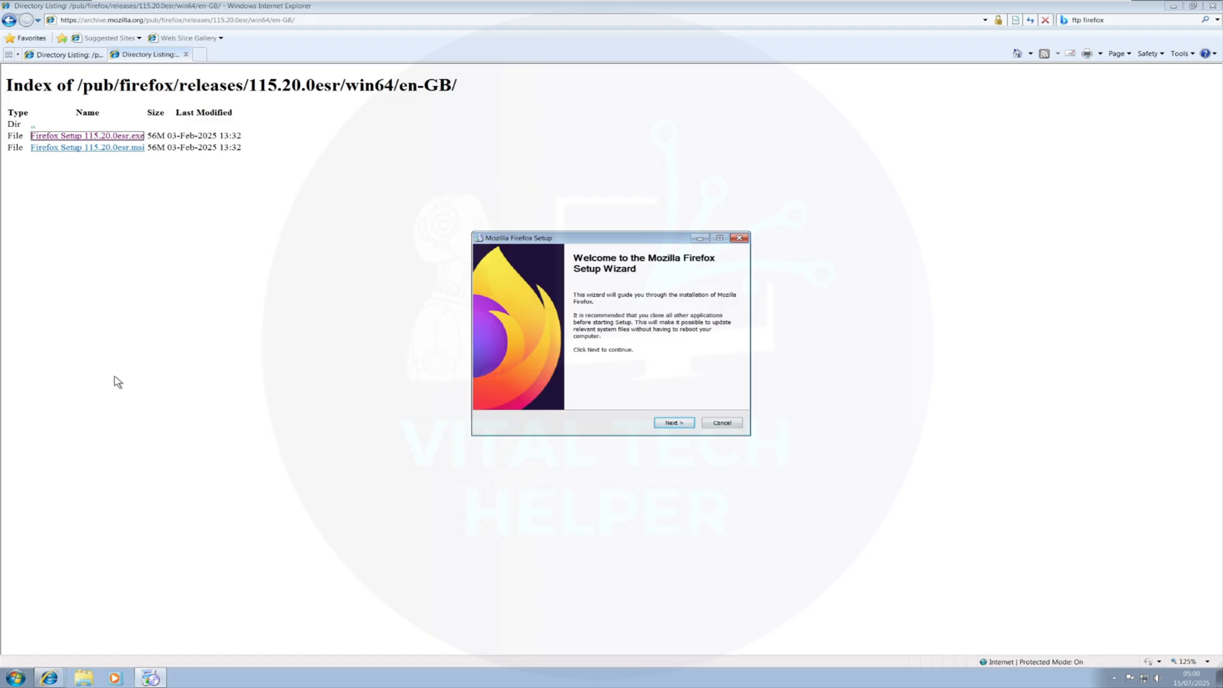
Install Firefox into Program Files, going through the welcome, install and finish pages
click(673, 422)
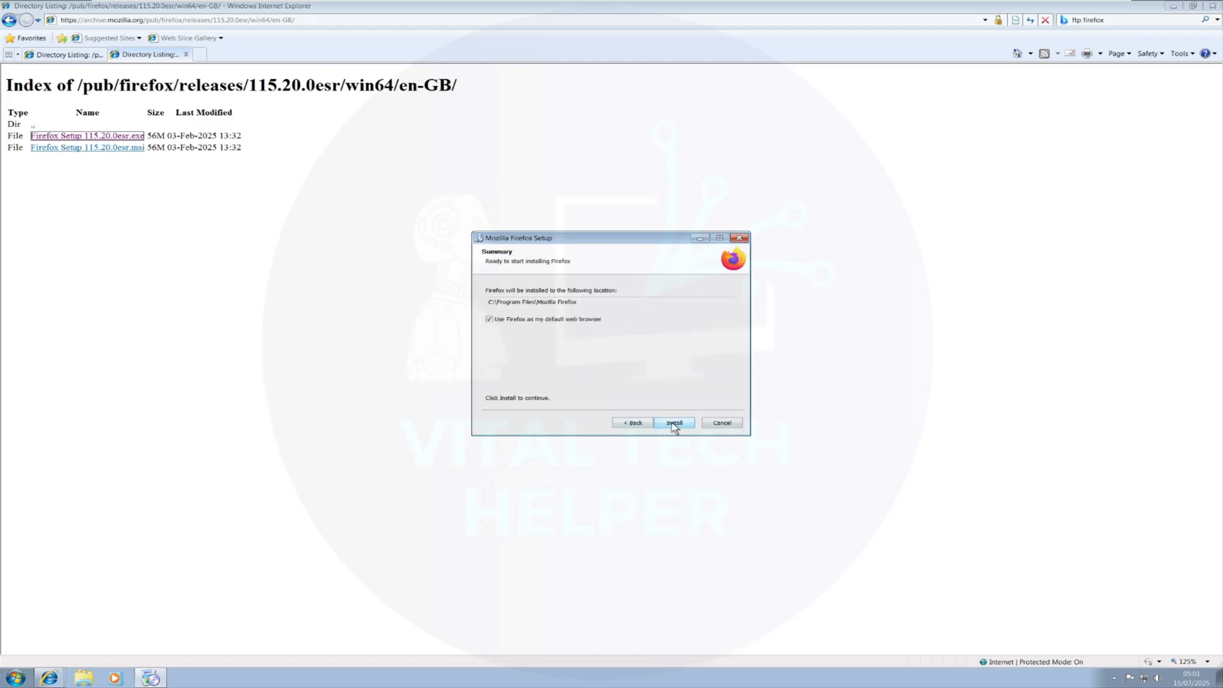
click(673, 422)
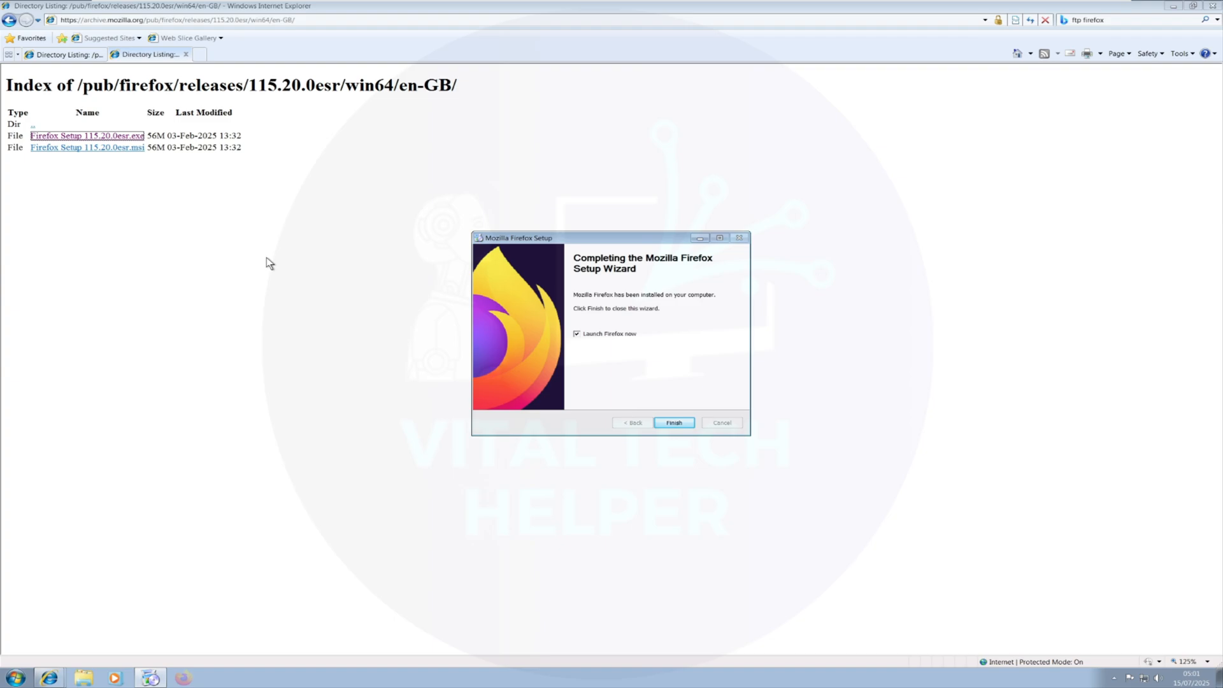
click(673, 421)
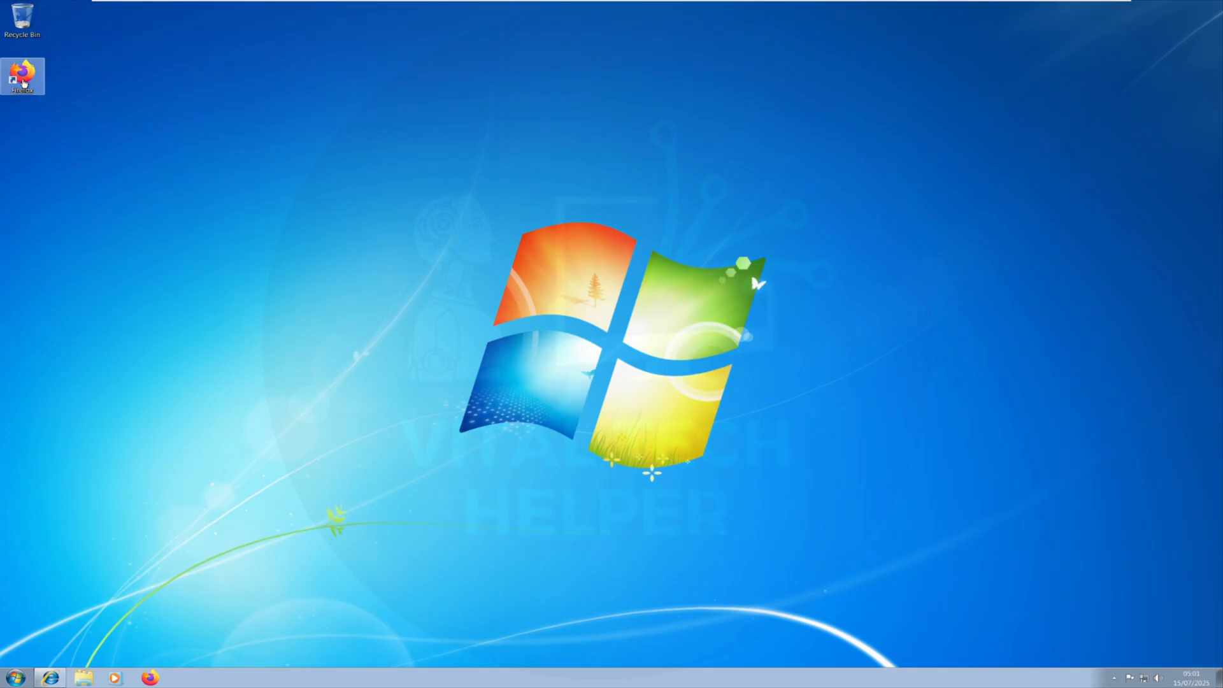
Download ChromeSetup.exe through Firefox without usage statistics and run it, approving UAC
double_click(22, 76)
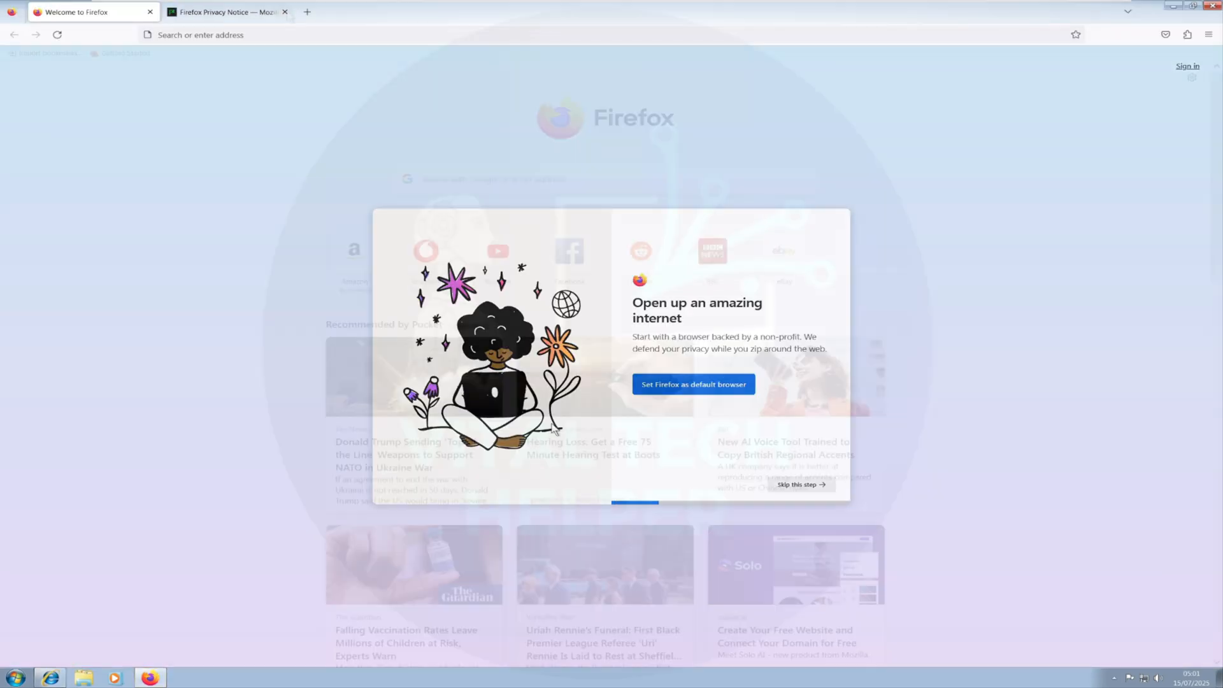
text(chro)
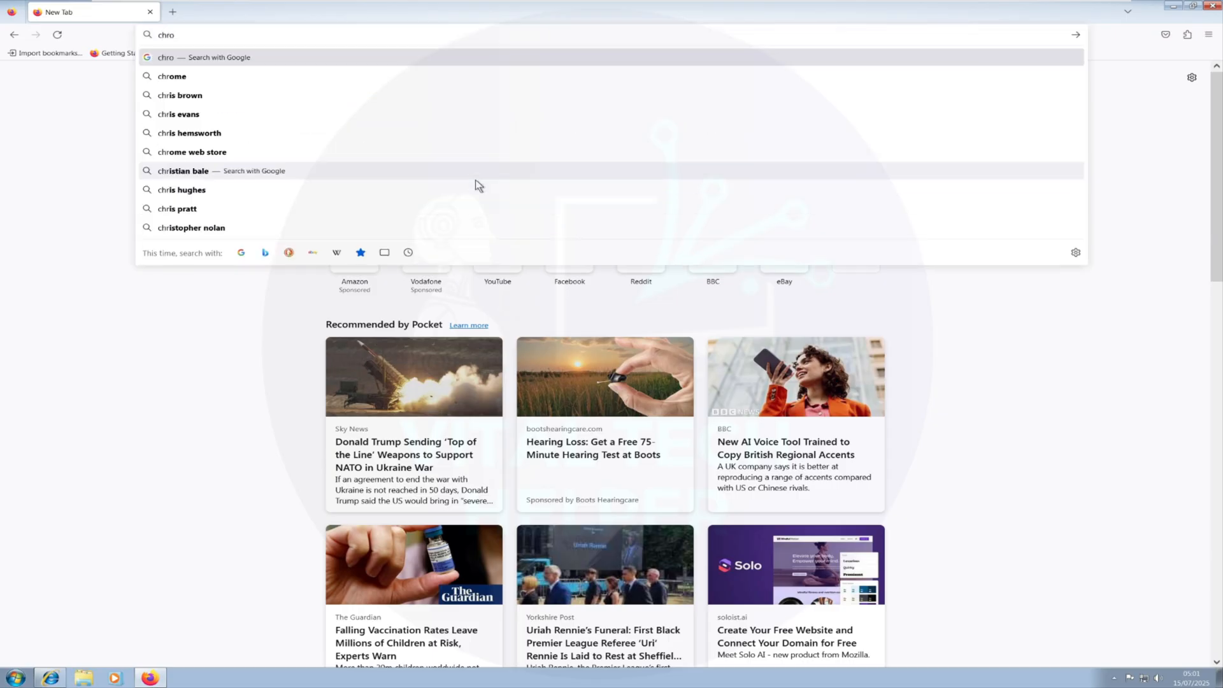
click(173, 76)
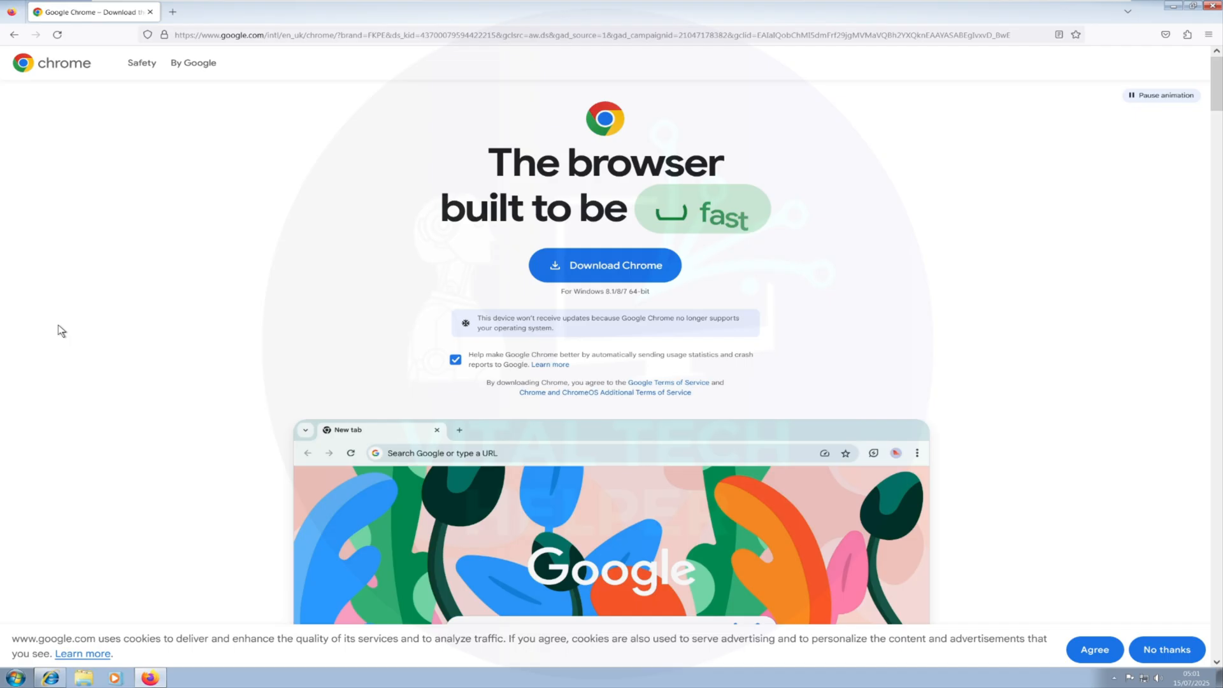
click(456, 359)
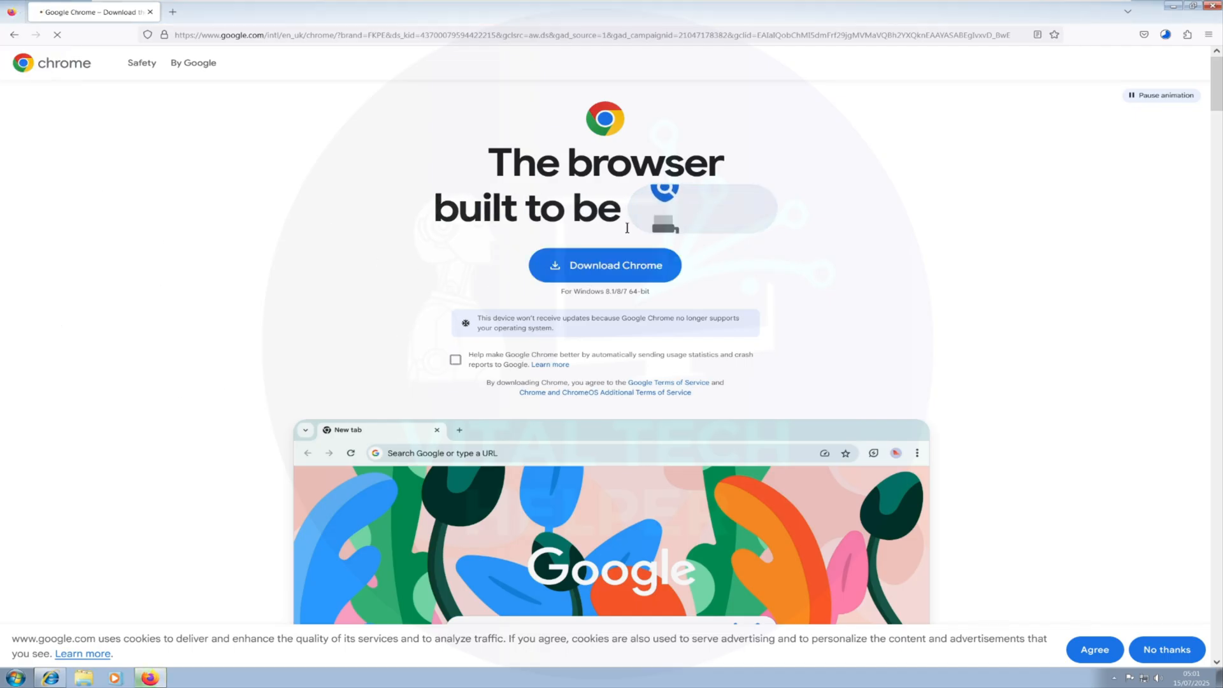
click(604, 265)
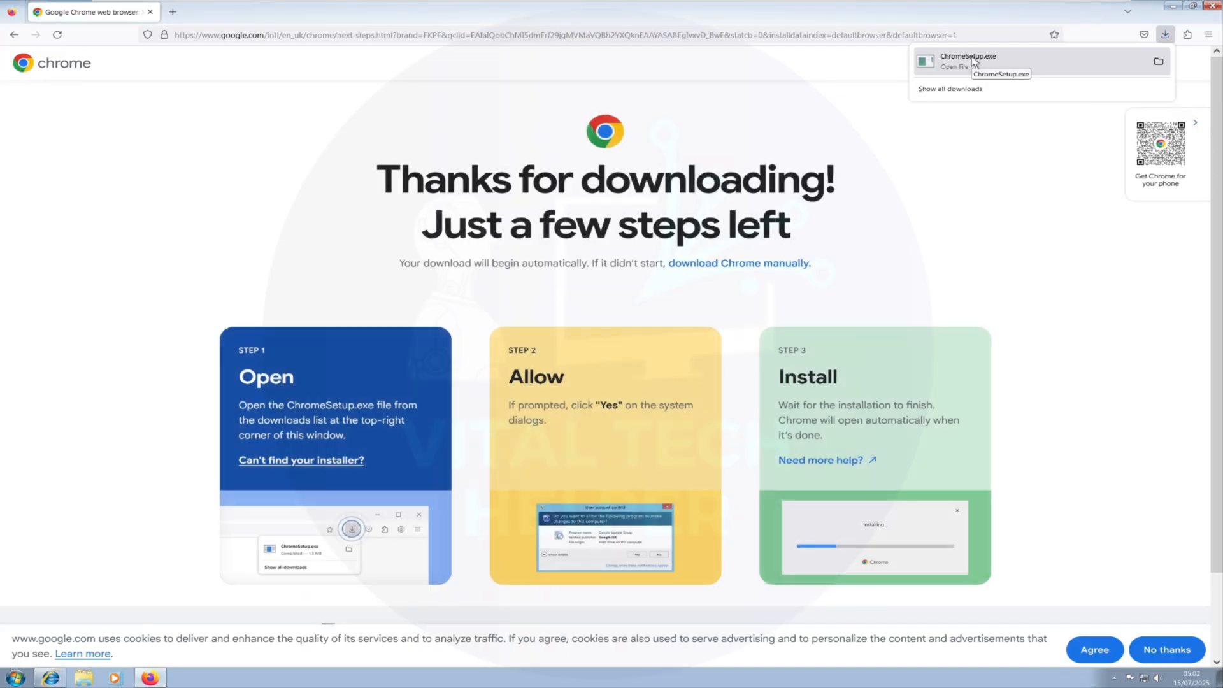
click(967, 61)
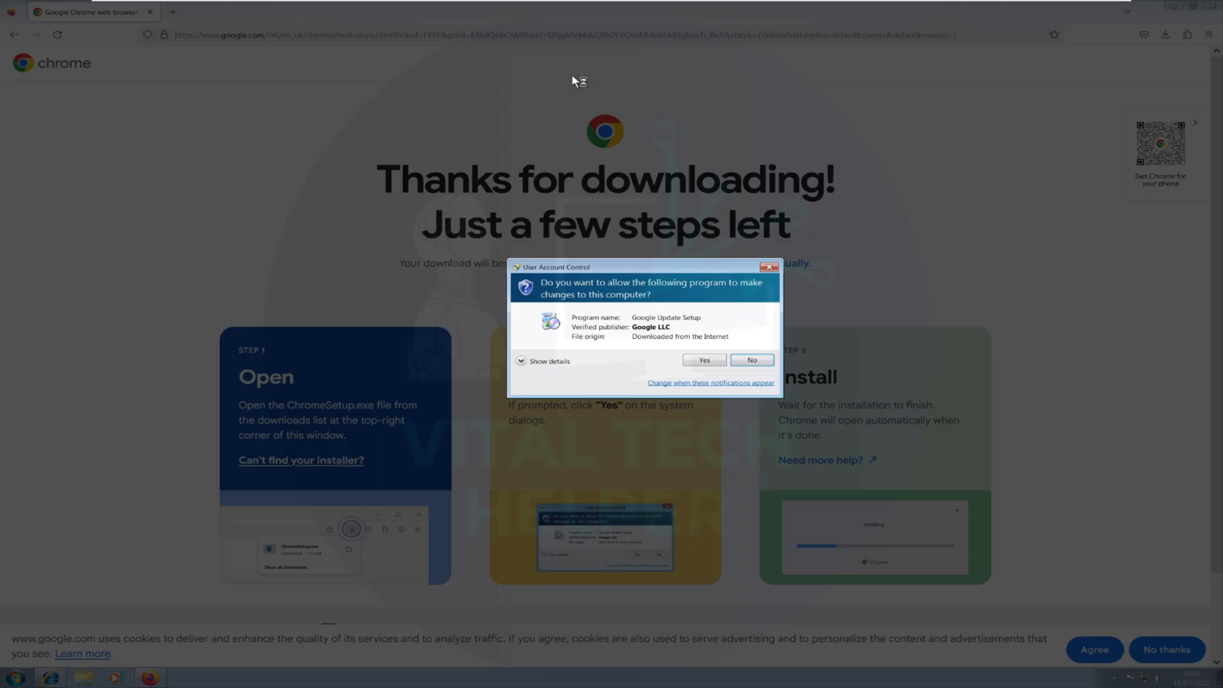
click(702, 359)
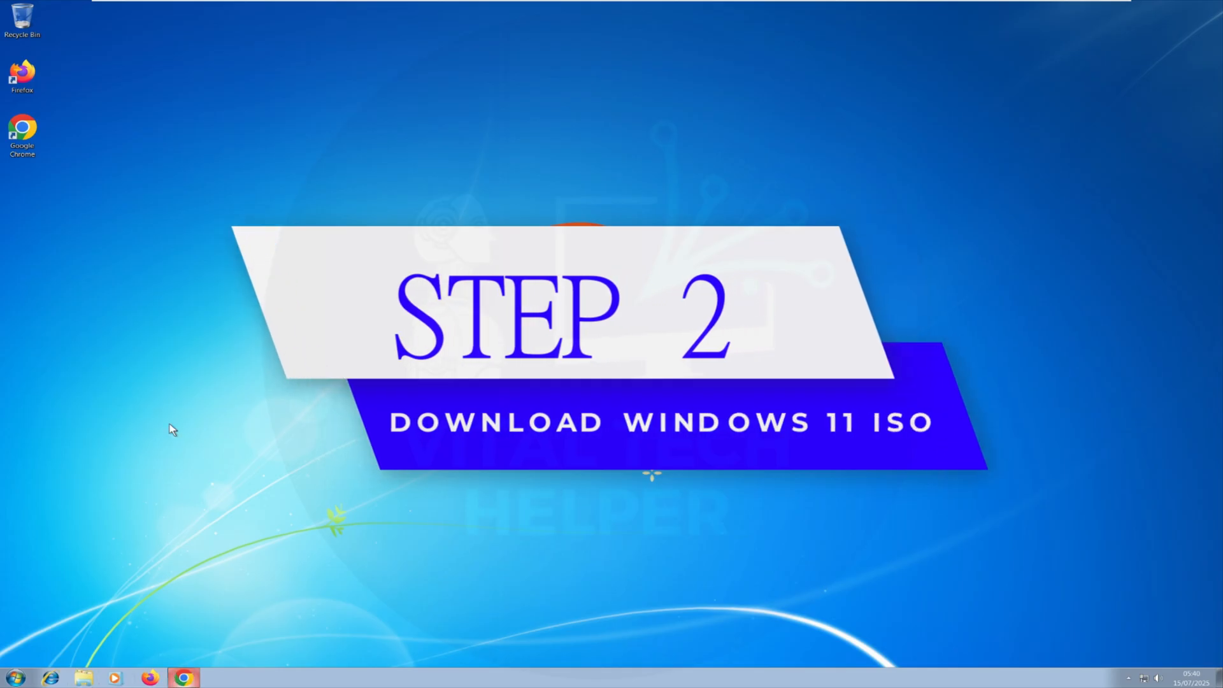
Search Google for 'download windows 11' and accept the cookie terms
click(184, 677)
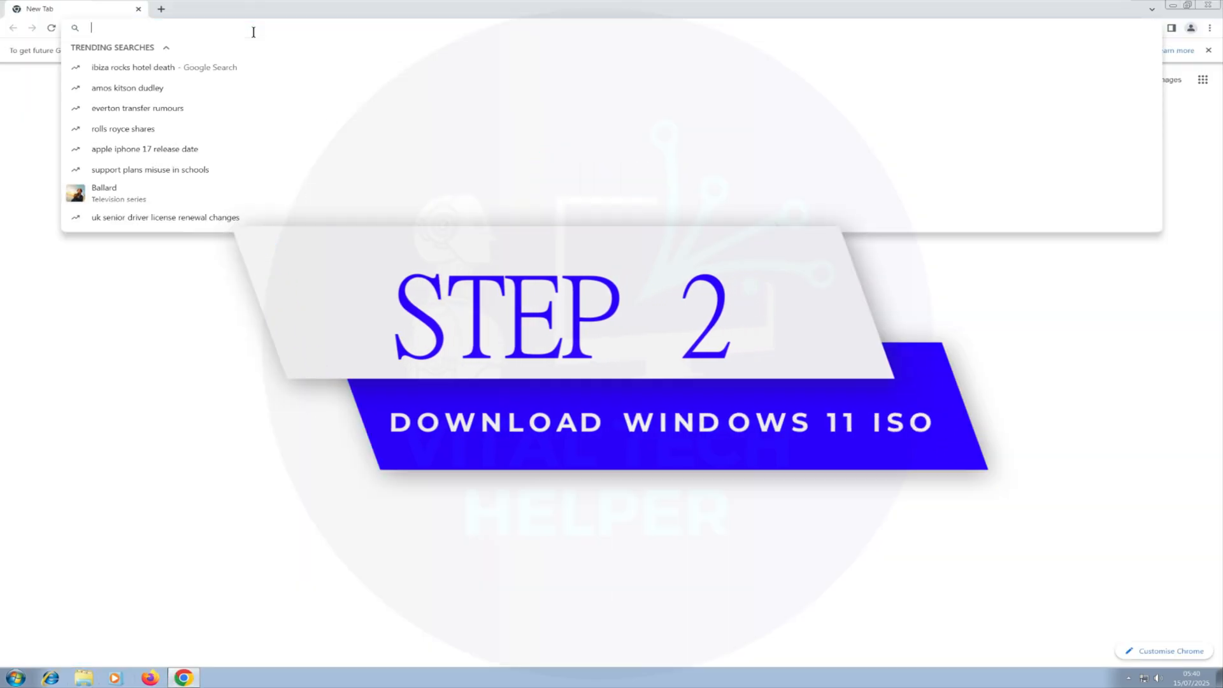
text(download)
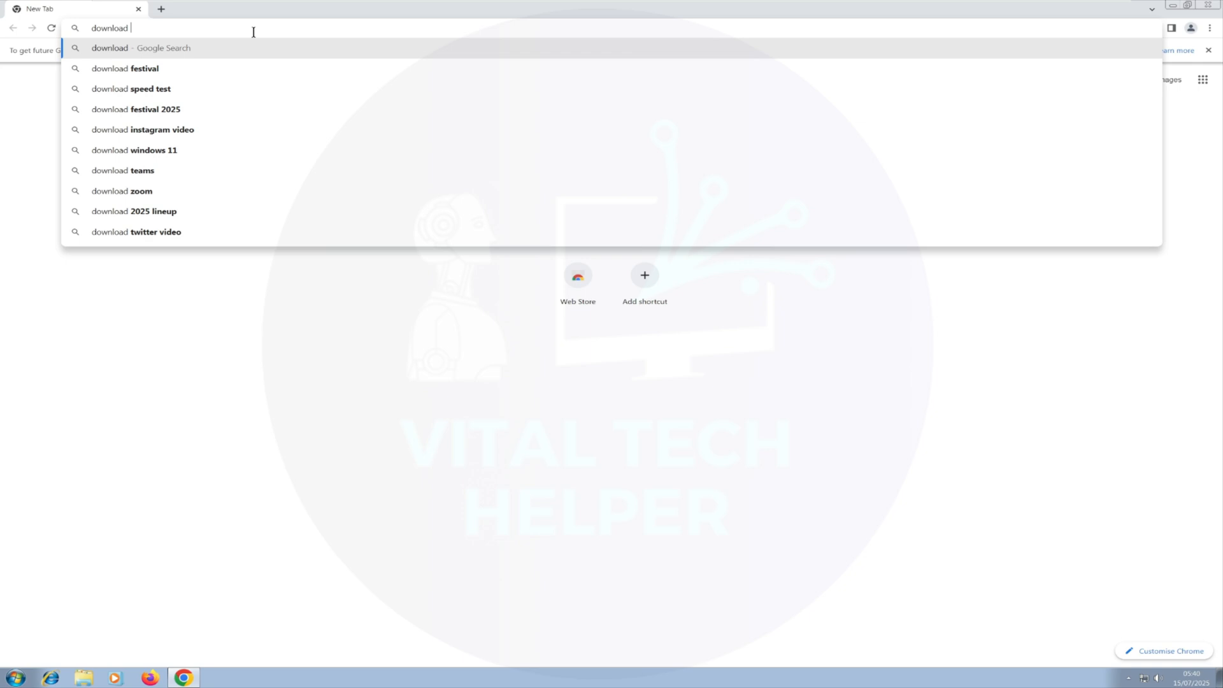
key(Backspace)
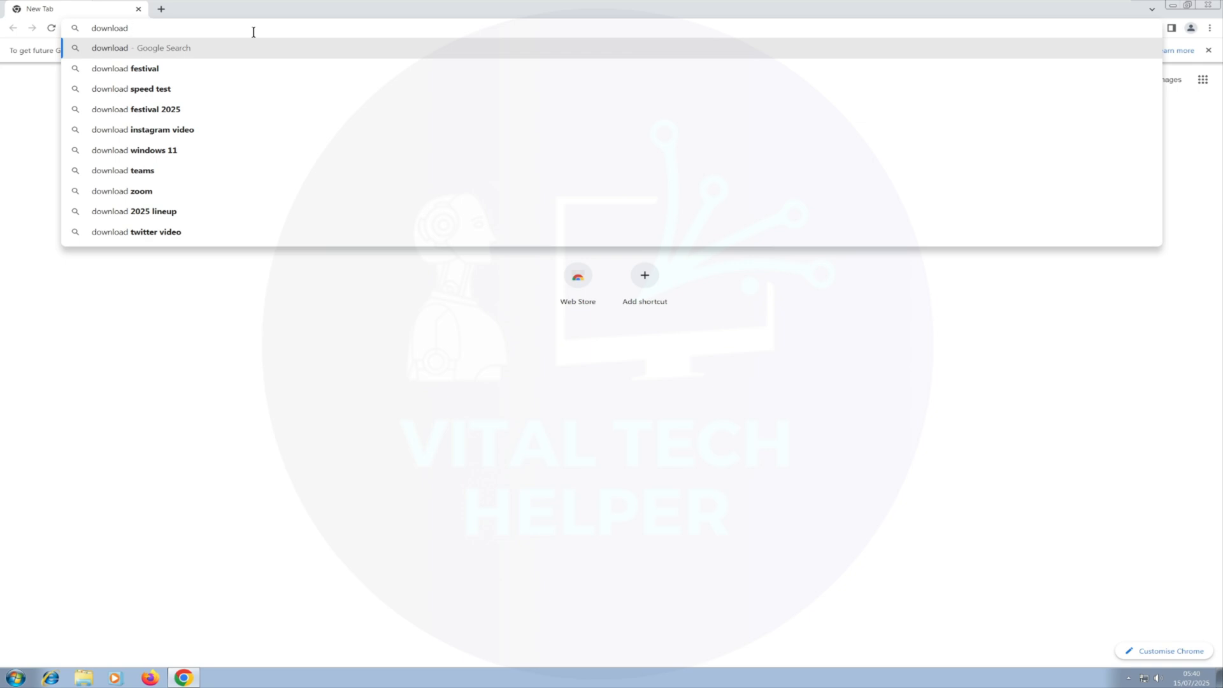
click(135, 150)
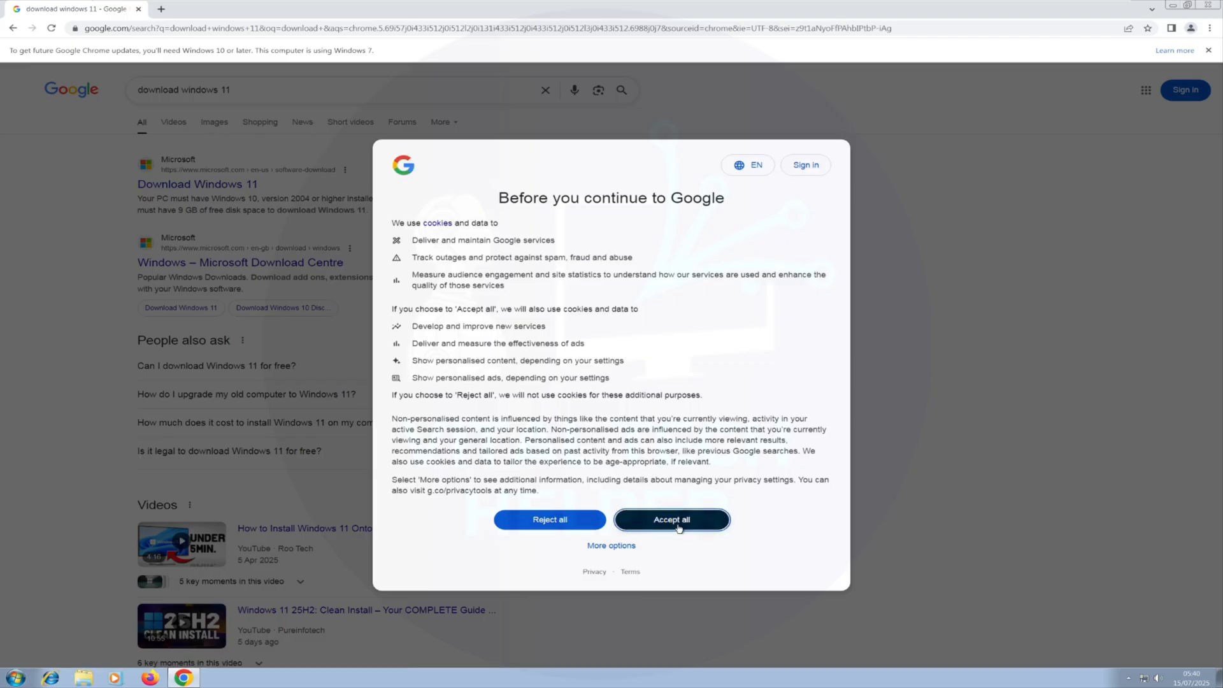
click(670, 520)
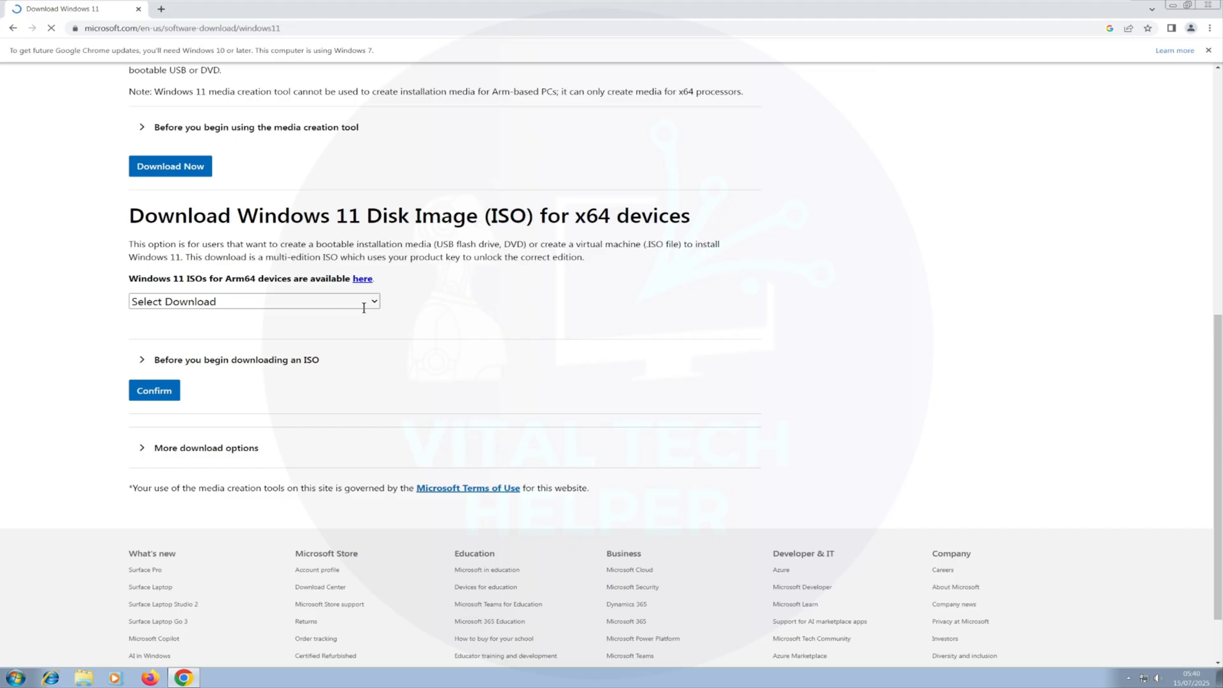
Choose the Windows 11 ISO in English (United States) and start the 64-bit download
click(252, 301)
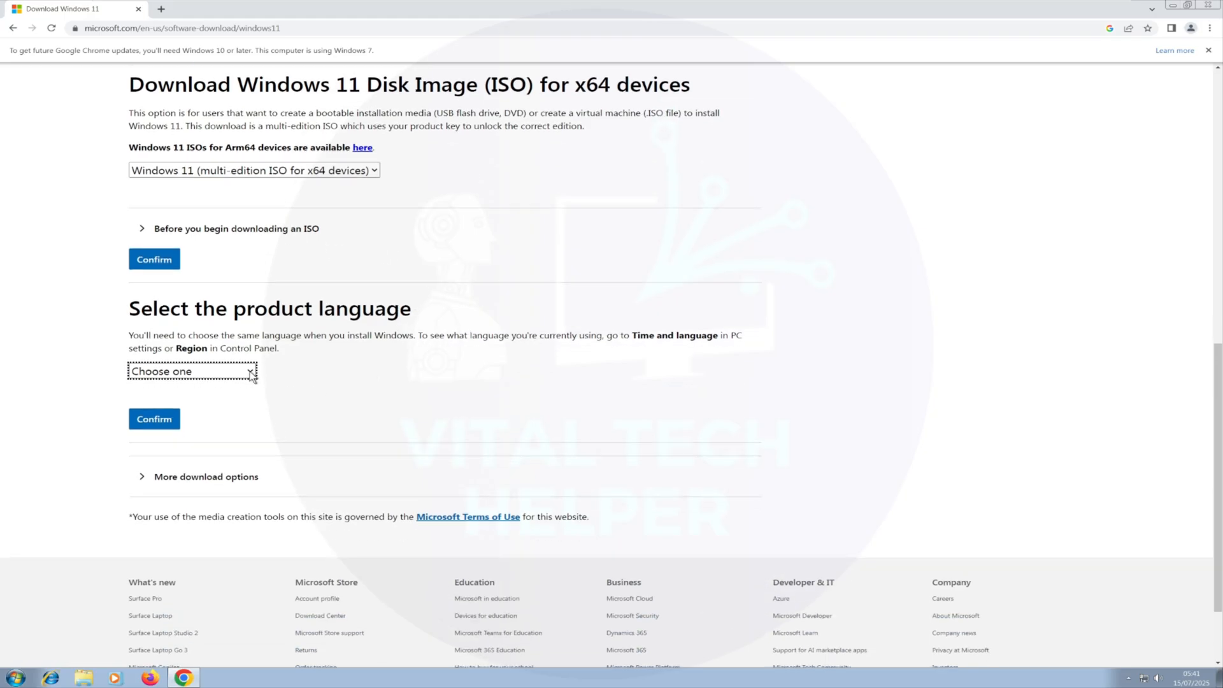
click(191, 371)
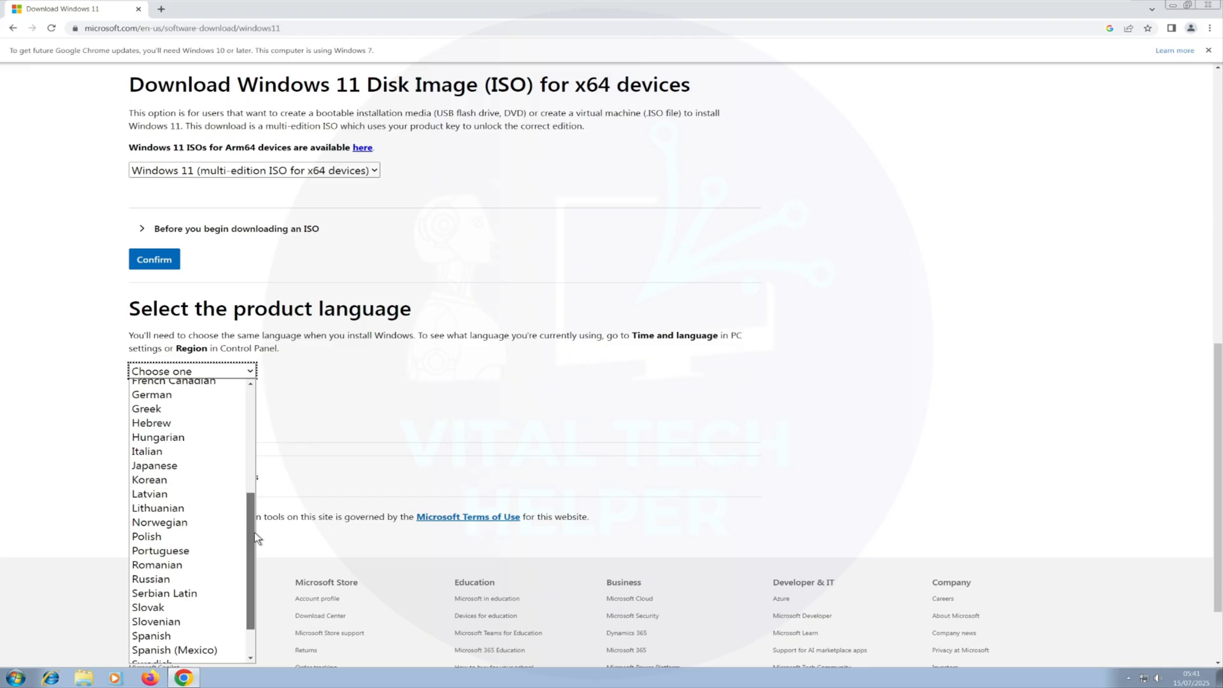
scroll(down, 3)
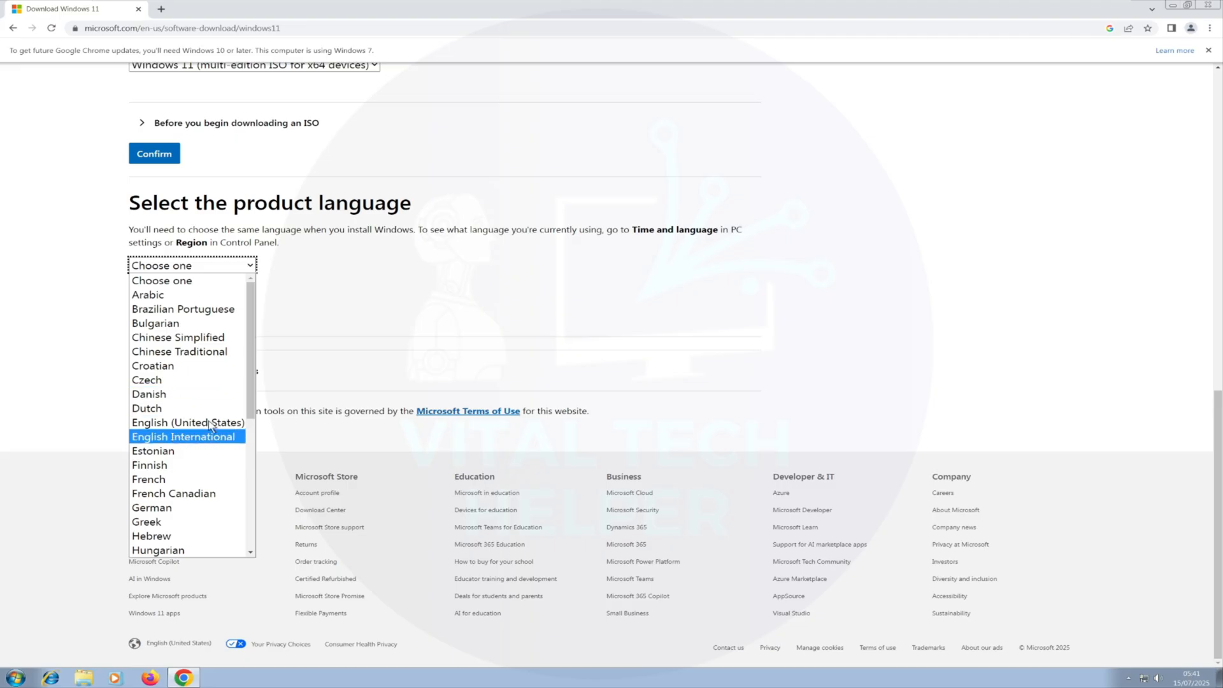
click(188, 421)
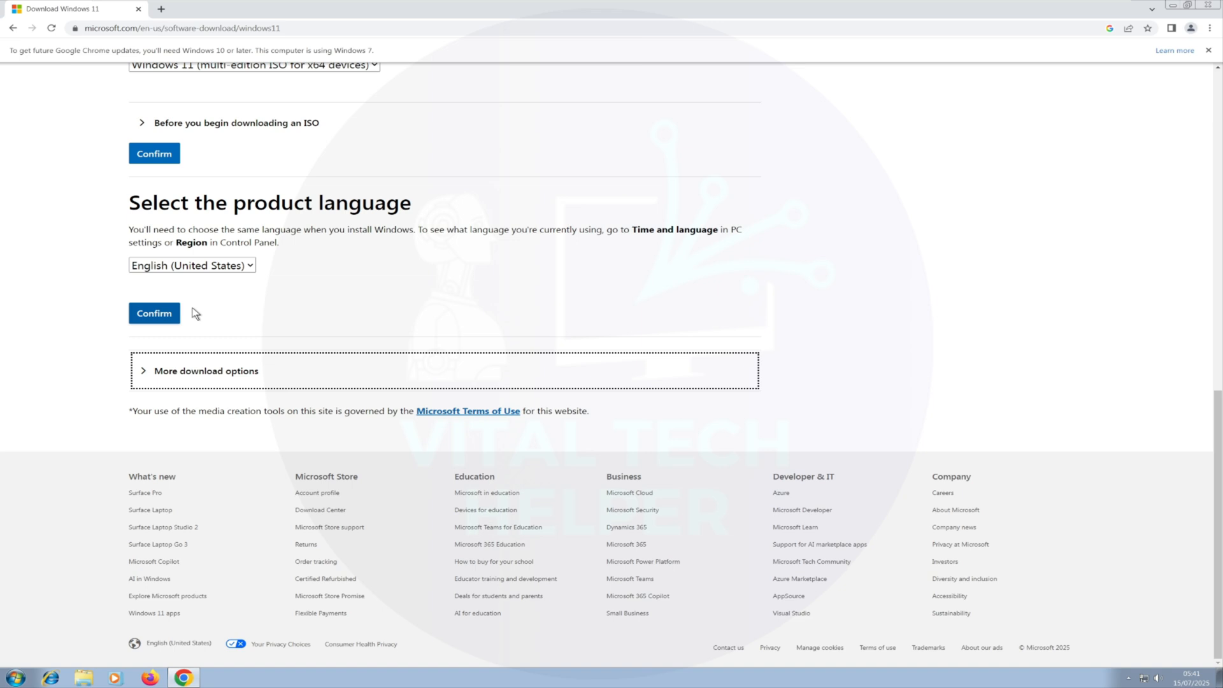
click(154, 312)
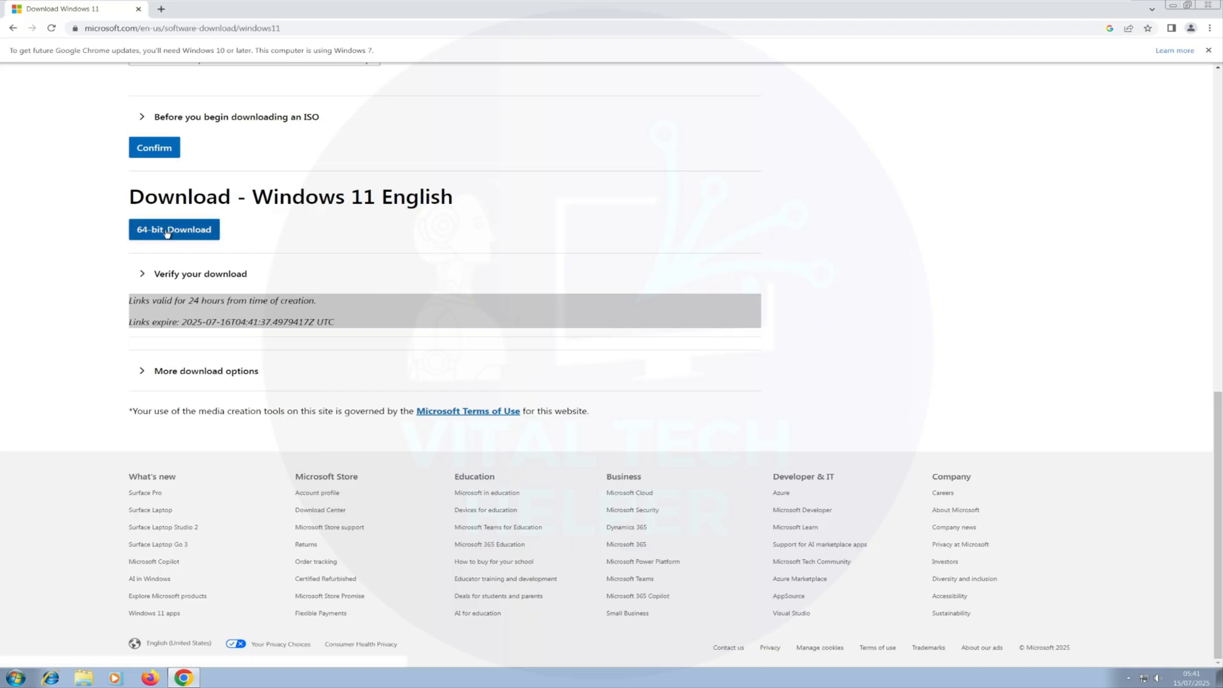
click(174, 229)
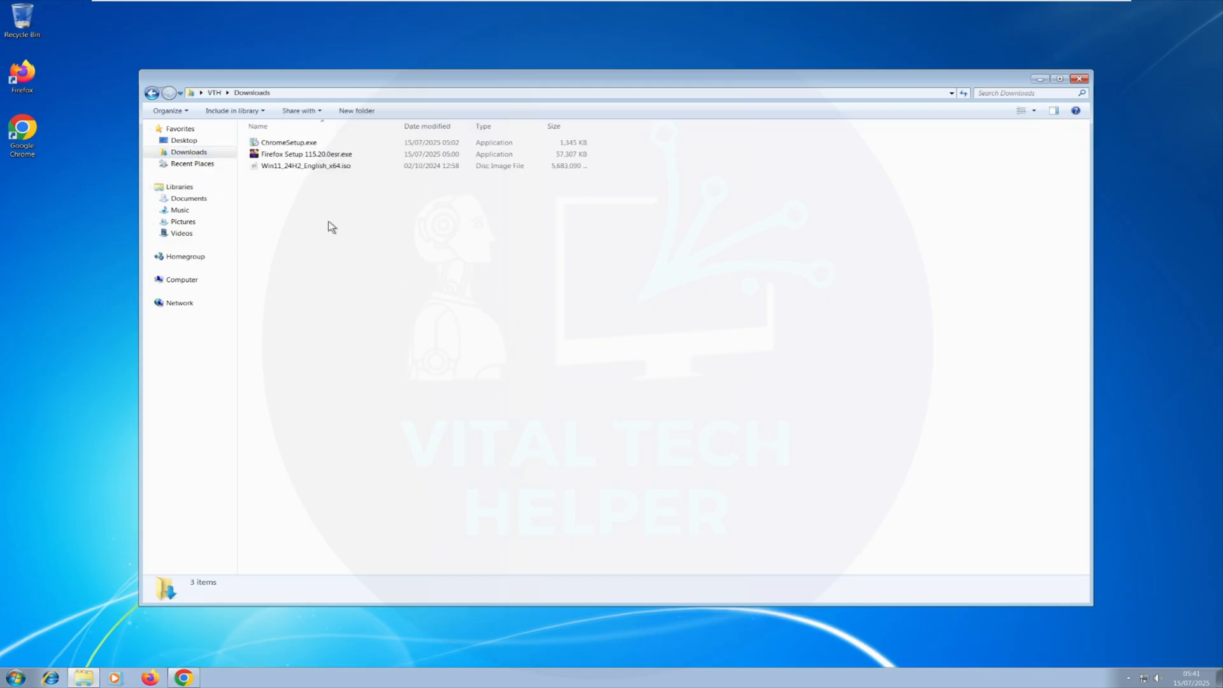
Download the x64 7-Zip installer from 7-zip.org and approve its UAC prompt
click(306, 166)
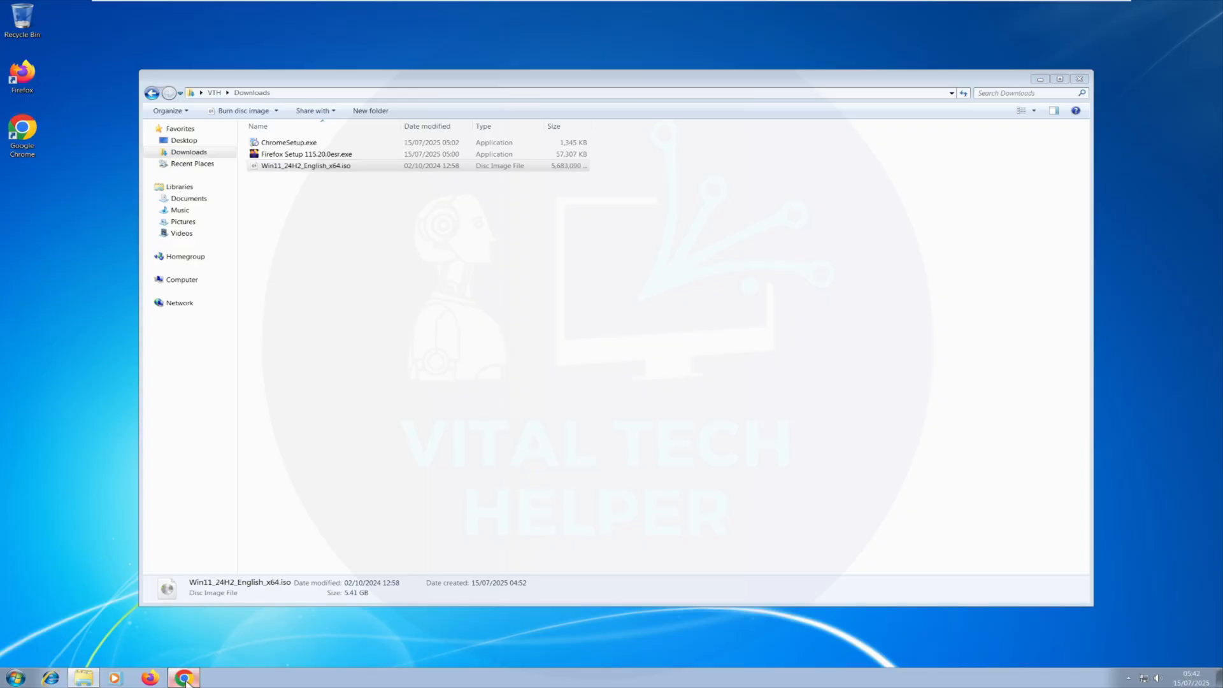
click(184, 677)
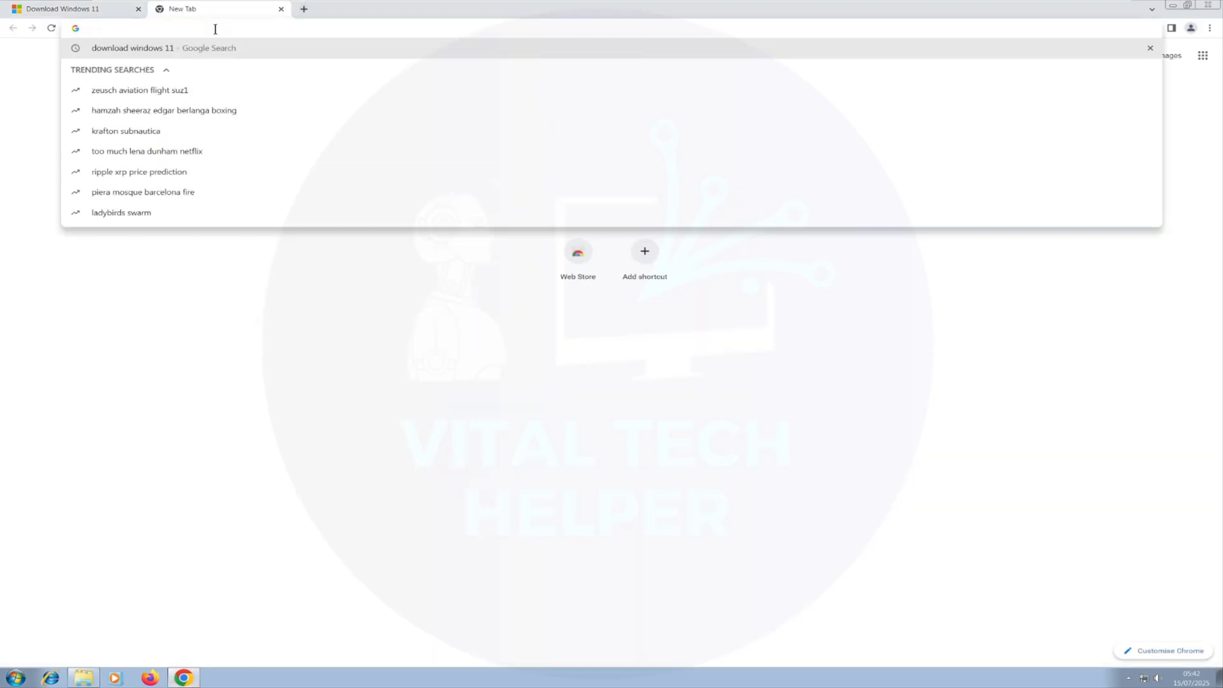
text(7 zip)
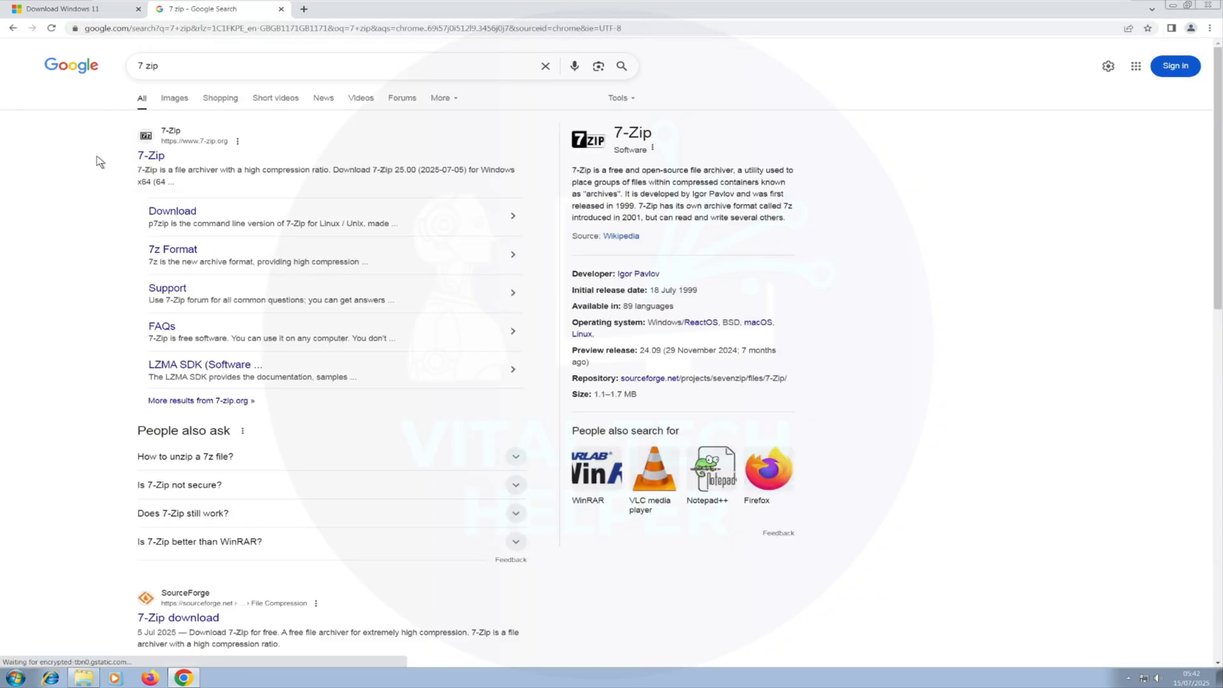
click(150, 155)
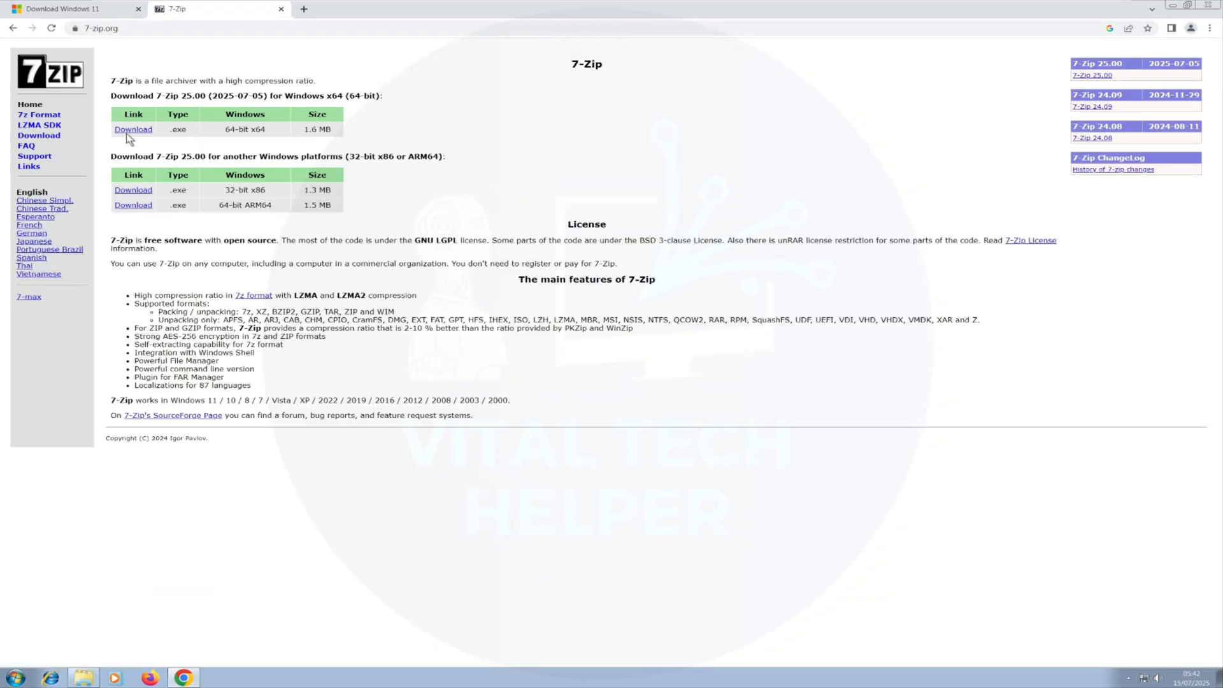
click(133, 129)
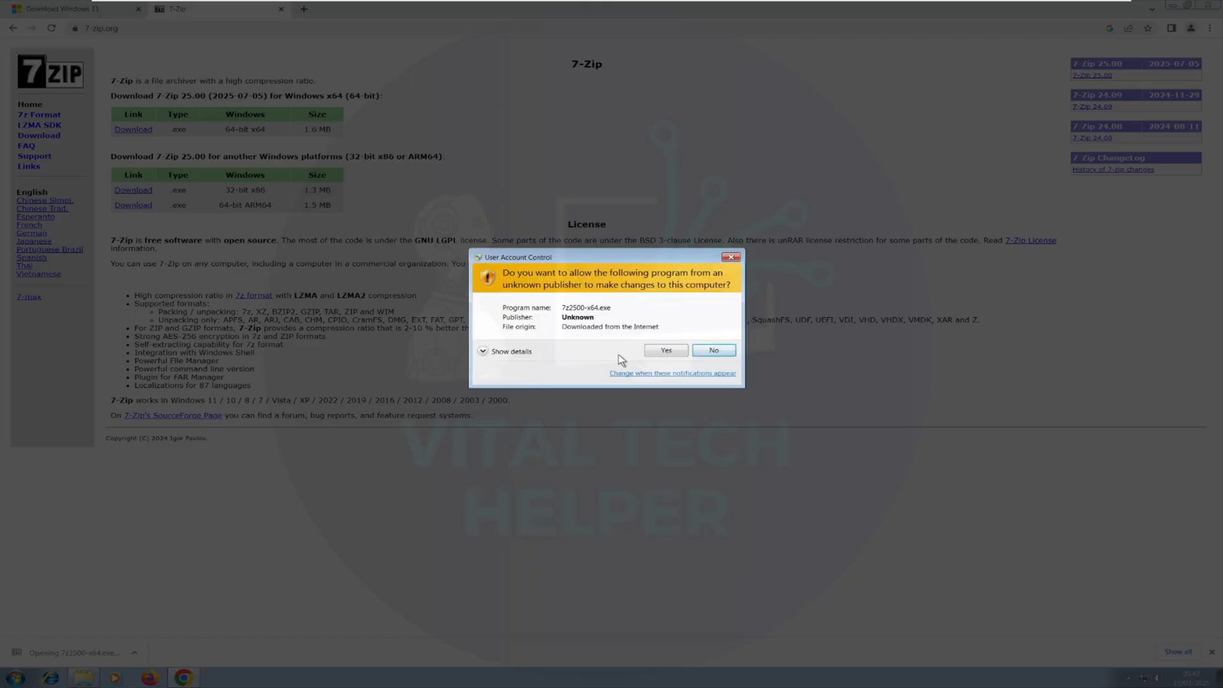
click(665, 350)
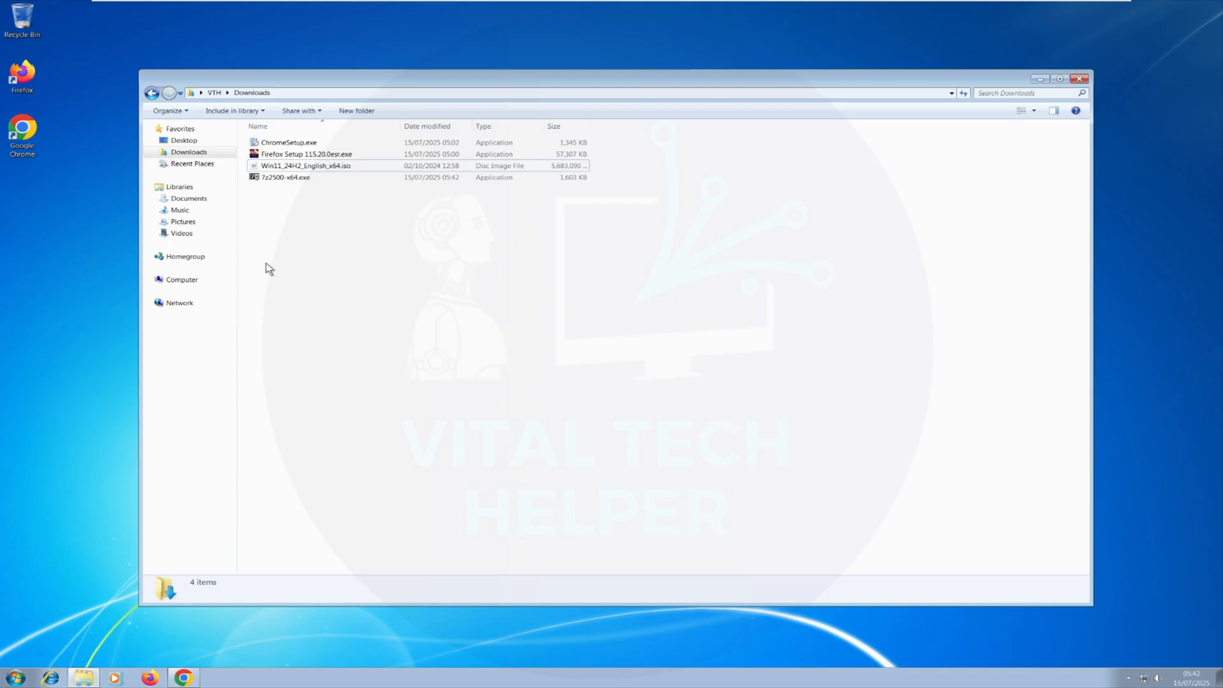
mouse_move(291, 229)
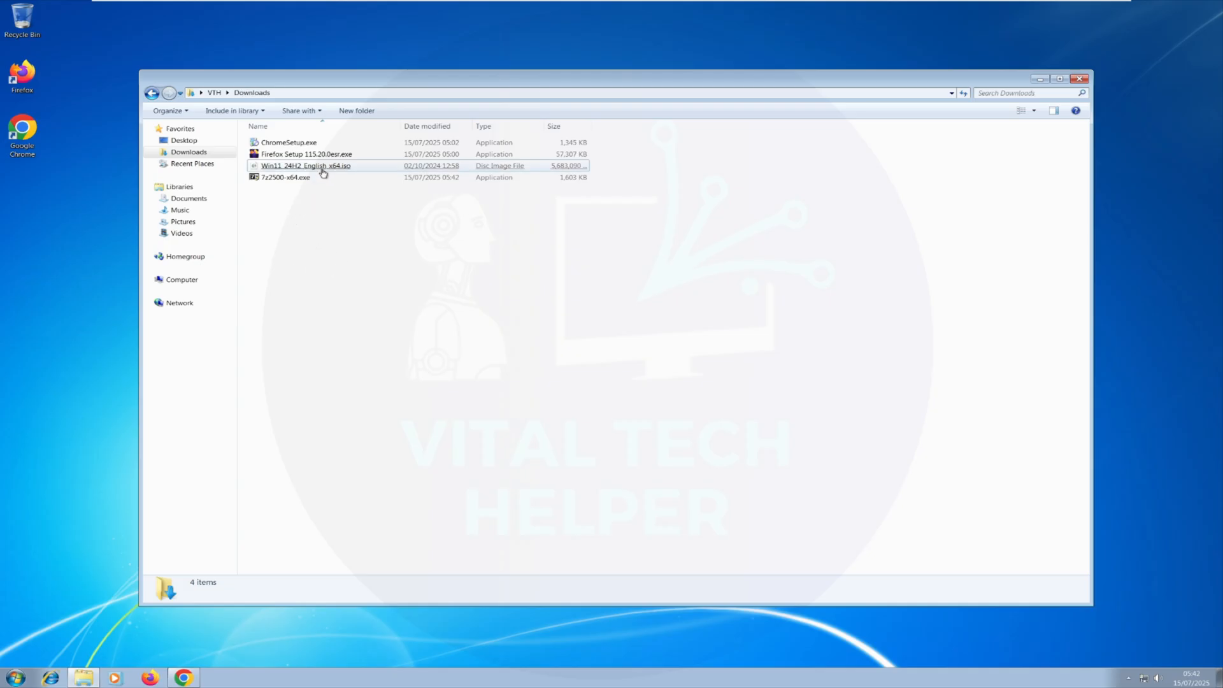
Bring up the 7-Zip extract options for Win11_24H2_English_x64.iso
click(305, 166)
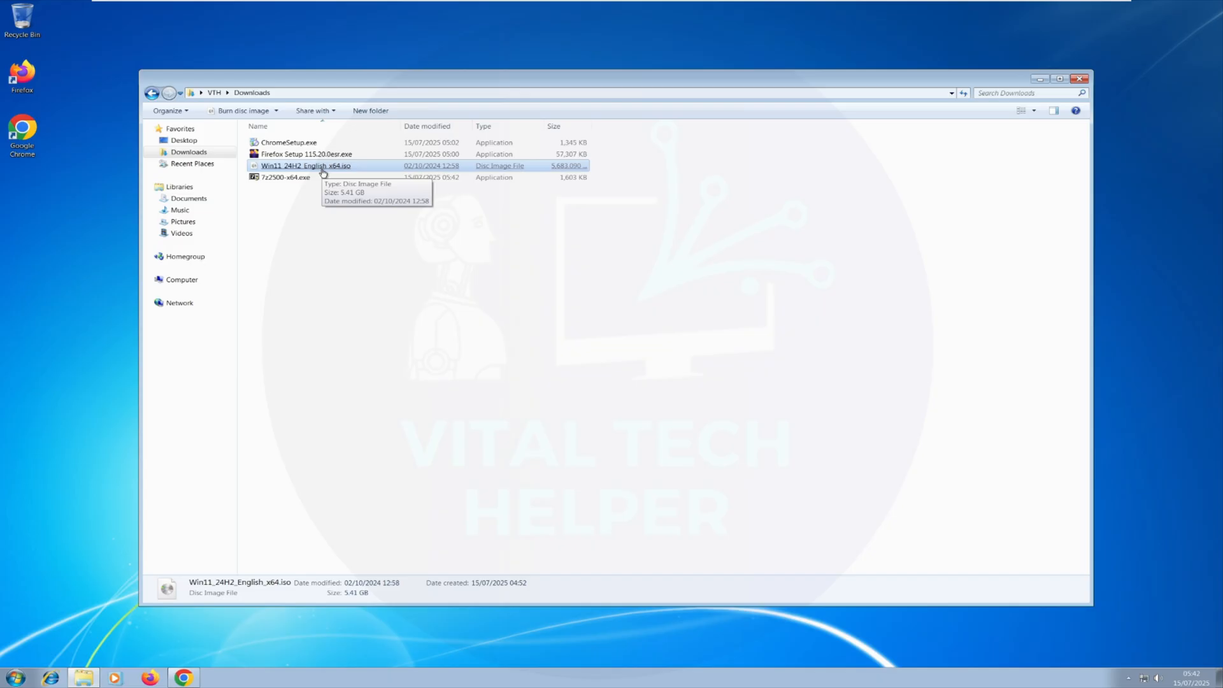
right_click(305, 166)
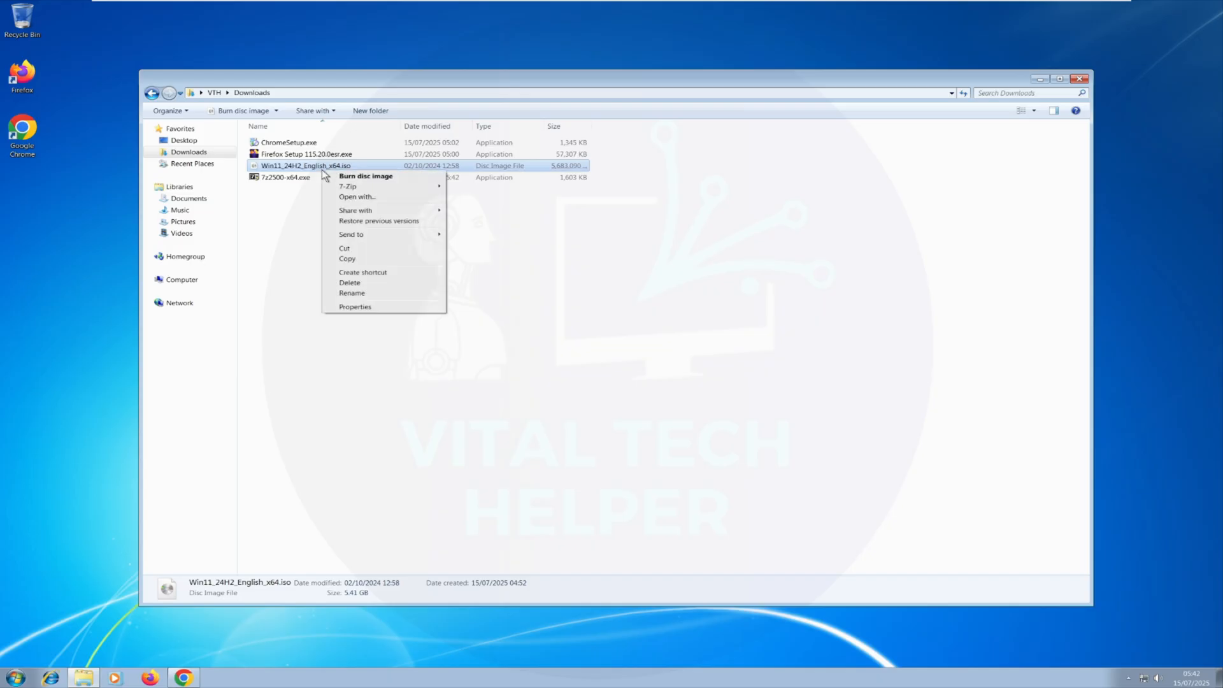
mouse_move(348, 187)
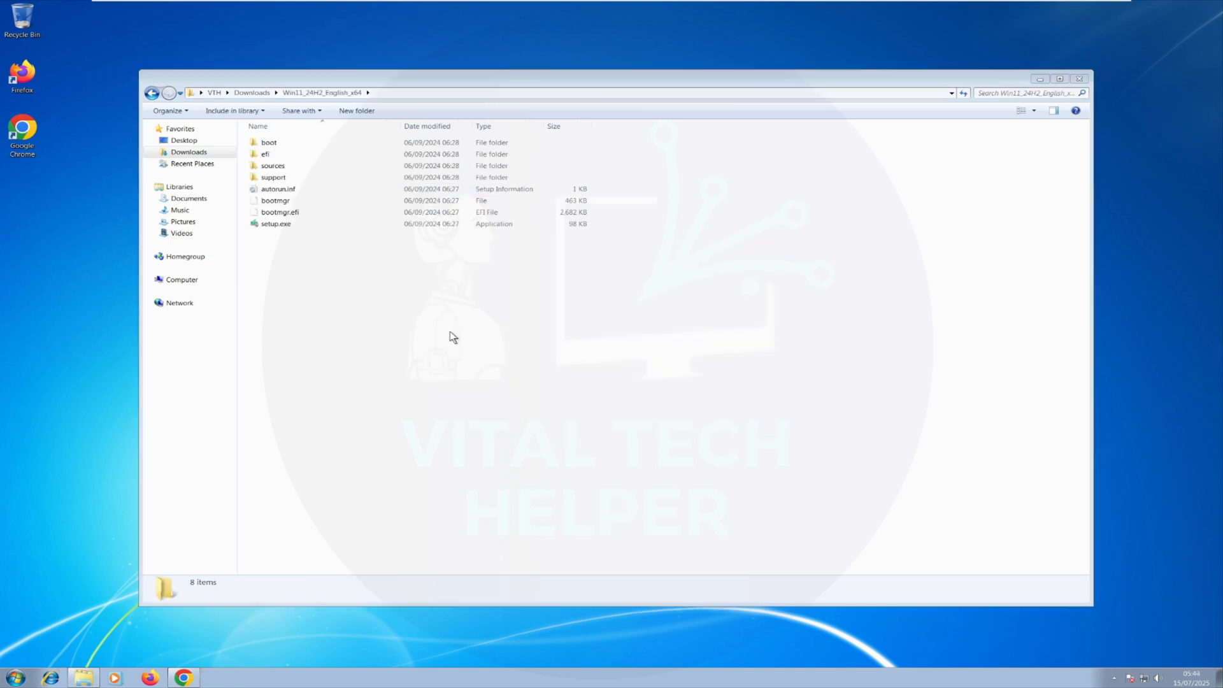
right_click(275, 223)
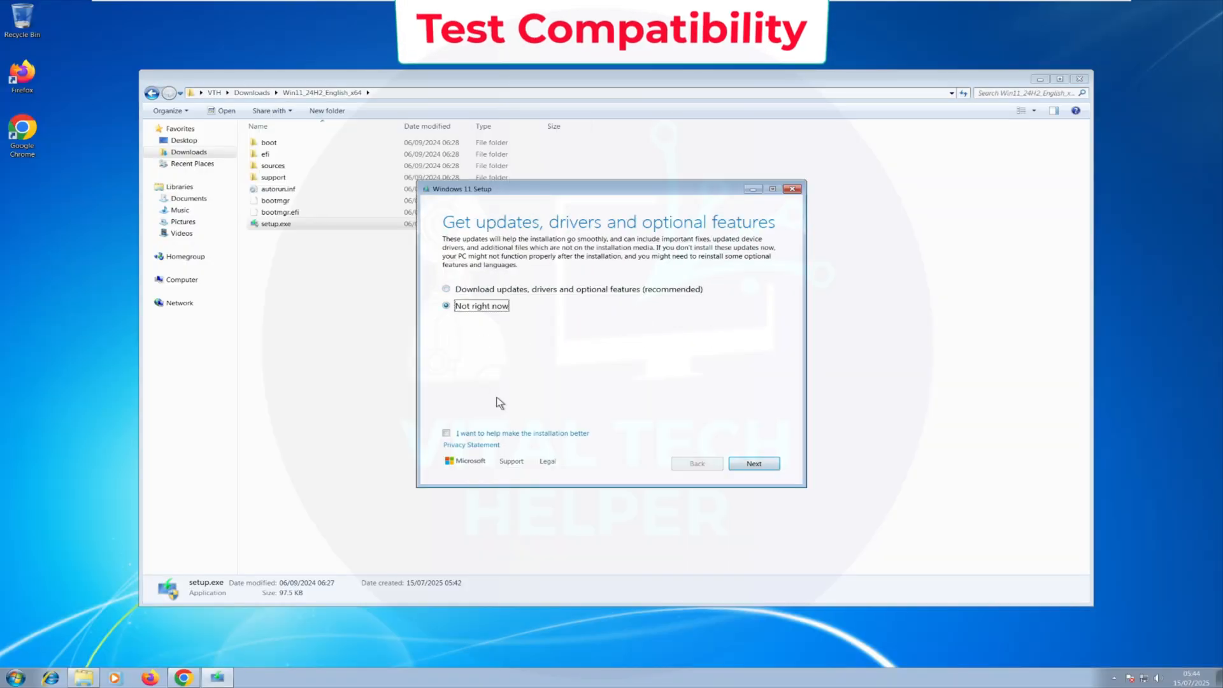
click(753, 463)
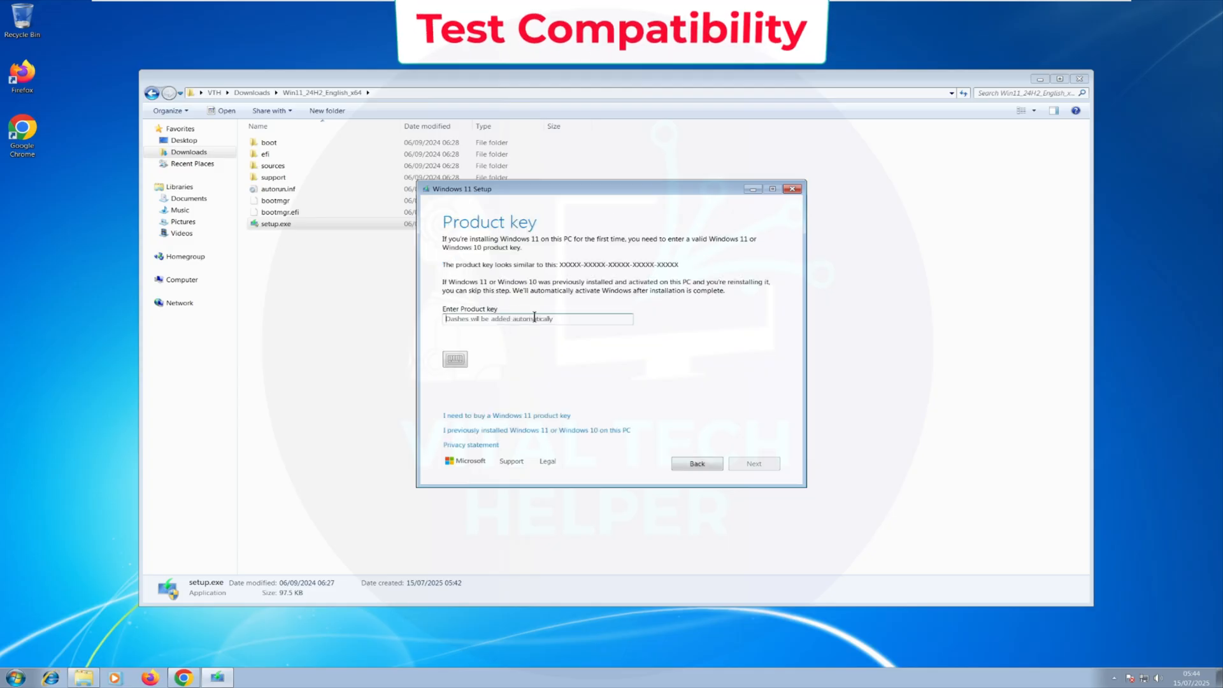
text(W269N-WFGWX-YVC9B-4J6C9-T83GX)
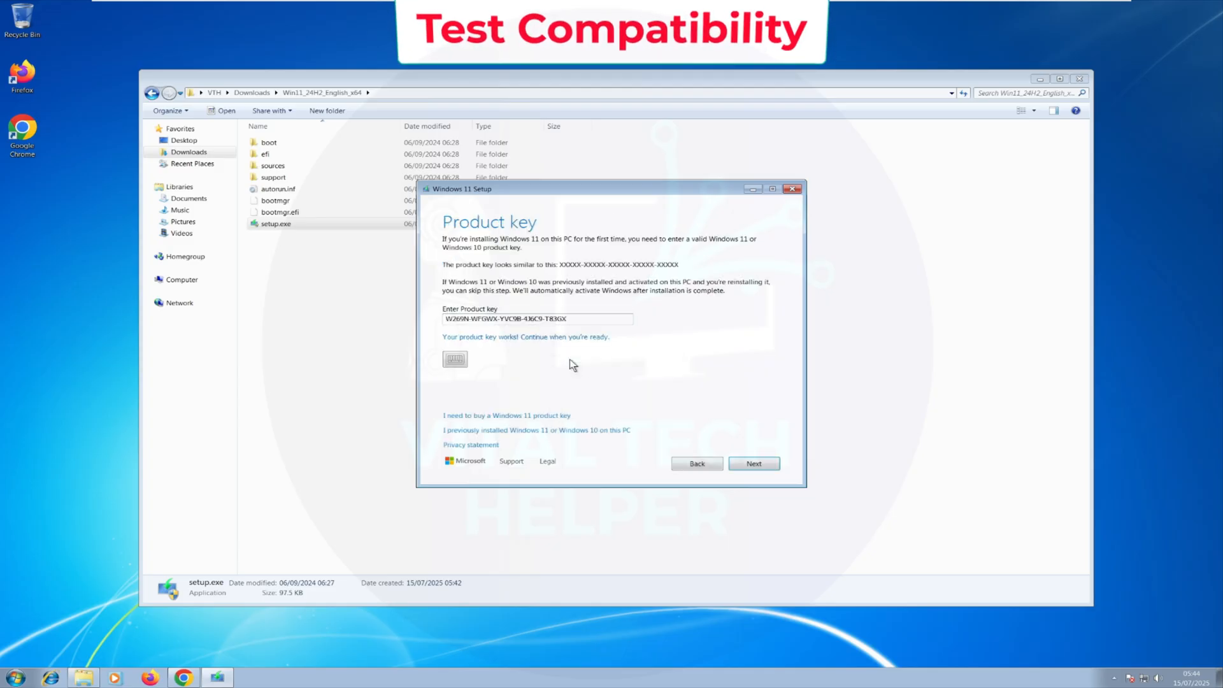
click(753, 463)
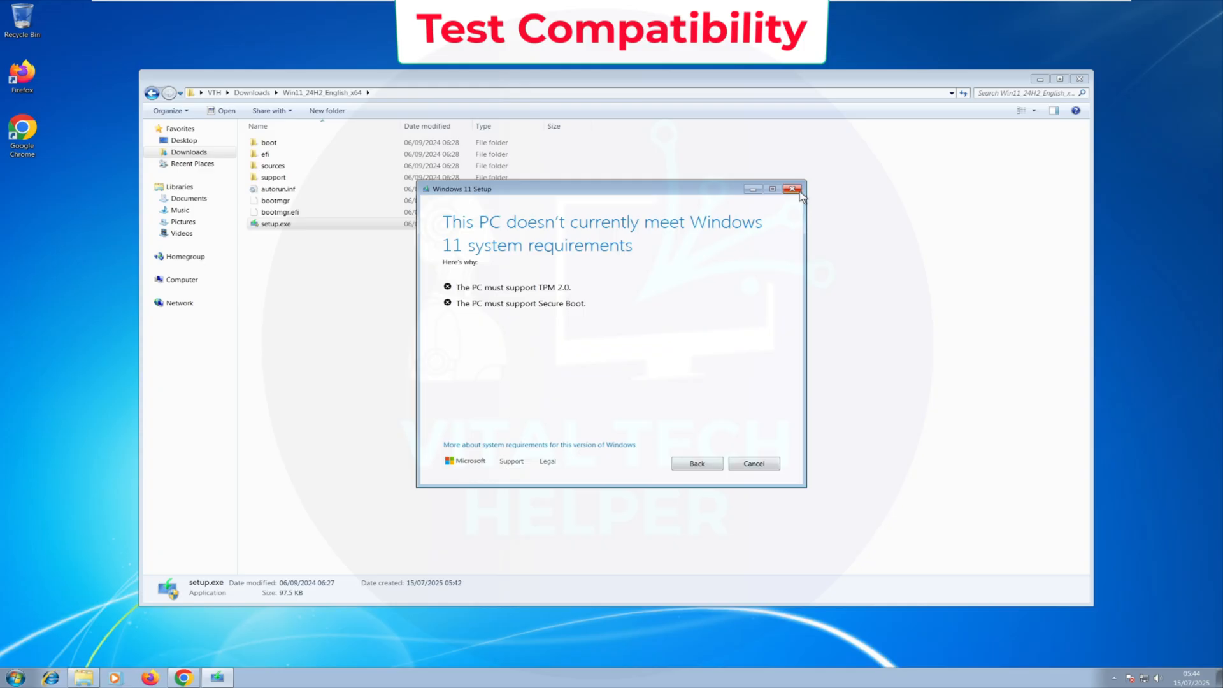
click(793, 188)
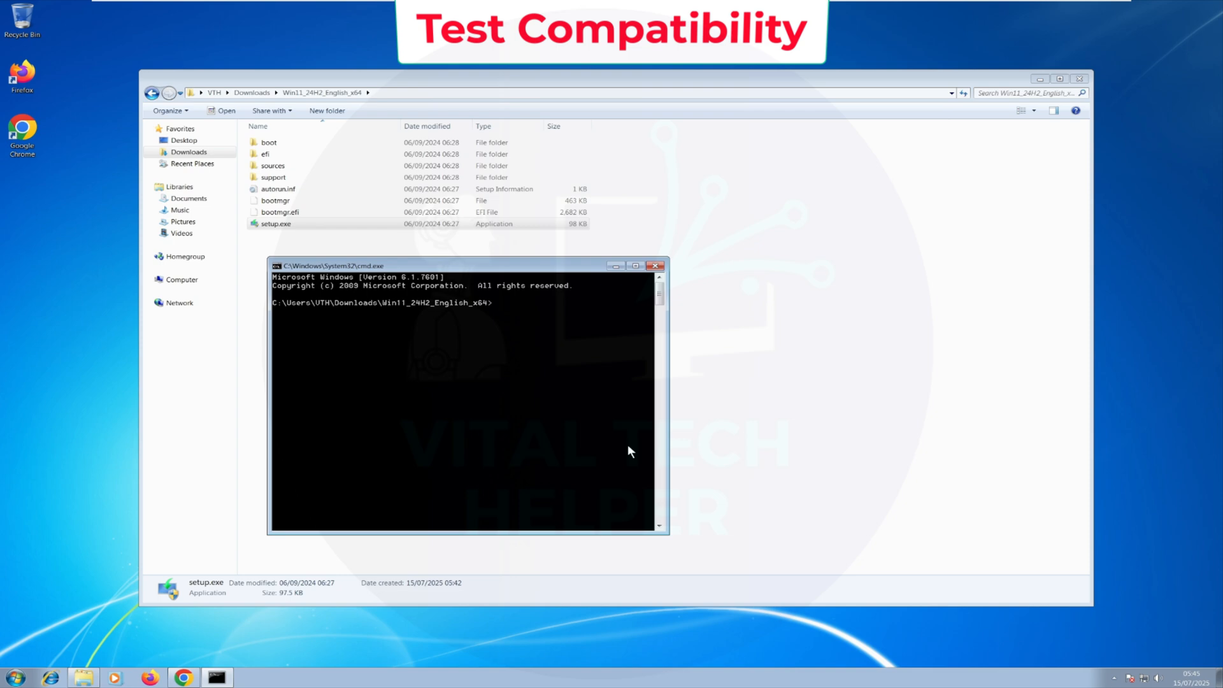
mouse_move(472, 372)
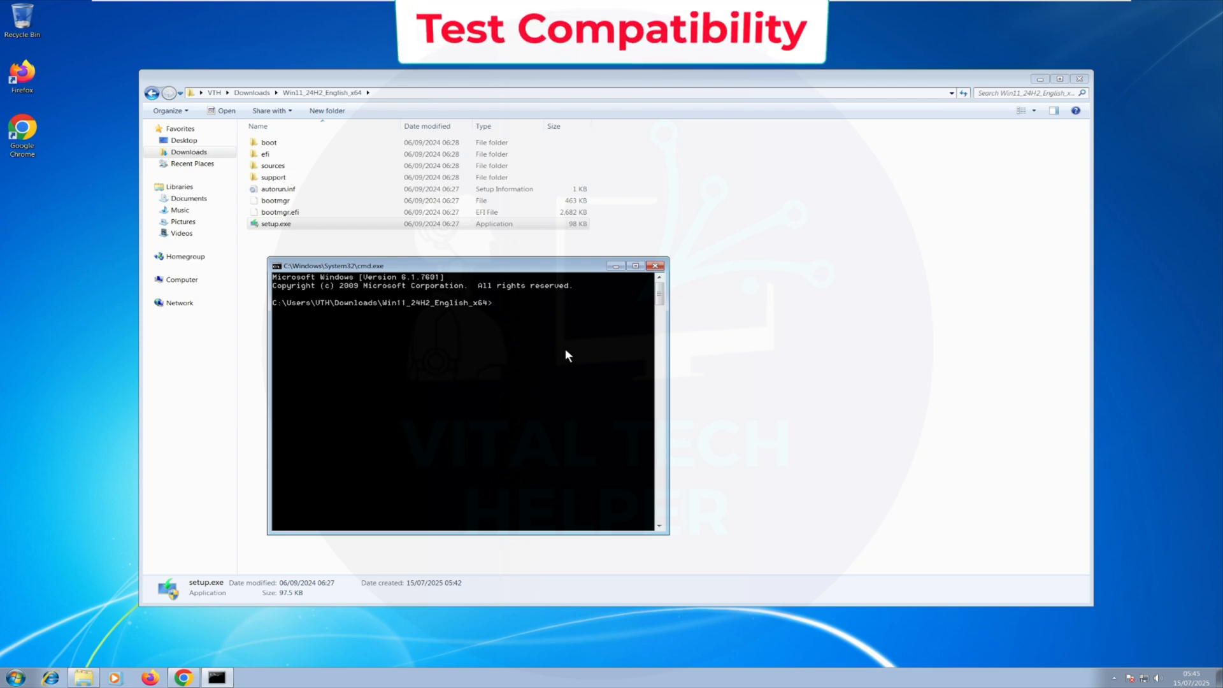
Run 'setup.exe /product server' from the Command Prompt in the extracted folder
text(setup)
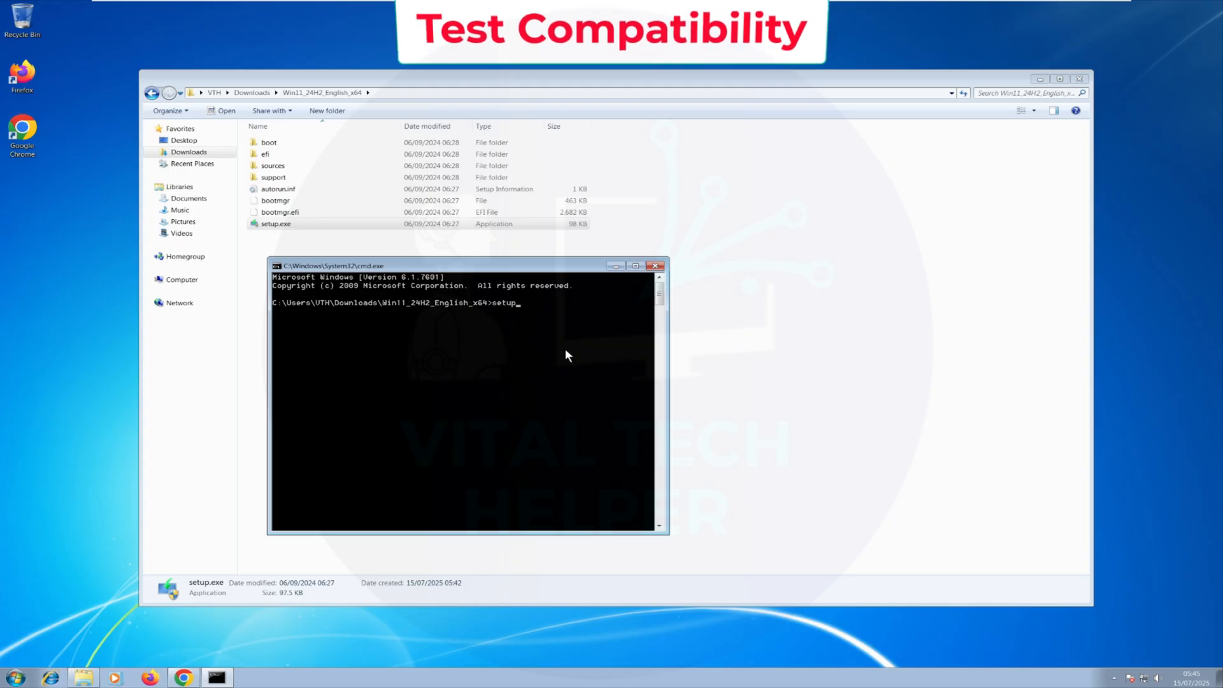
text(.exe)
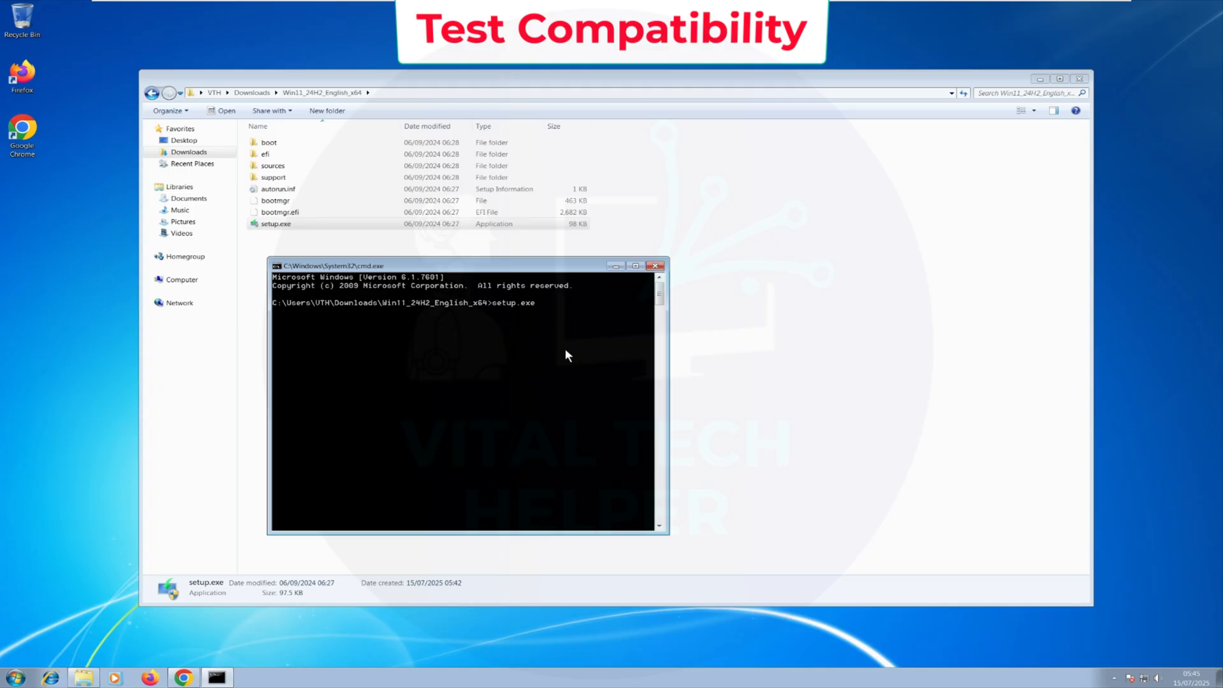
text(/product)
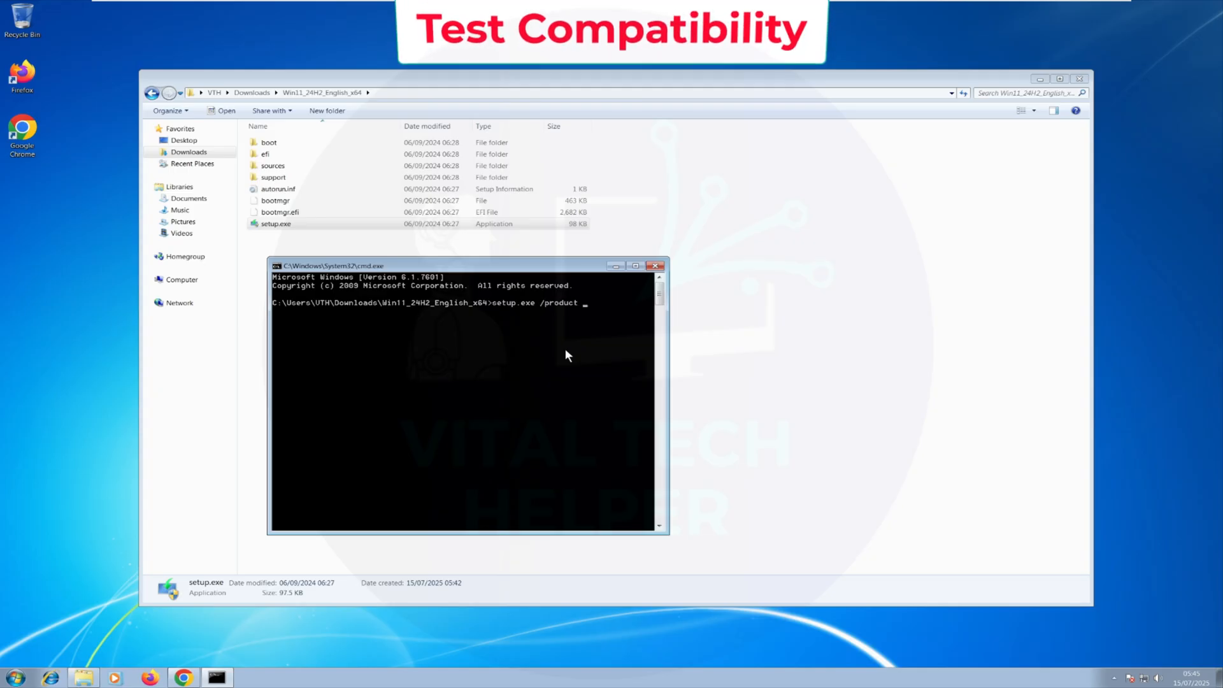
text(server)
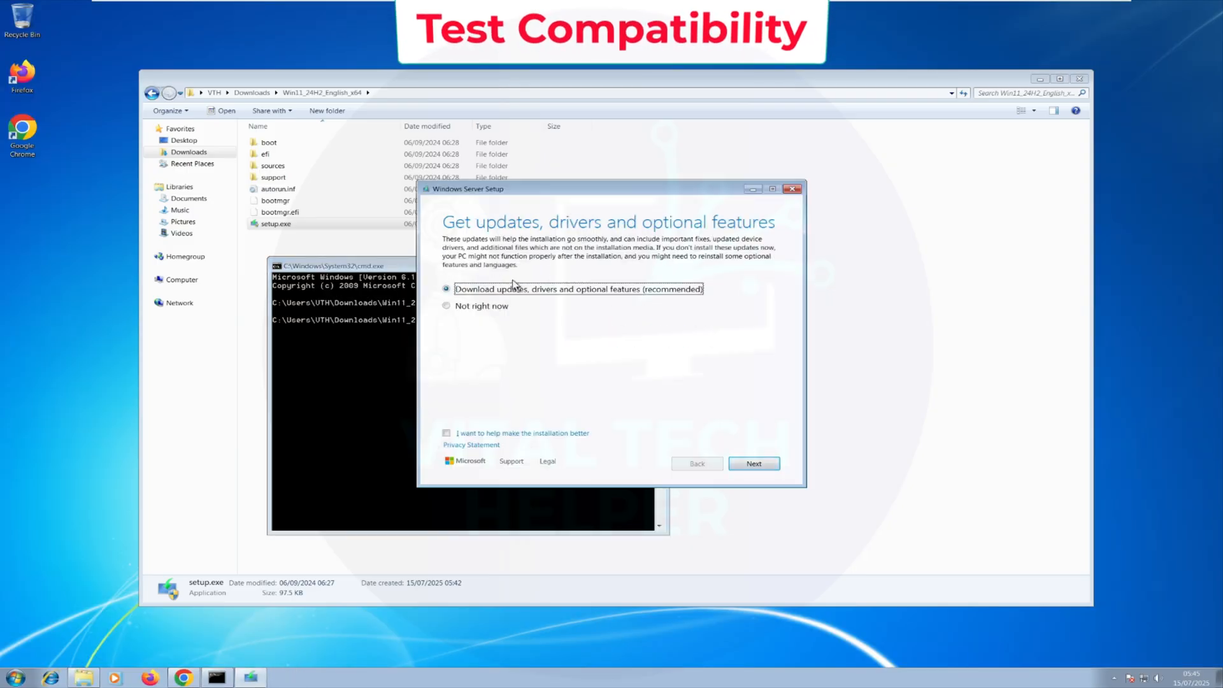
click(753, 463)
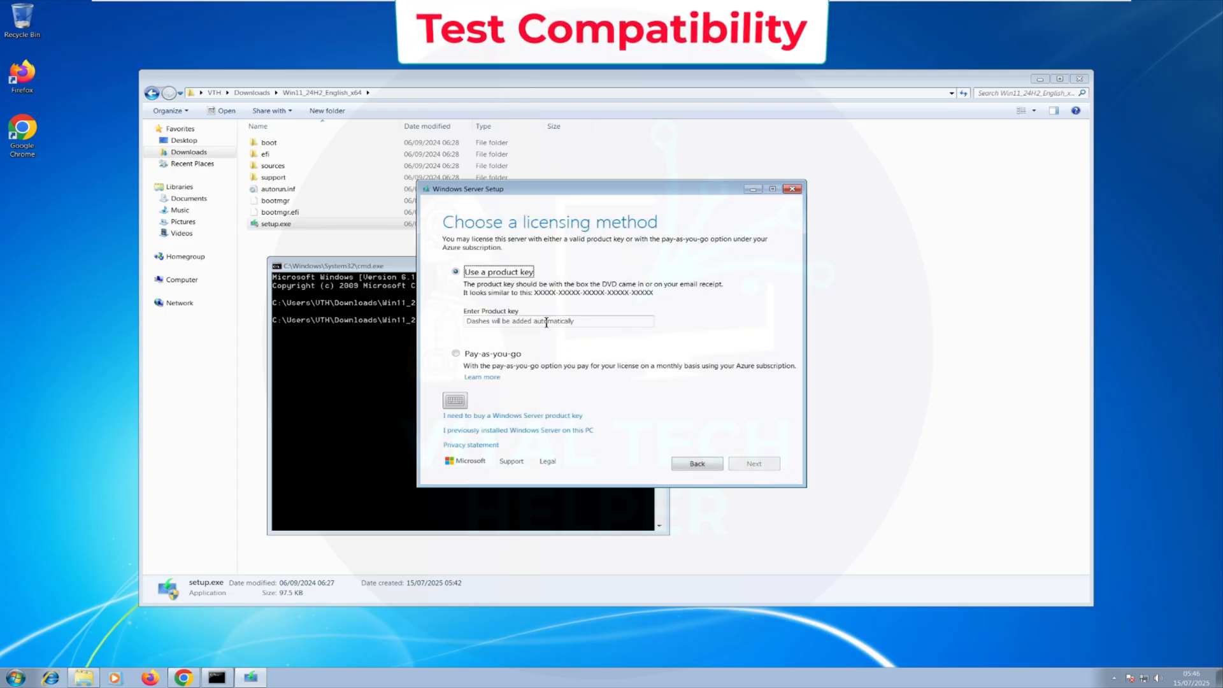
text(W269N-WFGWX-YVC9B-4J6C9-T83GX)
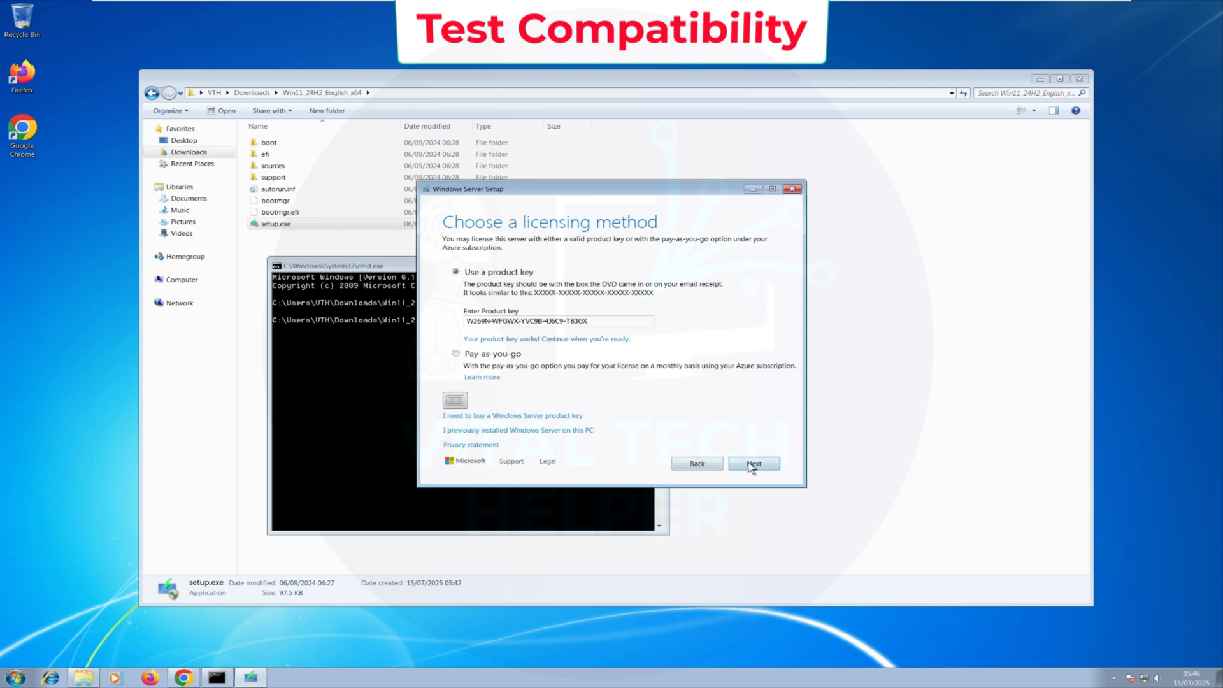
click(753, 464)
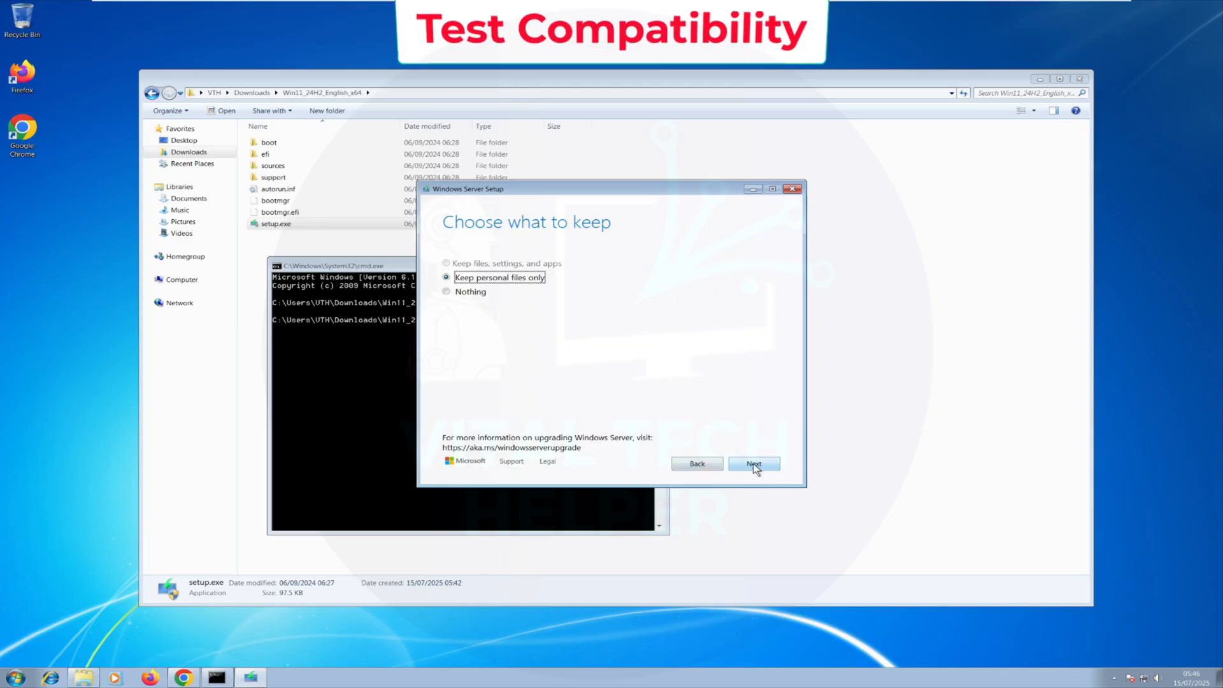
Choose Keep personal files only, confirm, and dismiss the installation-failed message
click(752, 463)
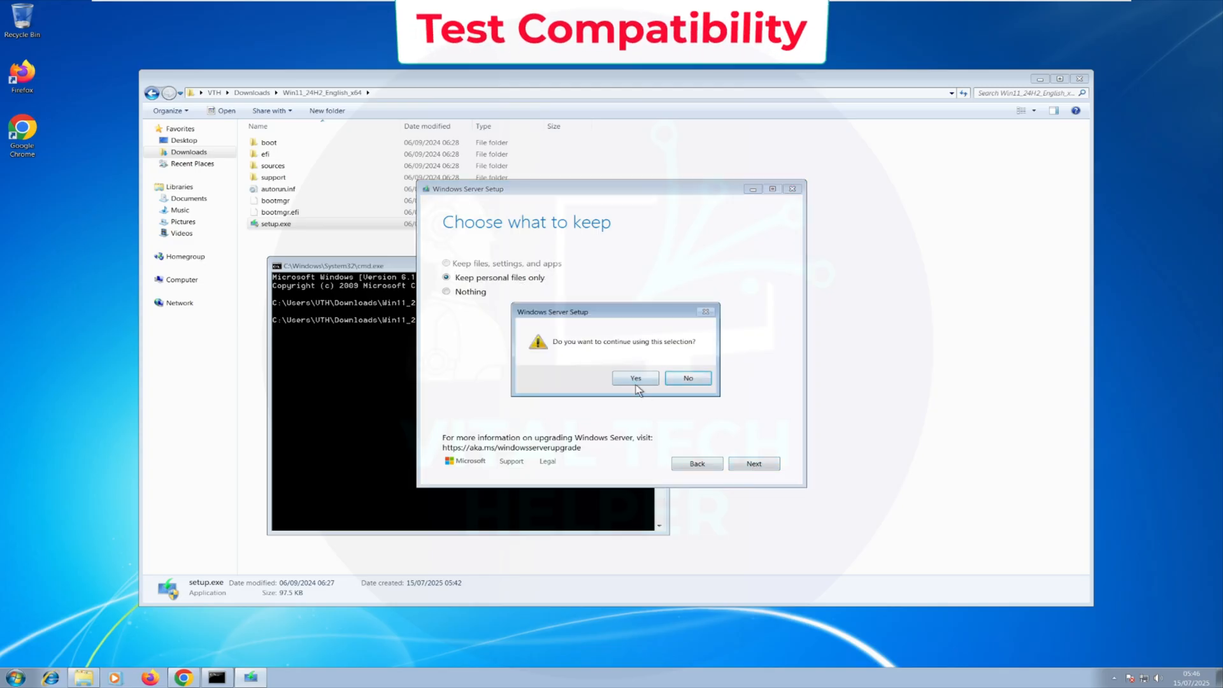
click(635, 377)
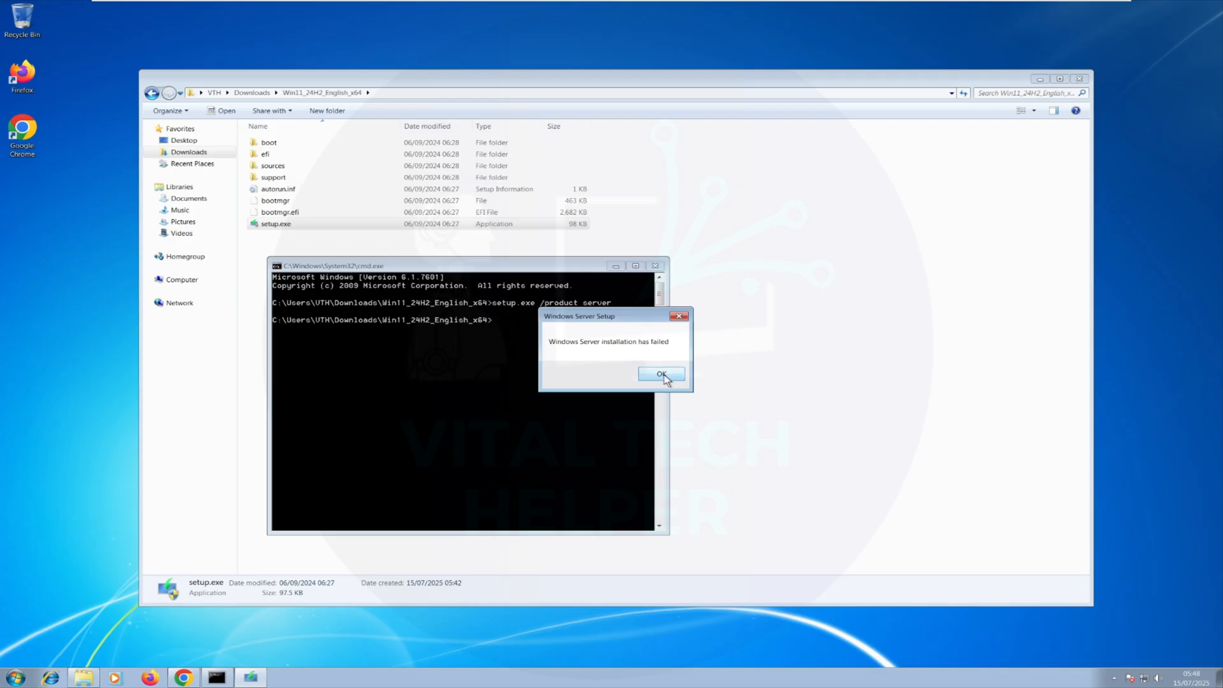
click(660, 374)
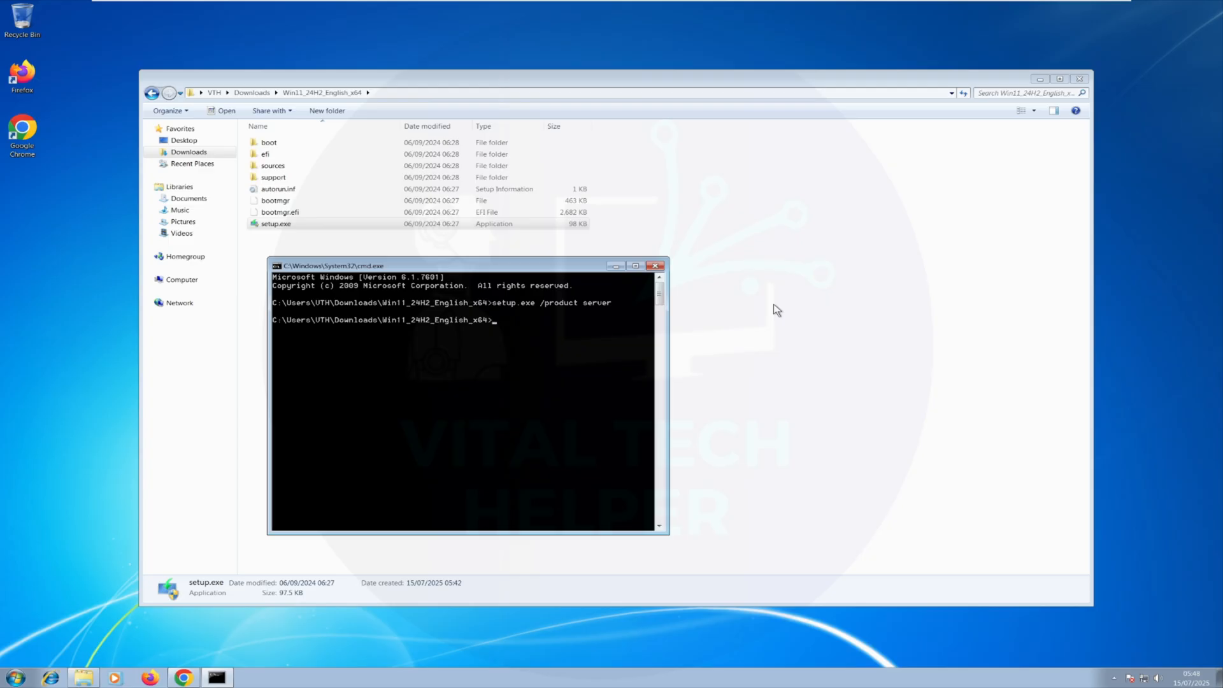
click(656, 265)
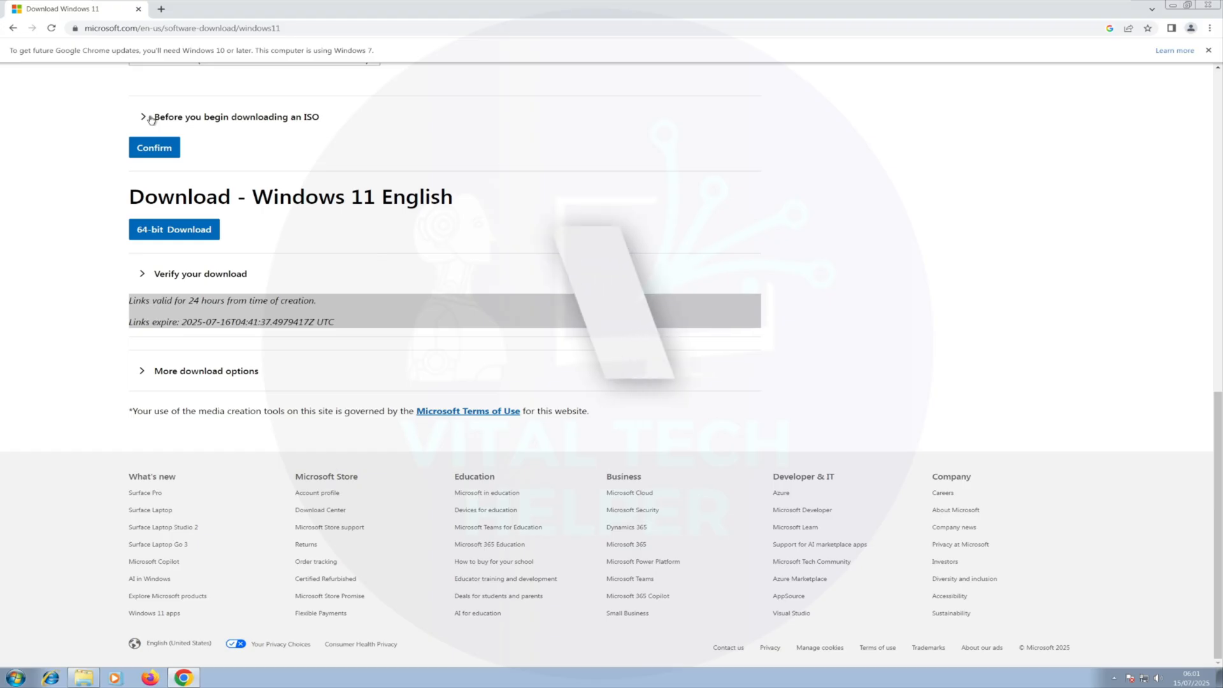
Search Google for 'windows 10 download' and open Microsoft's Download Windows 10 page
text(windows)
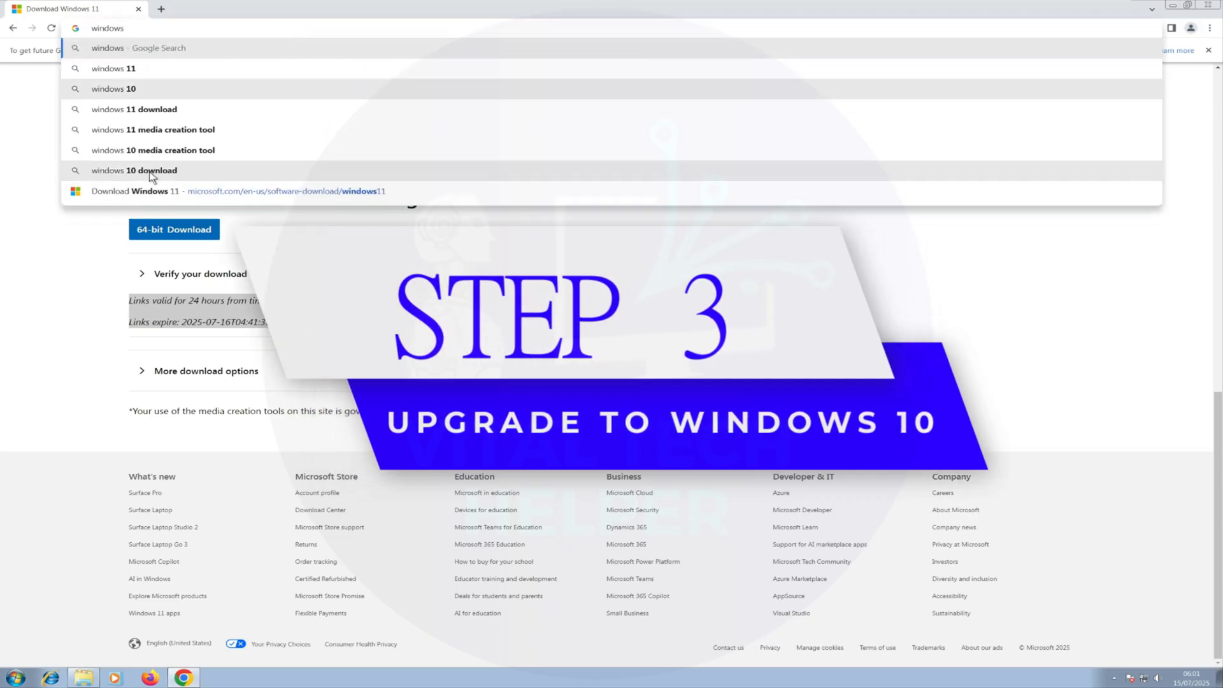
click(133, 170)
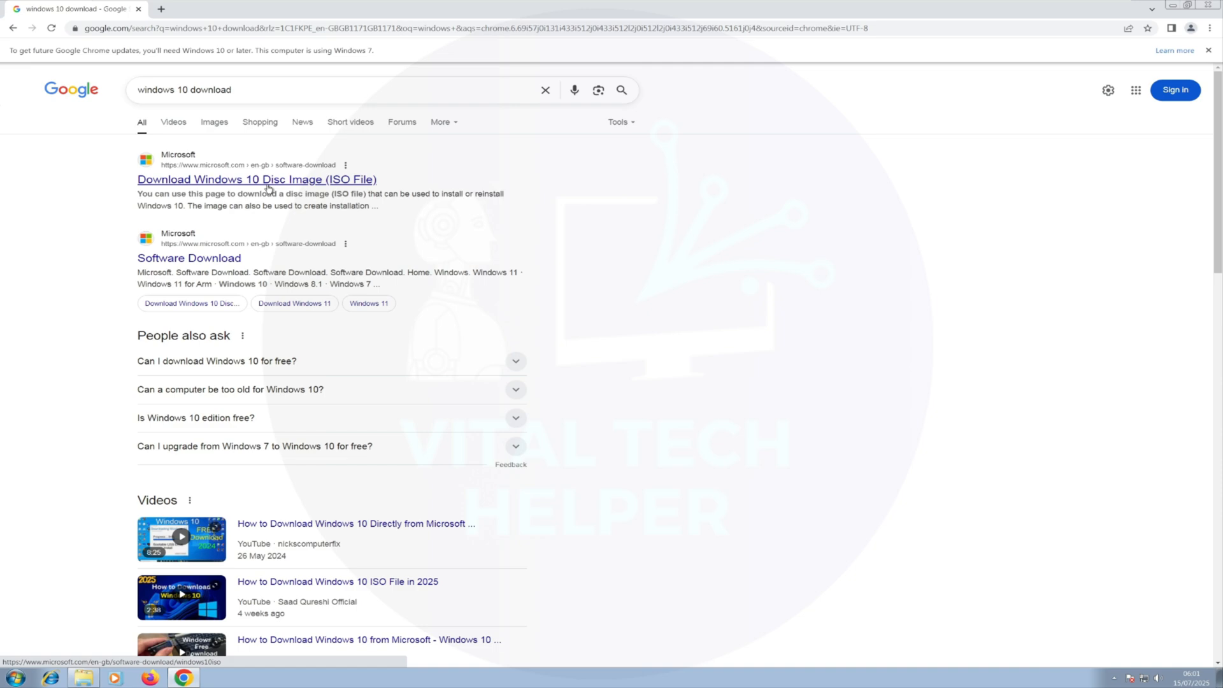
click(256, 180)
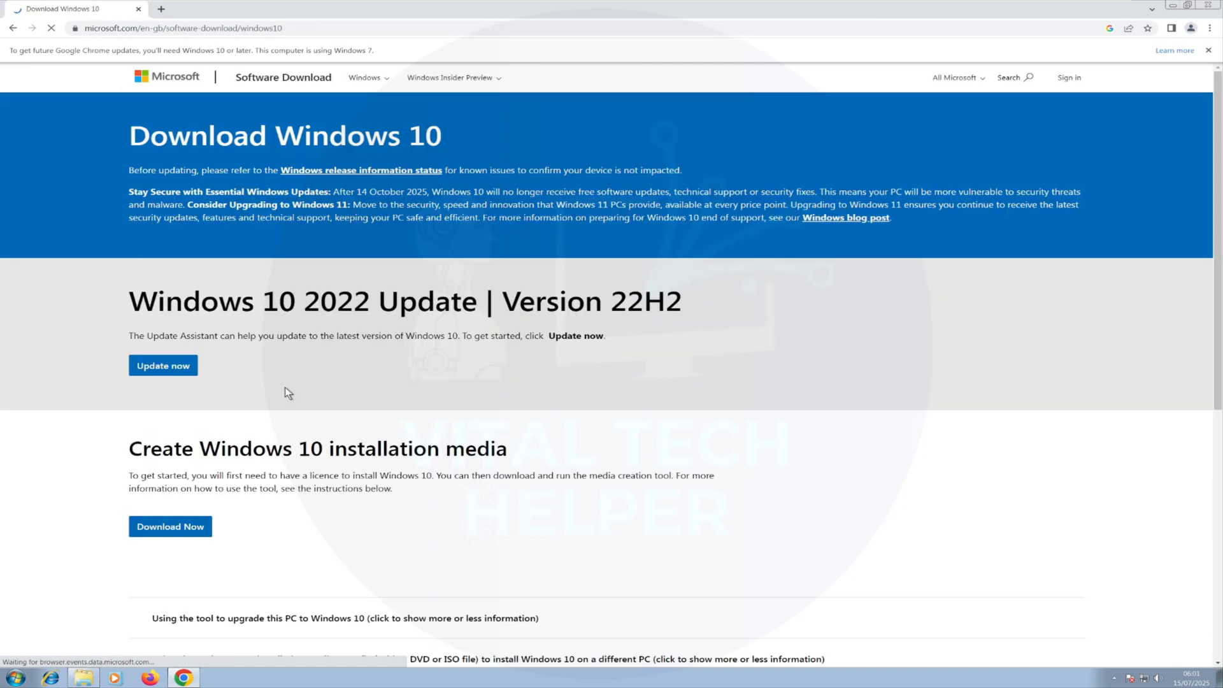
scroll(down, 3)
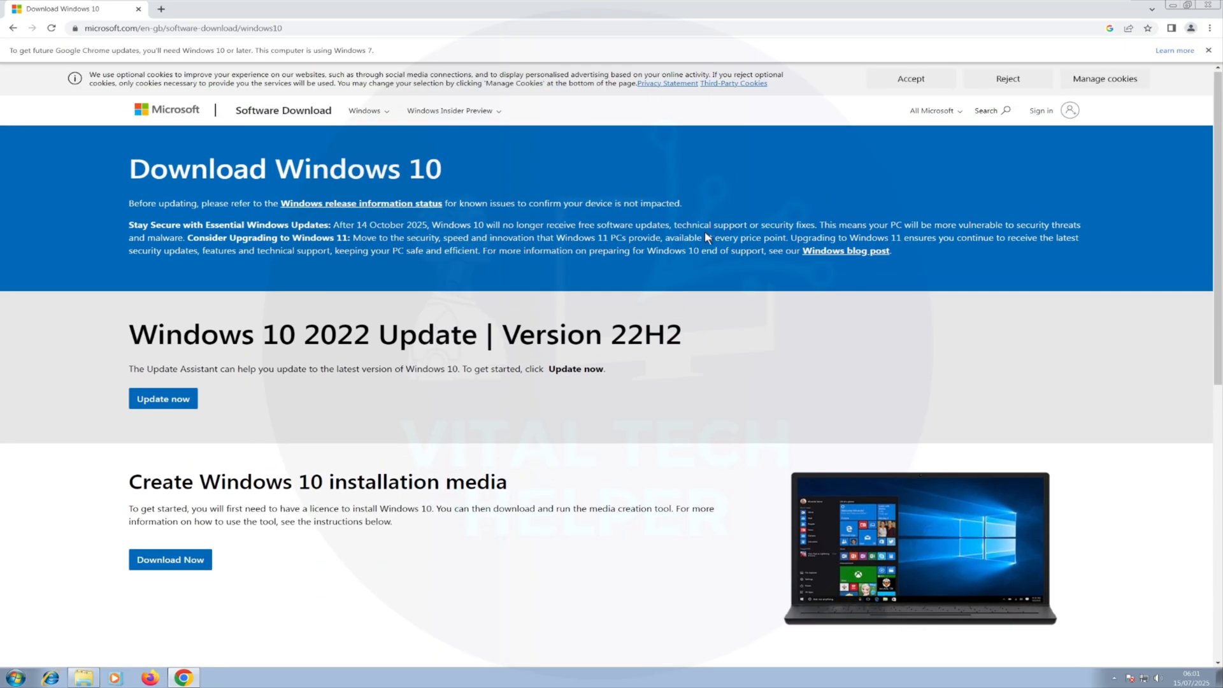
scroll(down, 3)
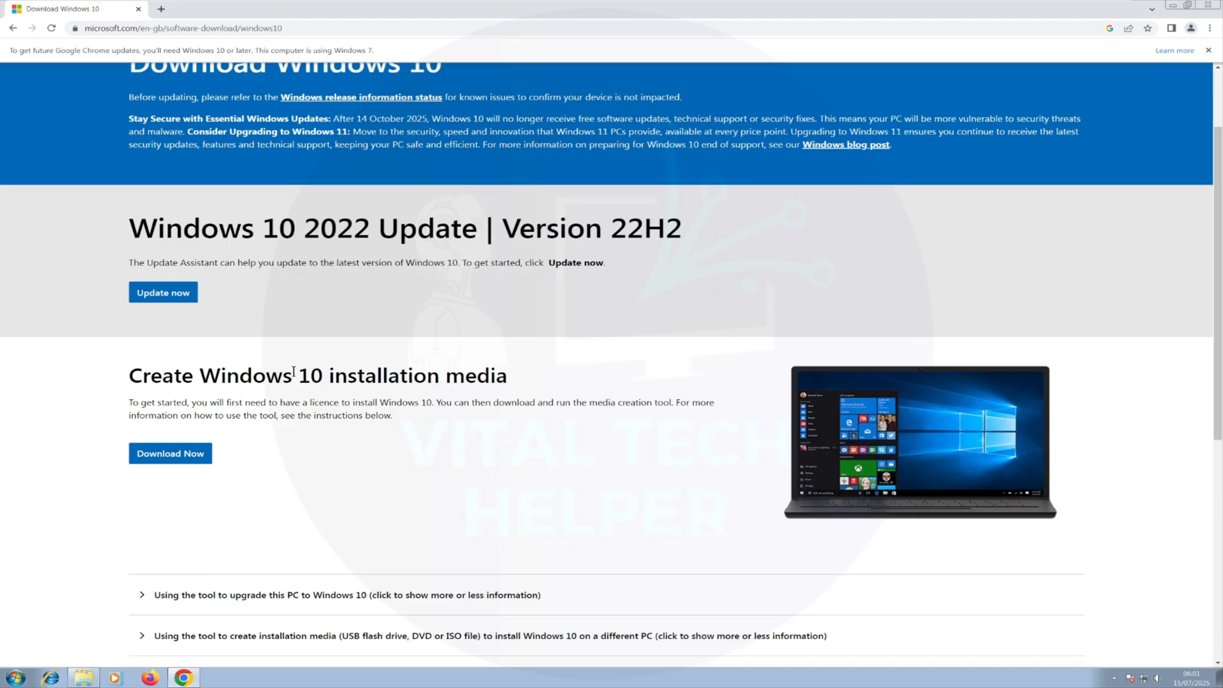
mouse_move(719, 309)
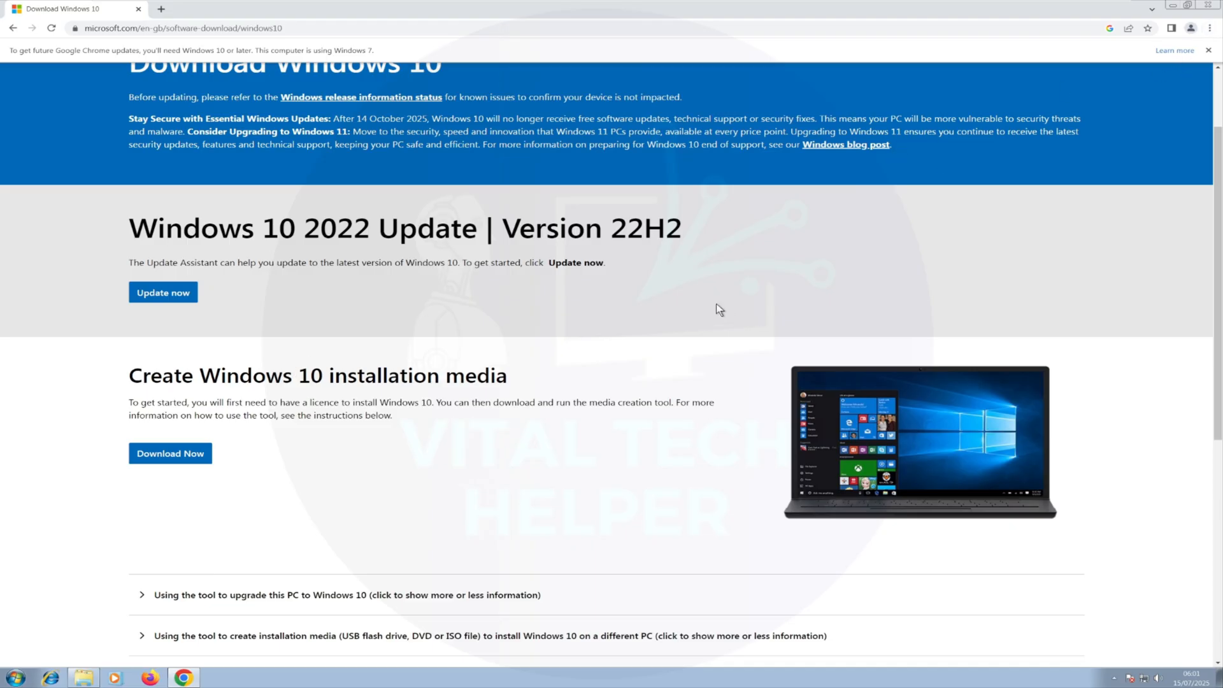
Set the DevTools Network conditions user agent to Chrome — Chrome OS
key(F12)
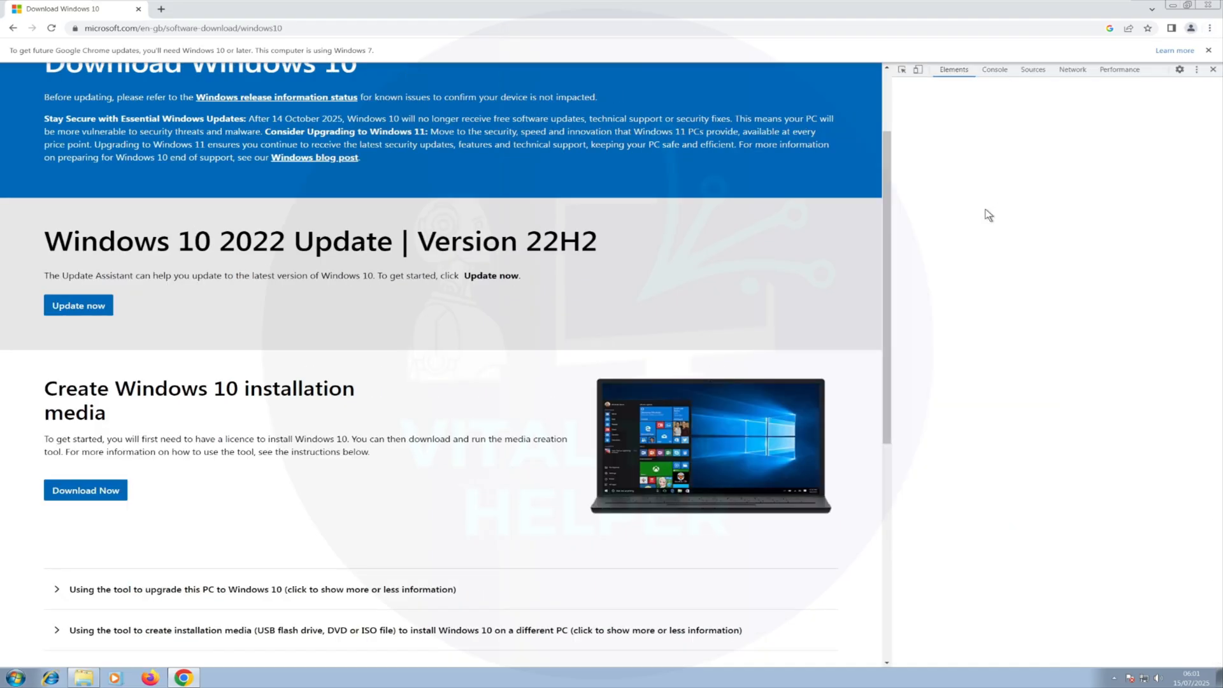
click(1180, 69)
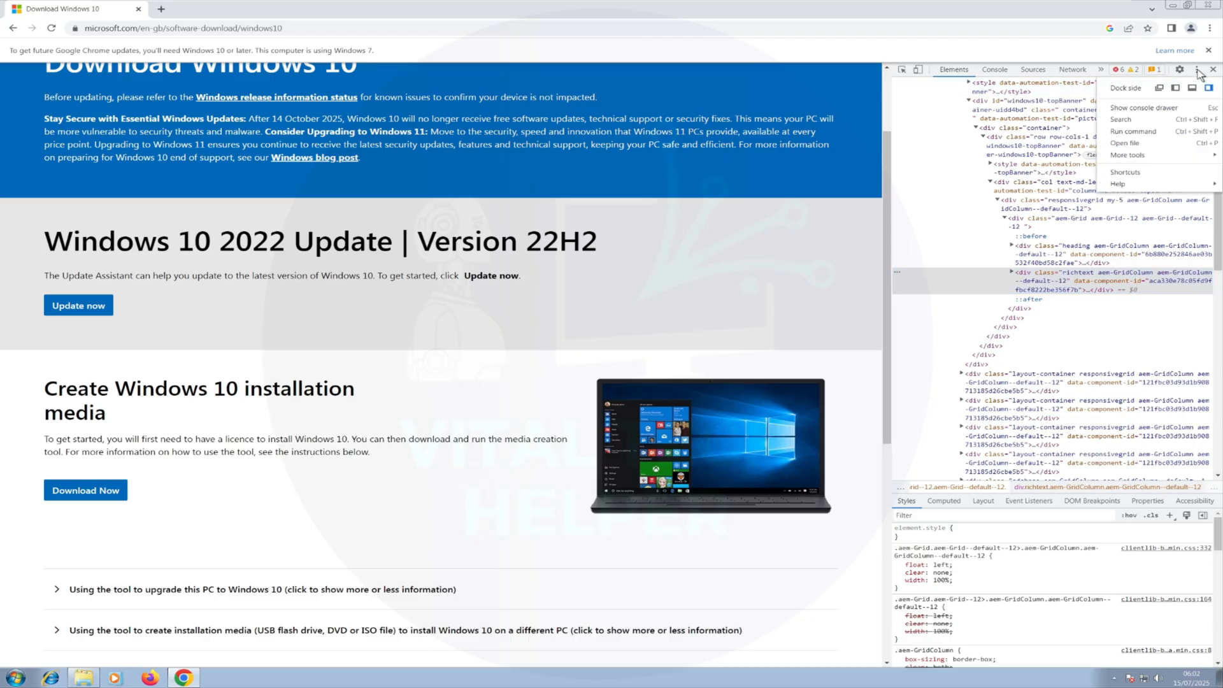
click(1132, 154)
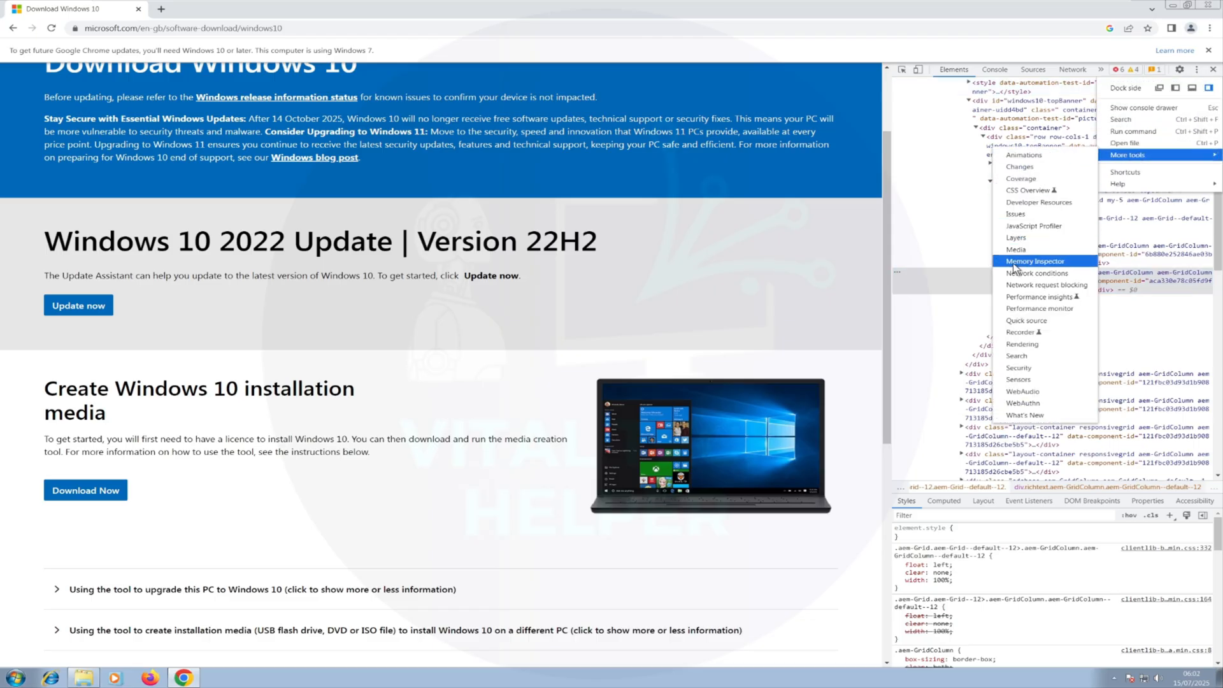
click(1037, 273)
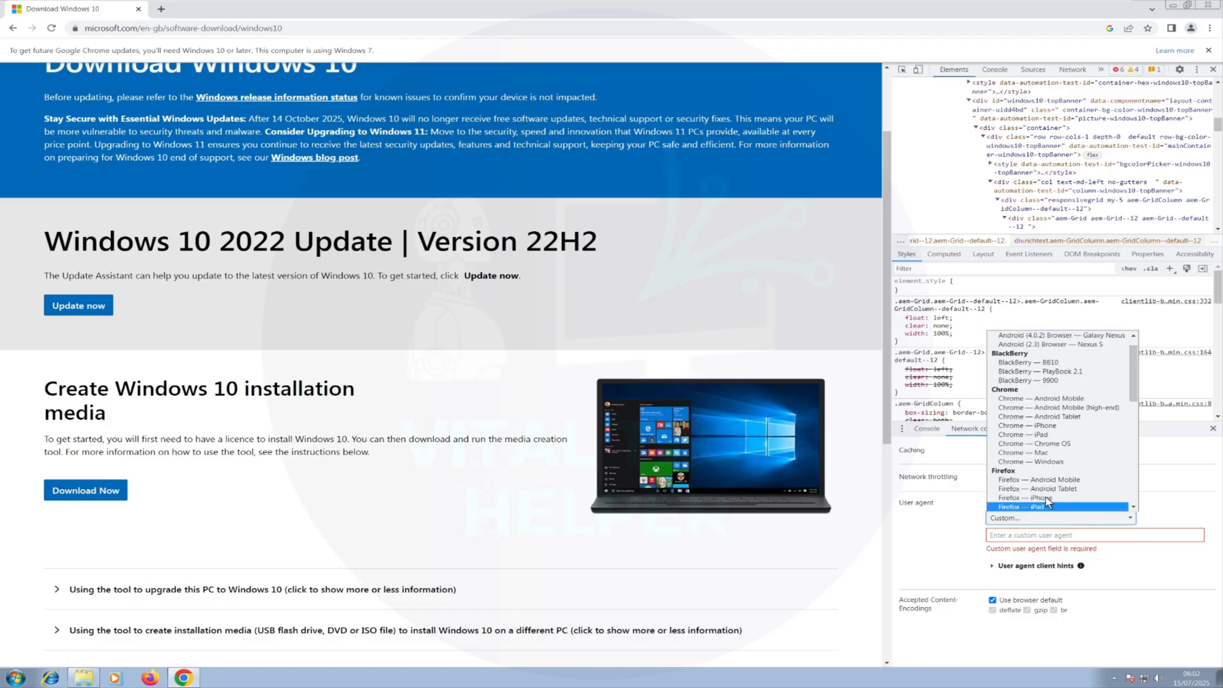
mouse_move(1038, 434)
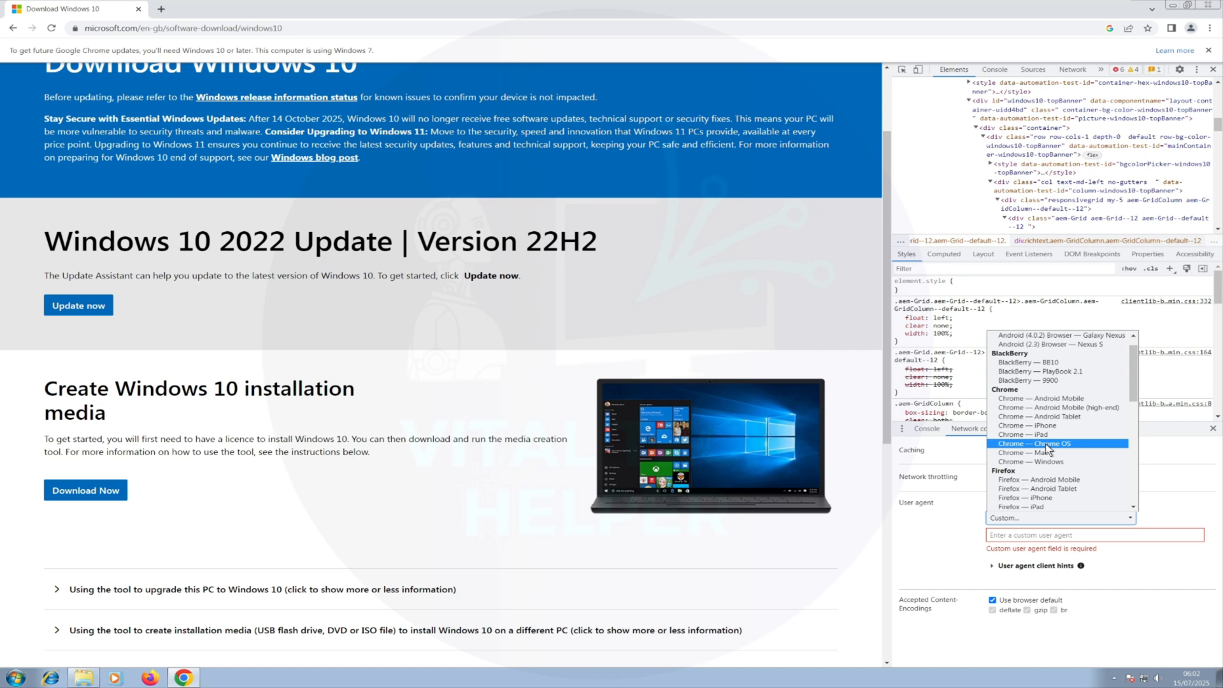
click(1035, 443)
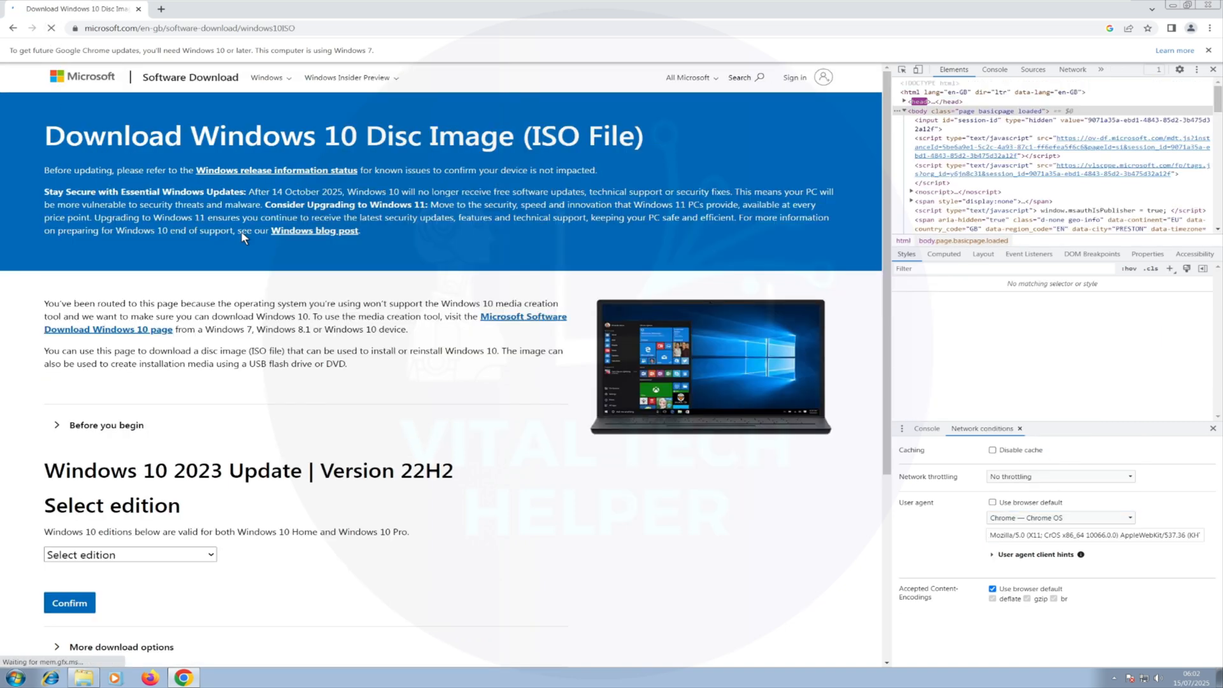
Download the Windows 10 multi-edition ISO in English (United States), 64-bit
scroll(down, 3)
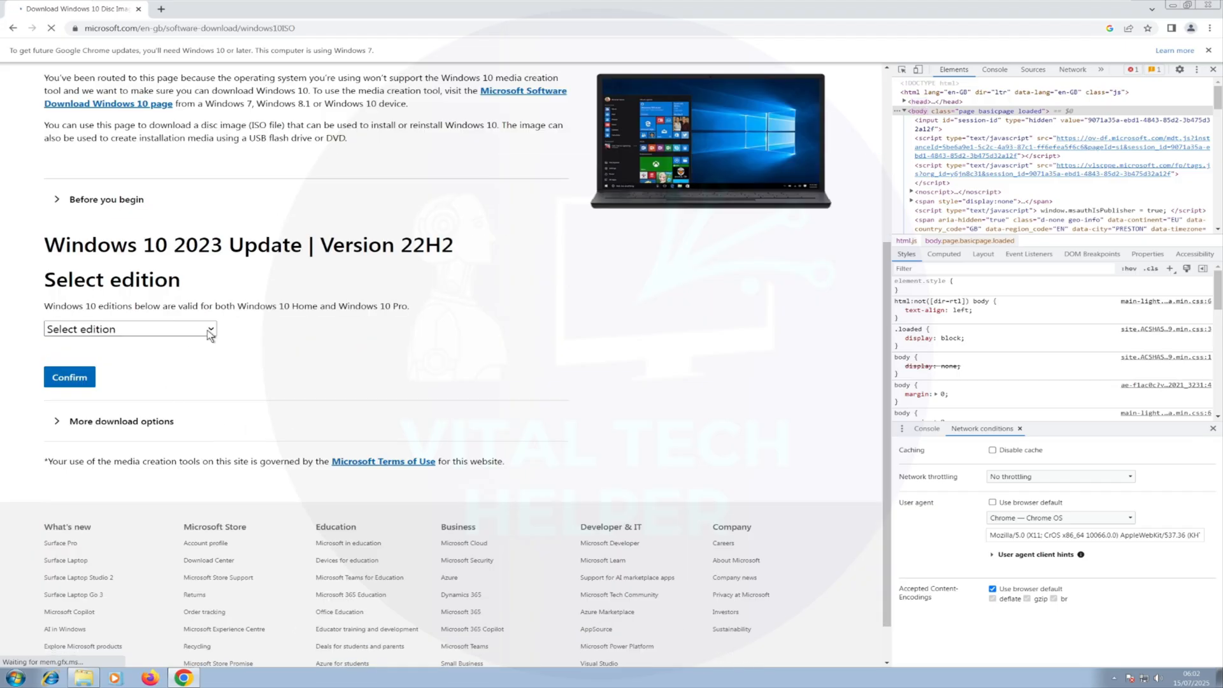
click(129, 329)
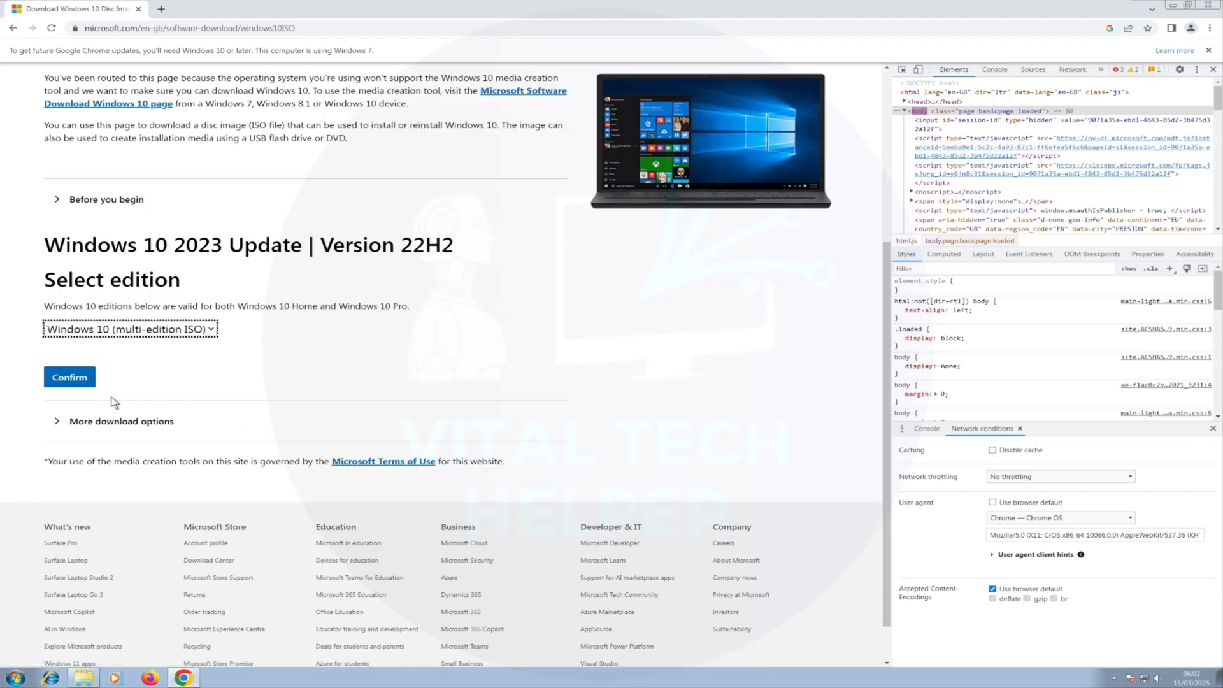
click(69, 377)
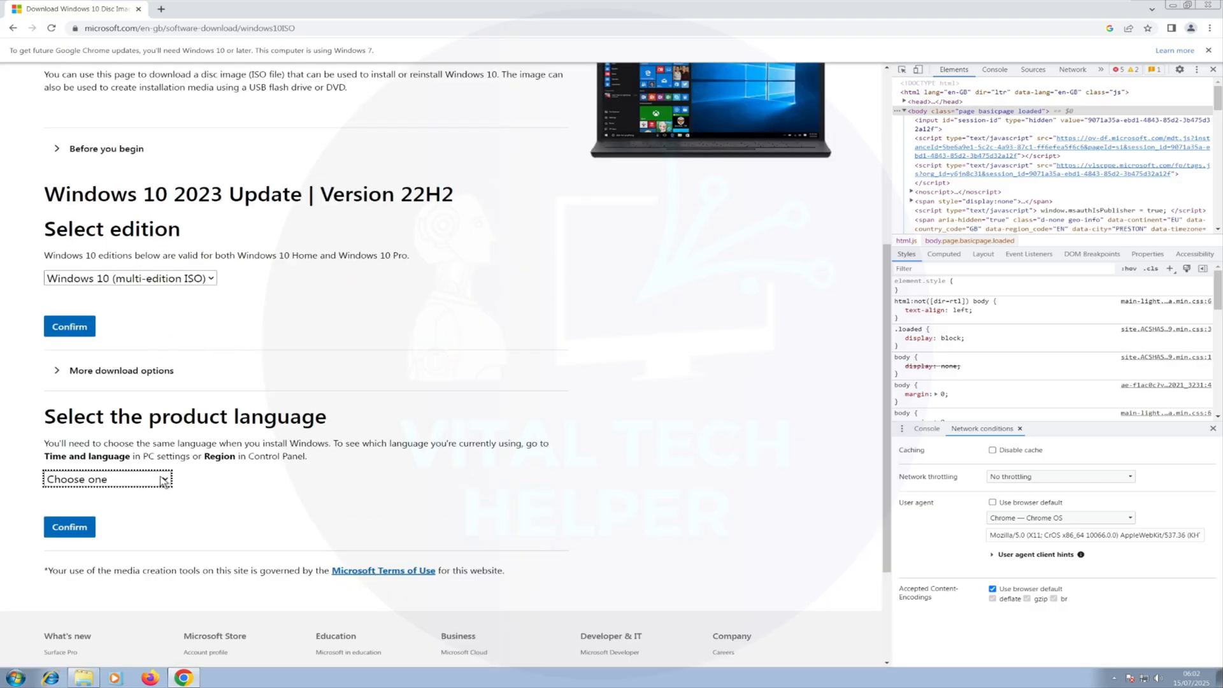
click(107, 478)
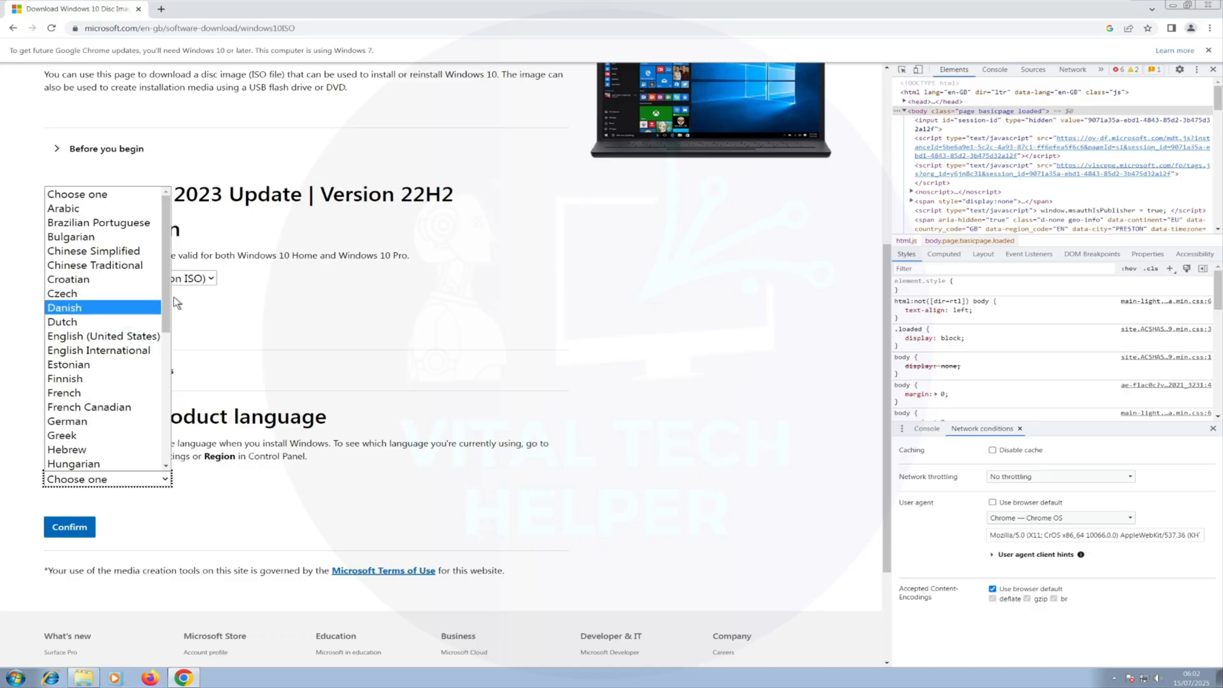
scroll(down, 3)
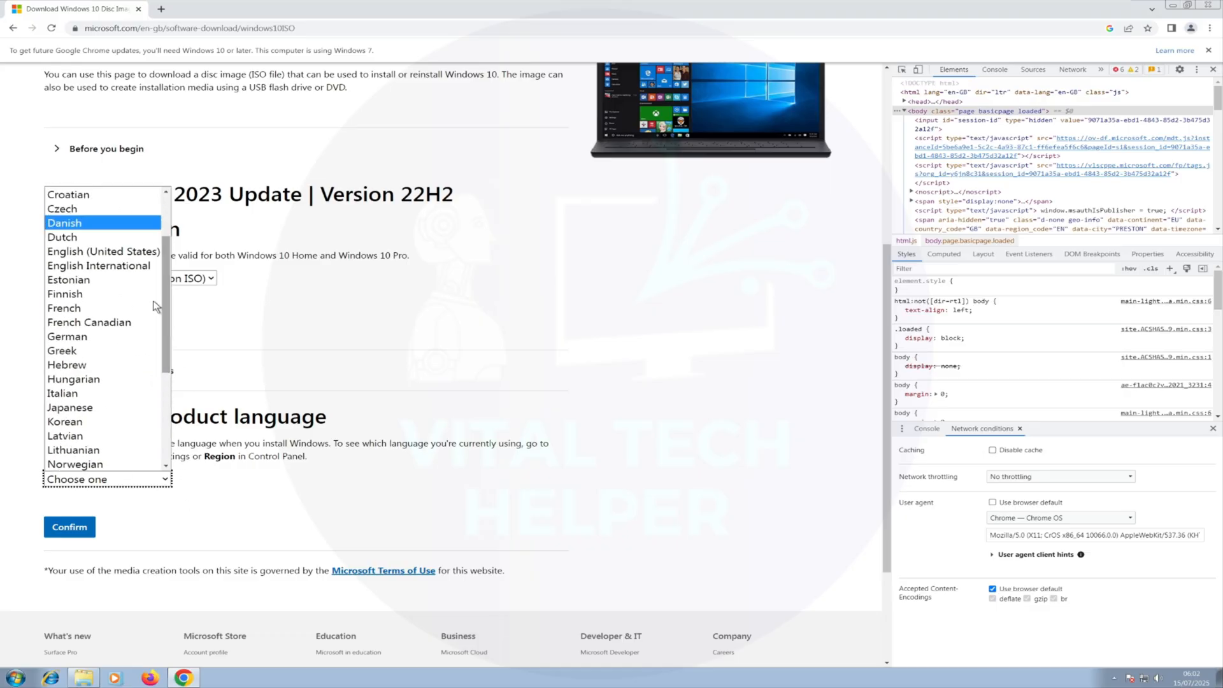
click(68, 526)
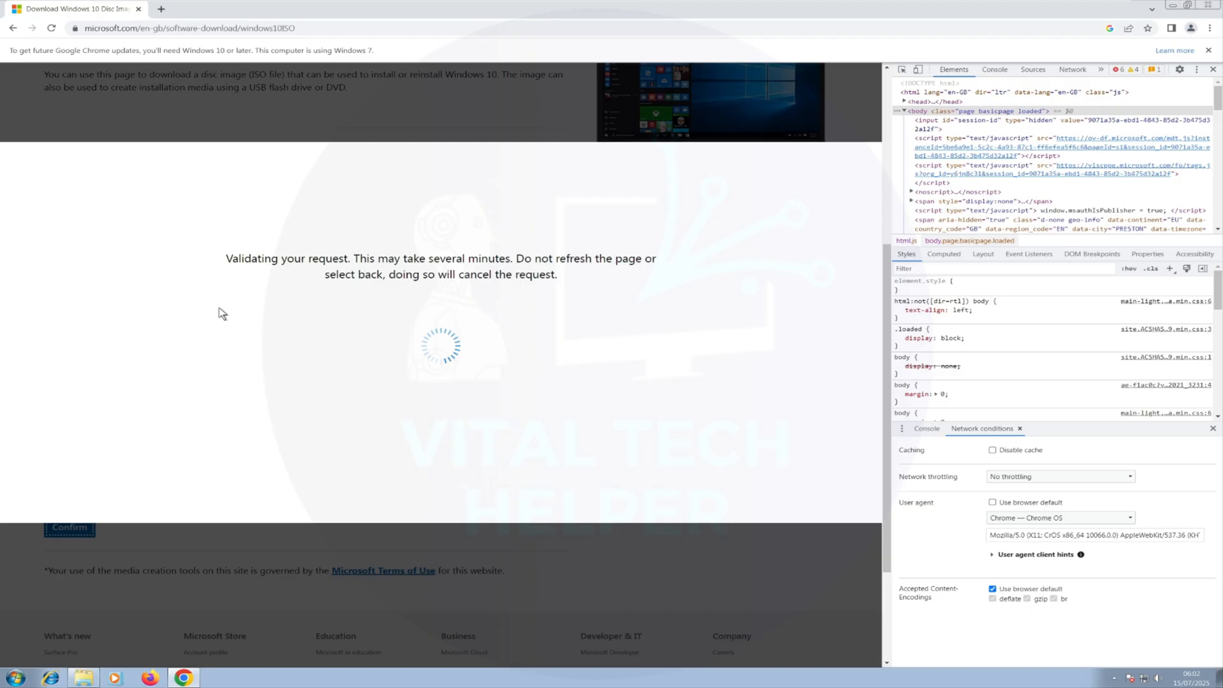
mouse_move(306, 460)
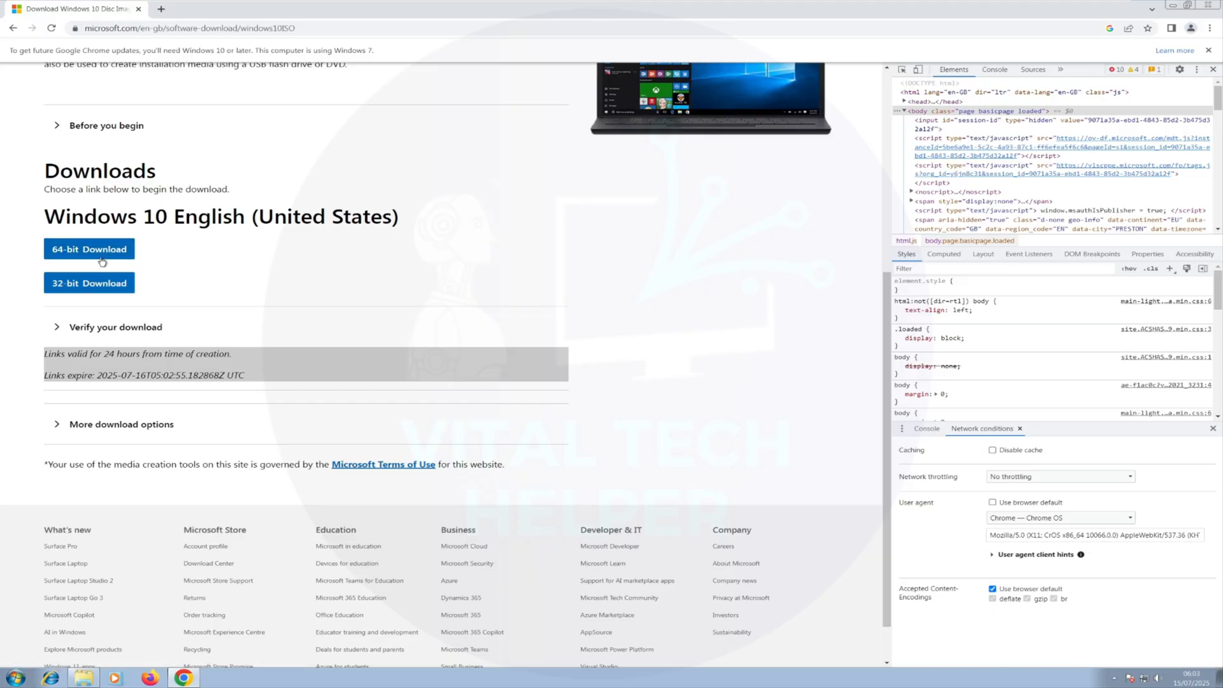
click(90, 249)
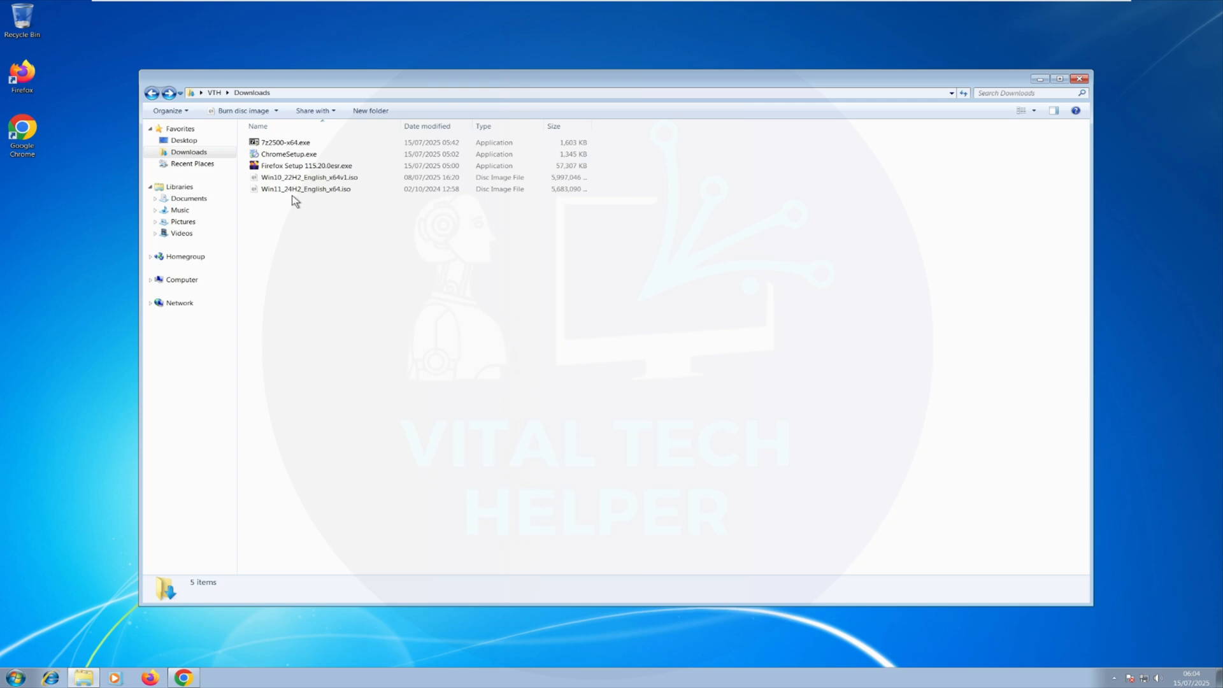
Extract Win10_22H2_English_x64v1.iso with 7-Zip into a Win10_22H2_English_x64v1 folder
right_click(308, 177)
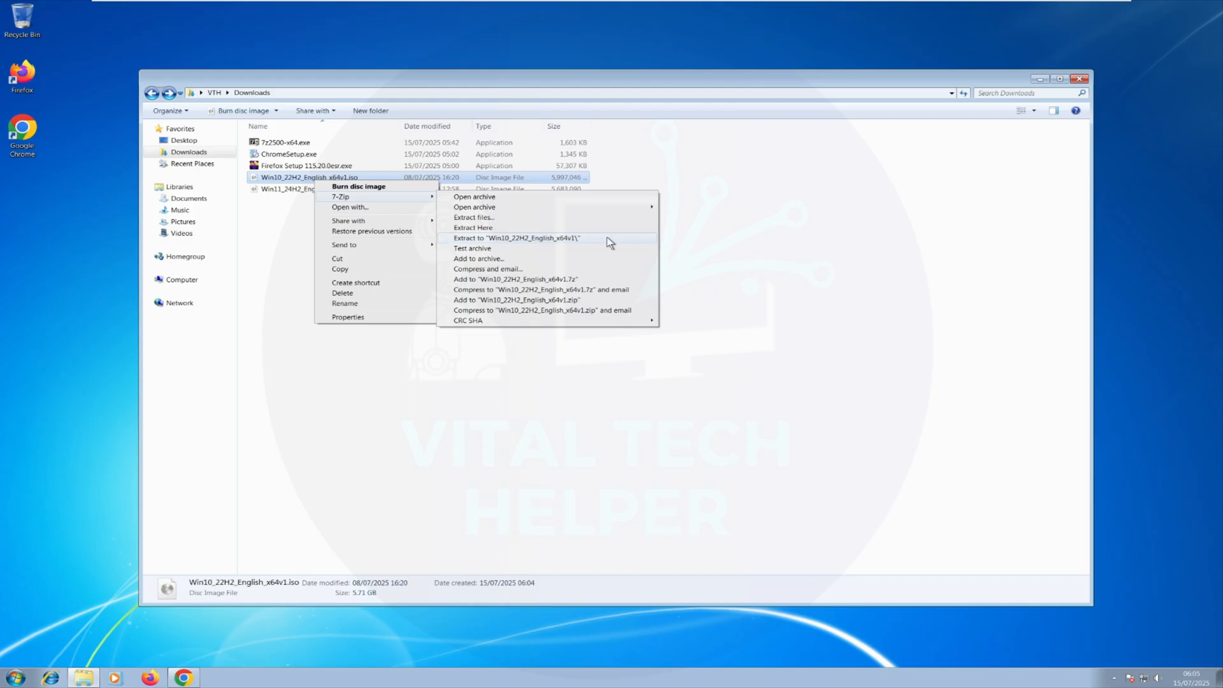
click(519, 238)
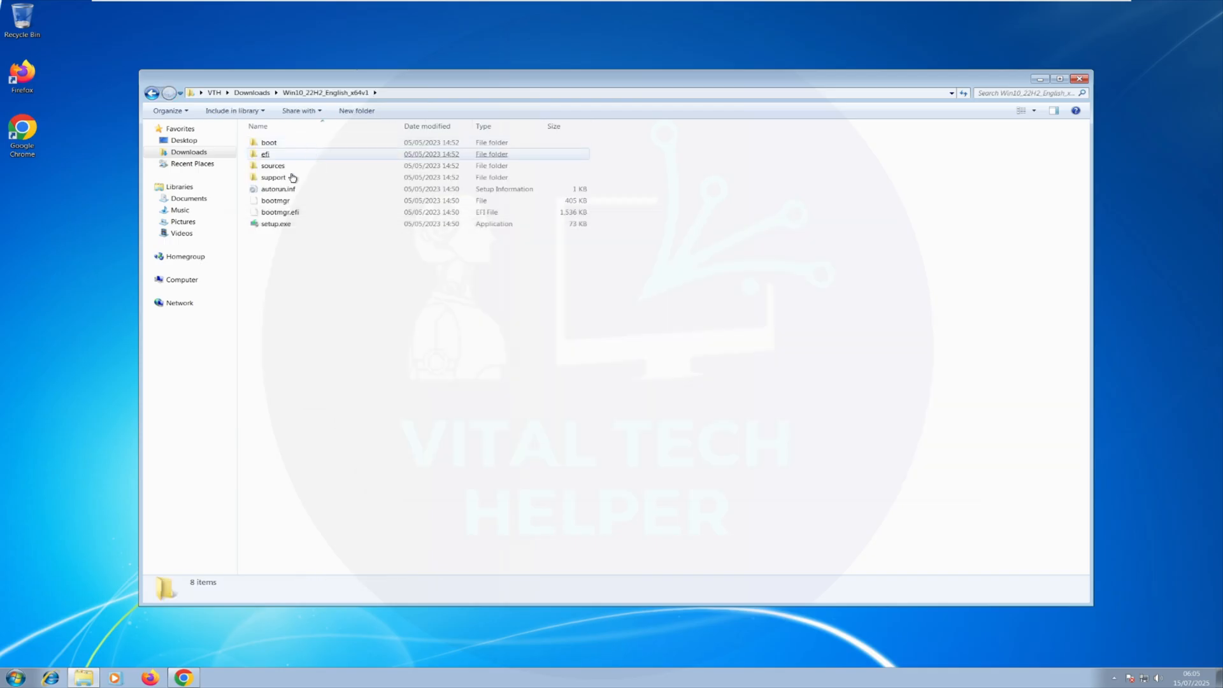
click(12, 677)
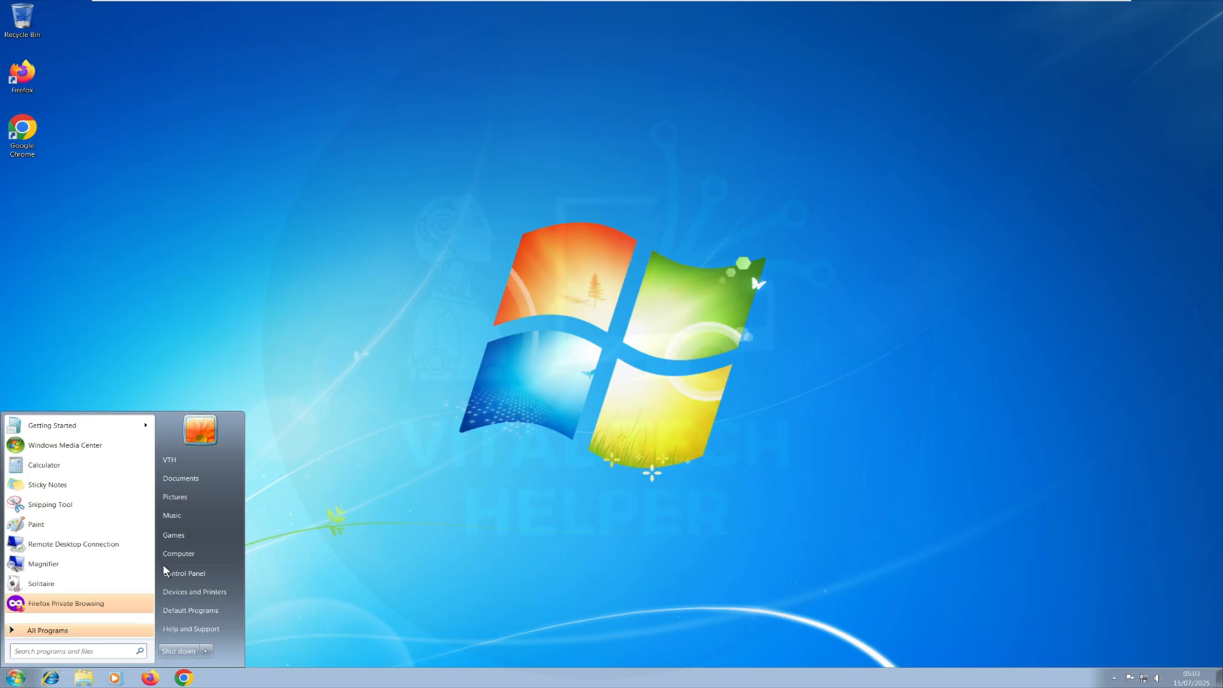
Open Computer Properties to confirm Windows 7 Ultimate still awaits activation
right_click(179, 553)
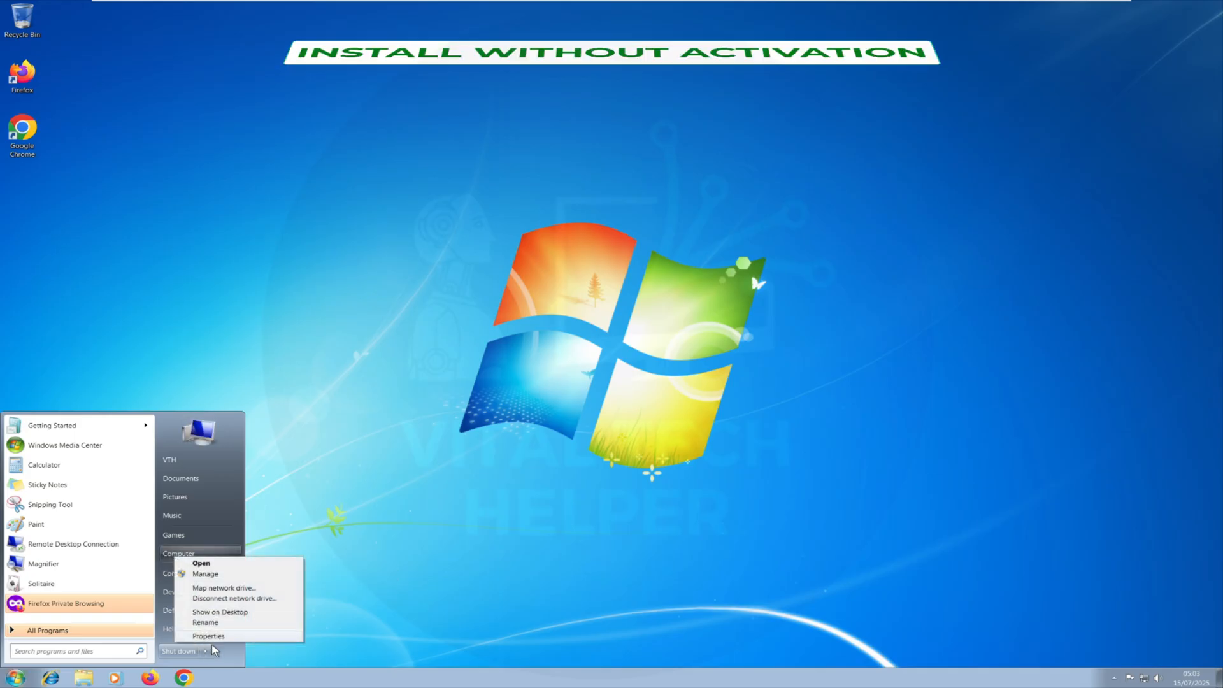
click(208, 636)
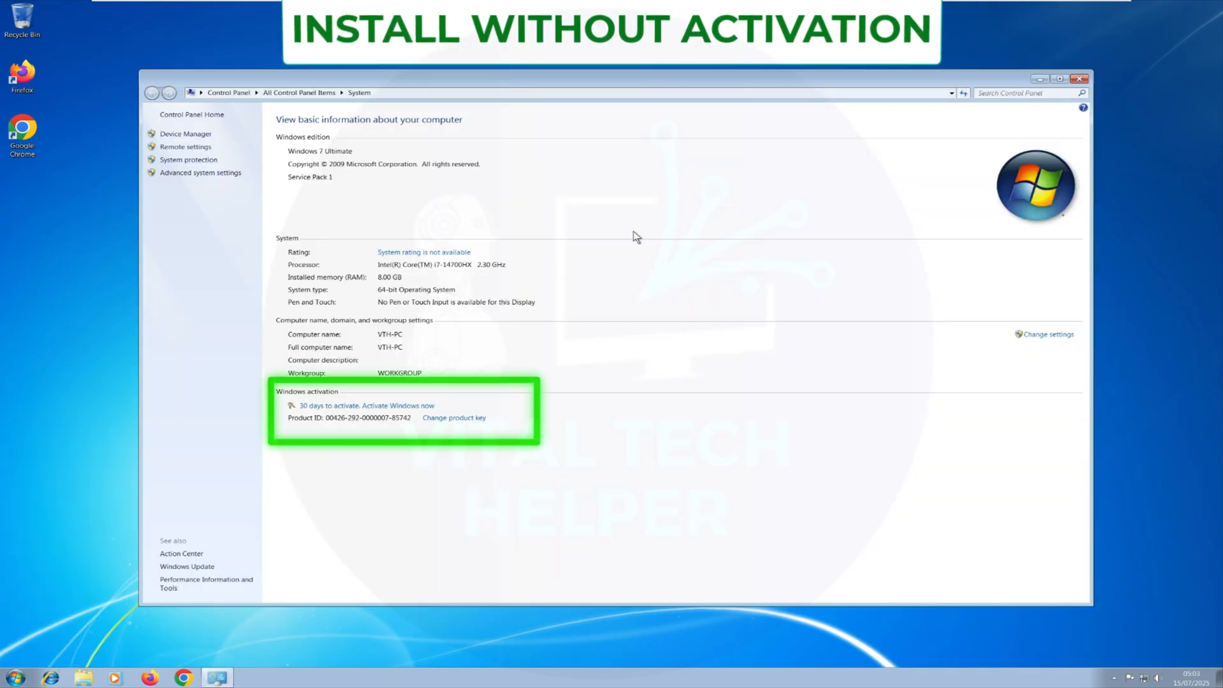
mouse_move(390, 278)
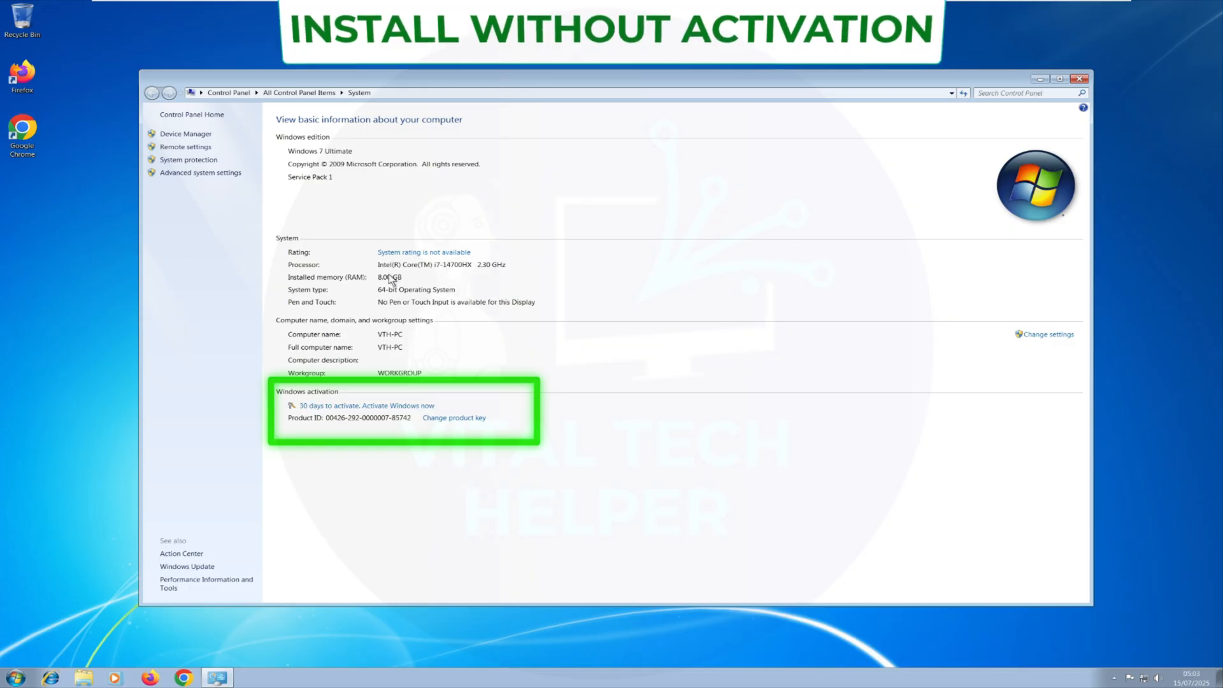
mouse_move(316, 146)
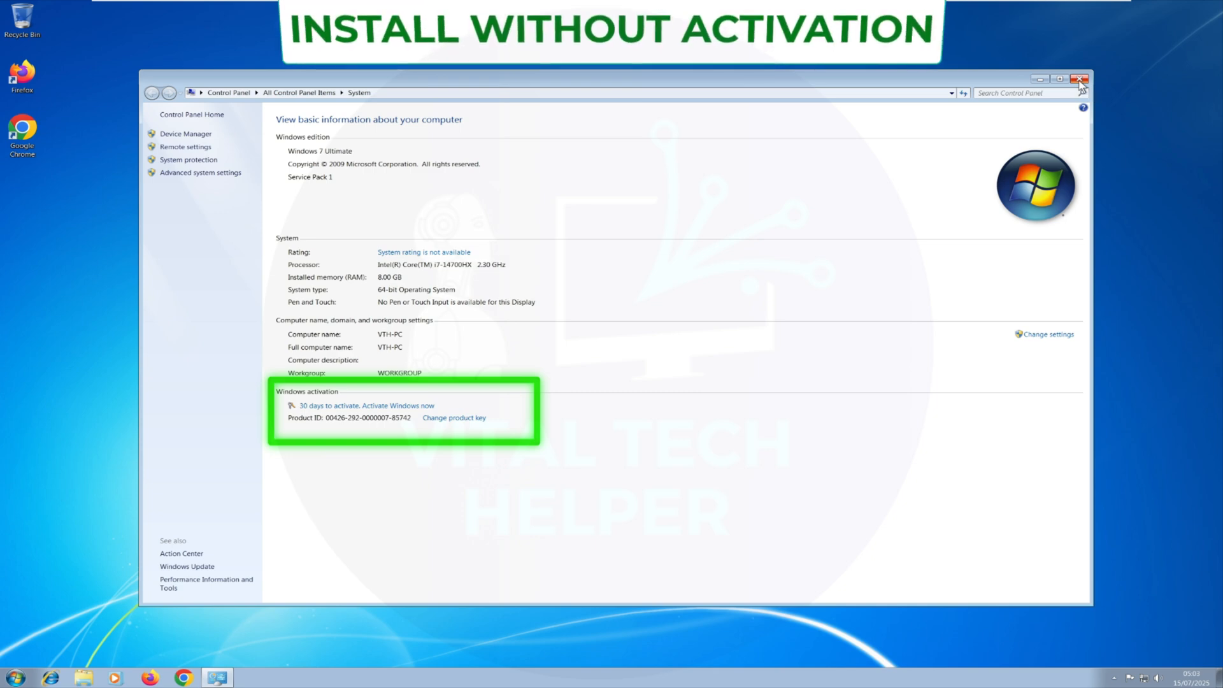
right_click(271, 224)
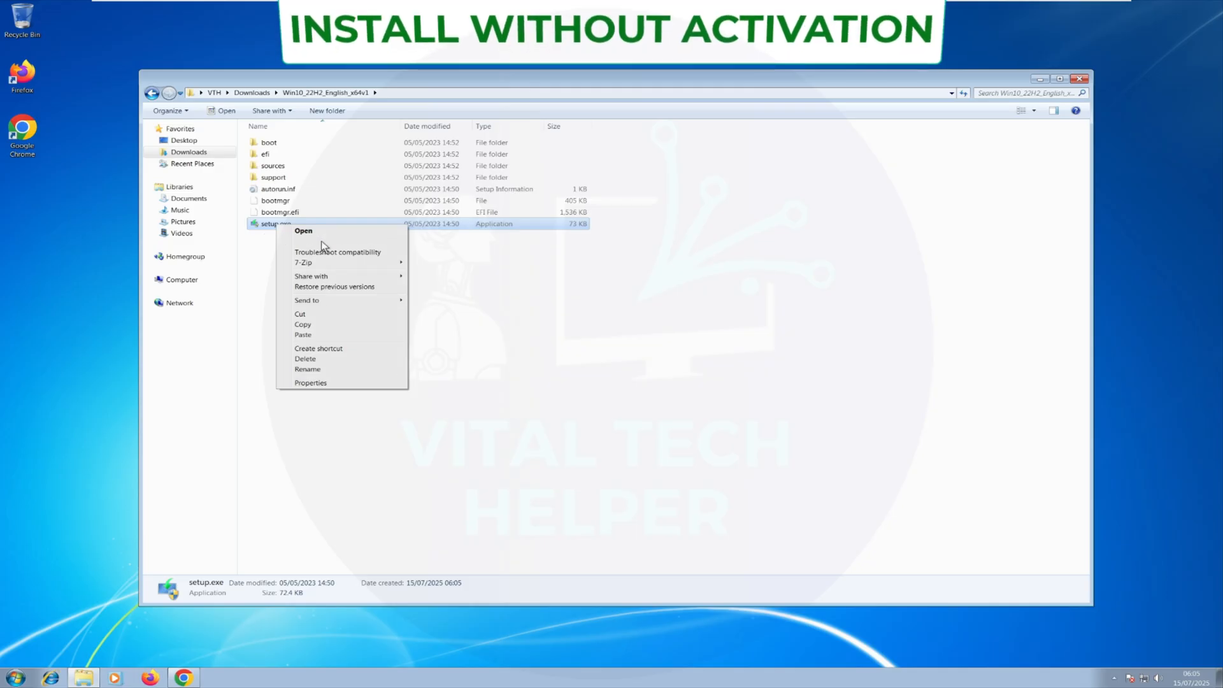
Run setup.exe as administrator, get the product key accepted, and accept the license terms
click(303, 230)
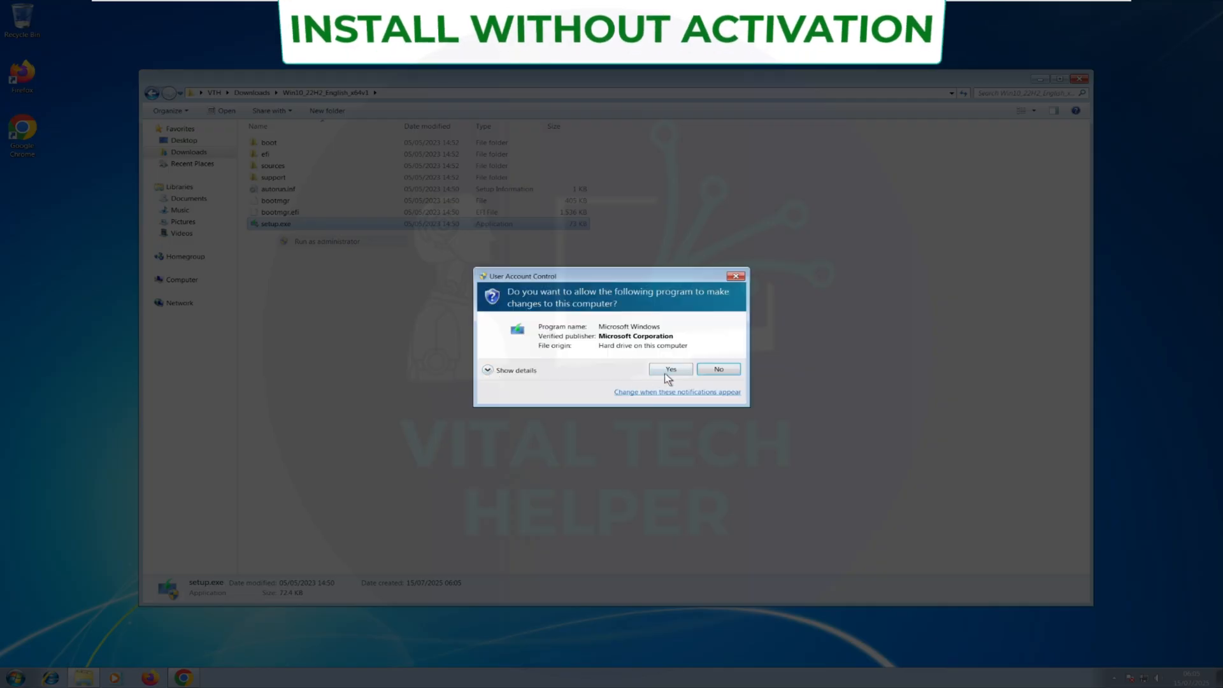
click(670, 369)
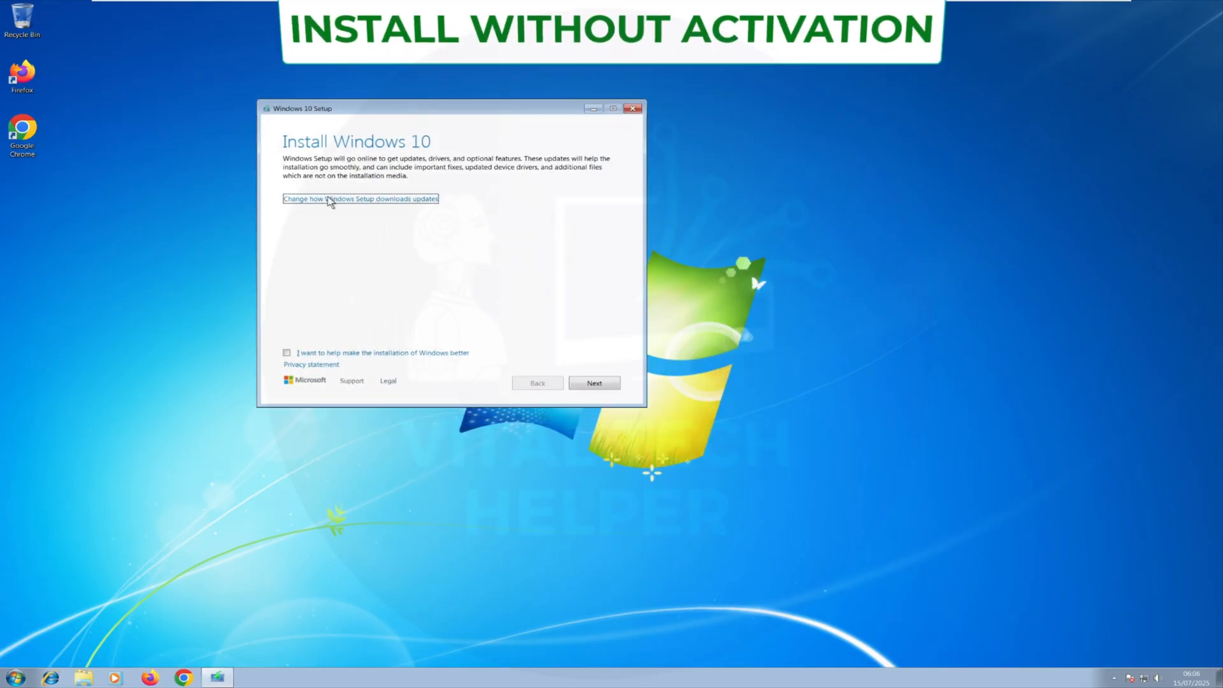
click(594, 382)
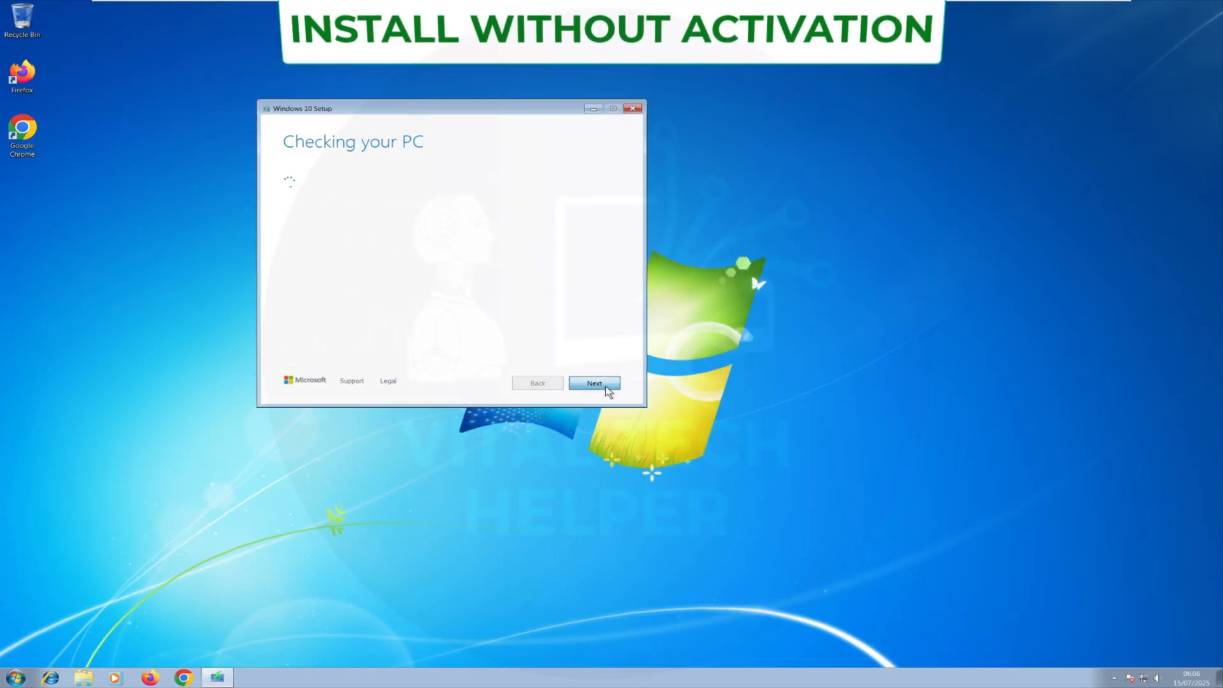
click(594, 382)
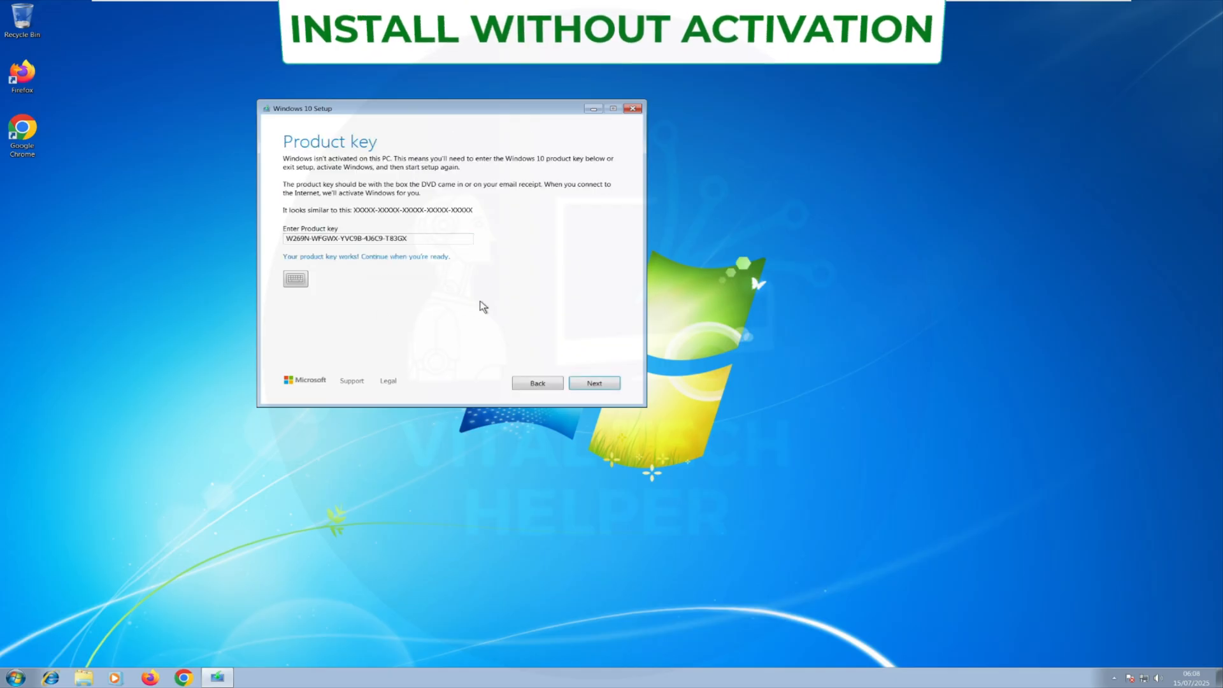
click(594, 383)
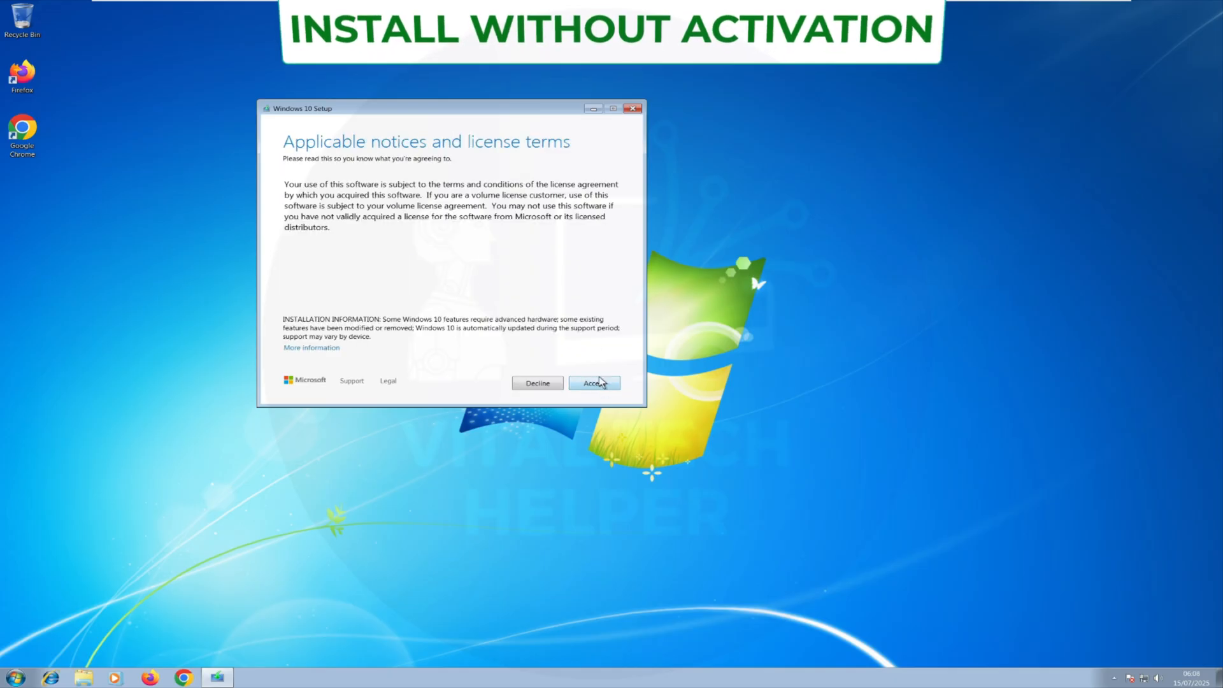
click(594, 383)
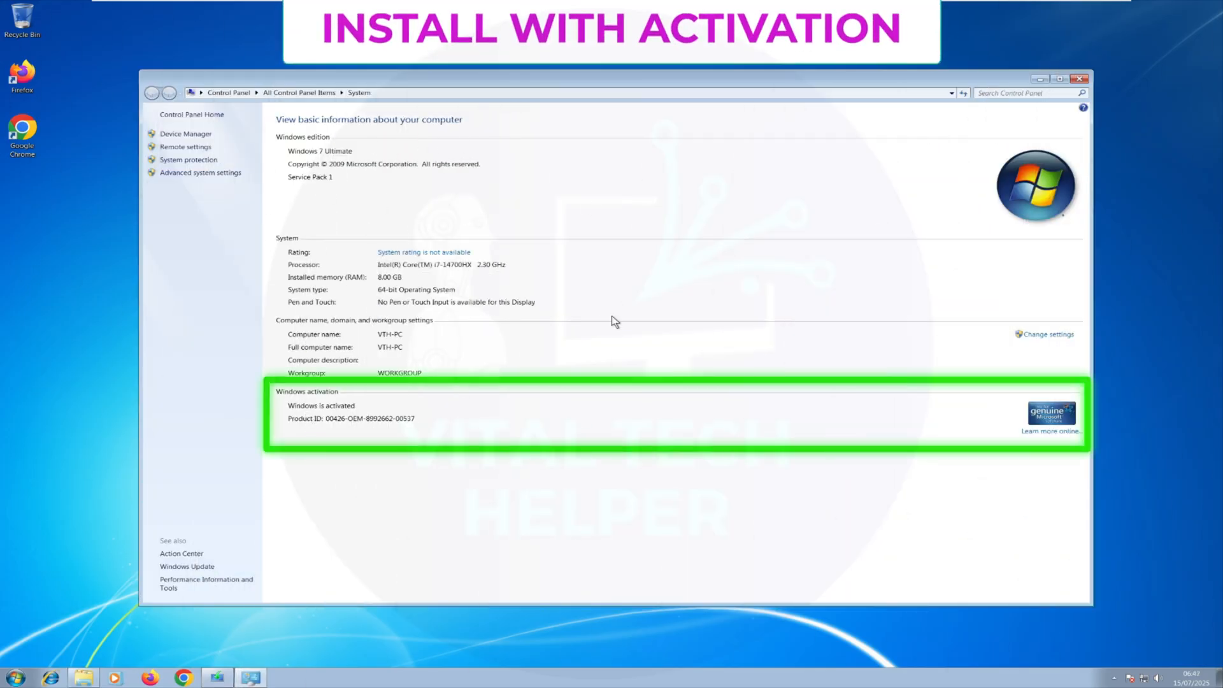
mouse_move(479, 457)
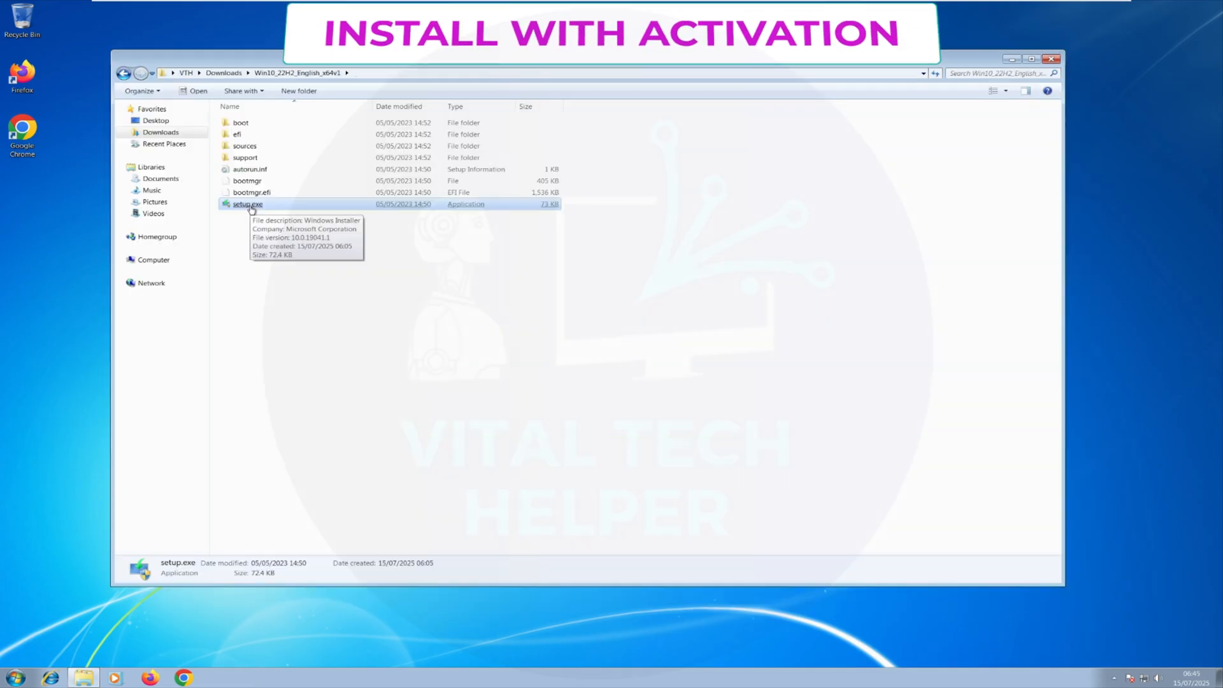
Install Windows 10 Pro keeping files and apps, without downloading updates, after accepting the license
right_click(247, 204)
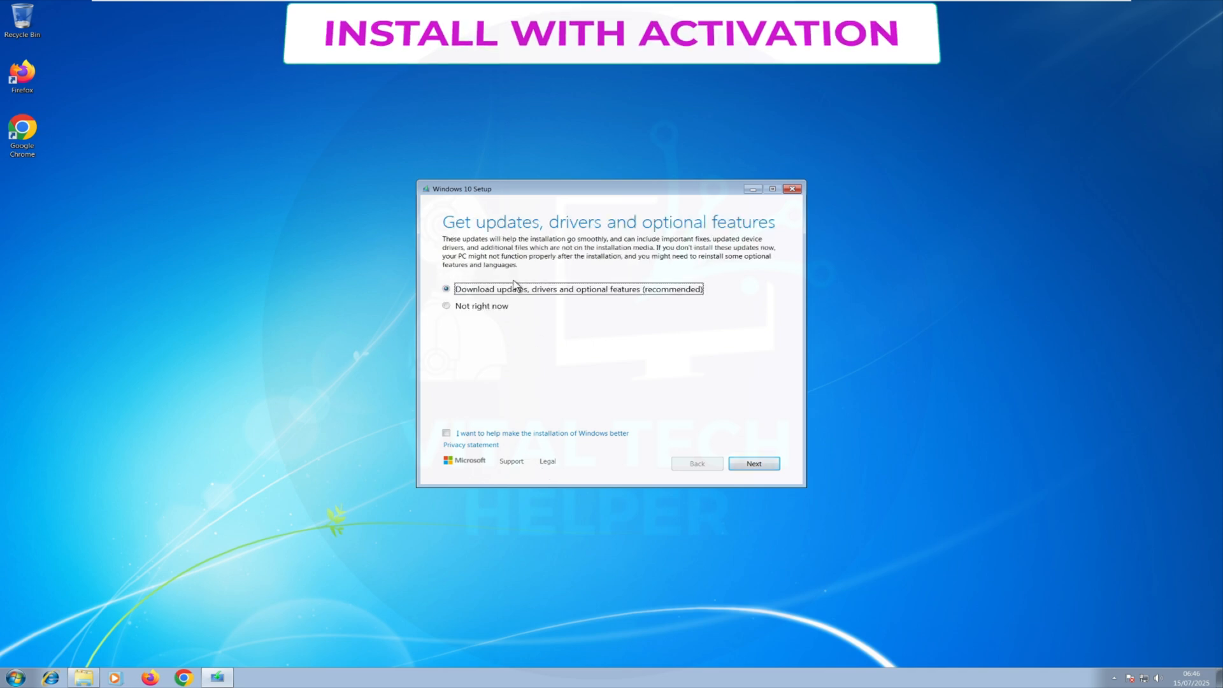
click(446, 305)
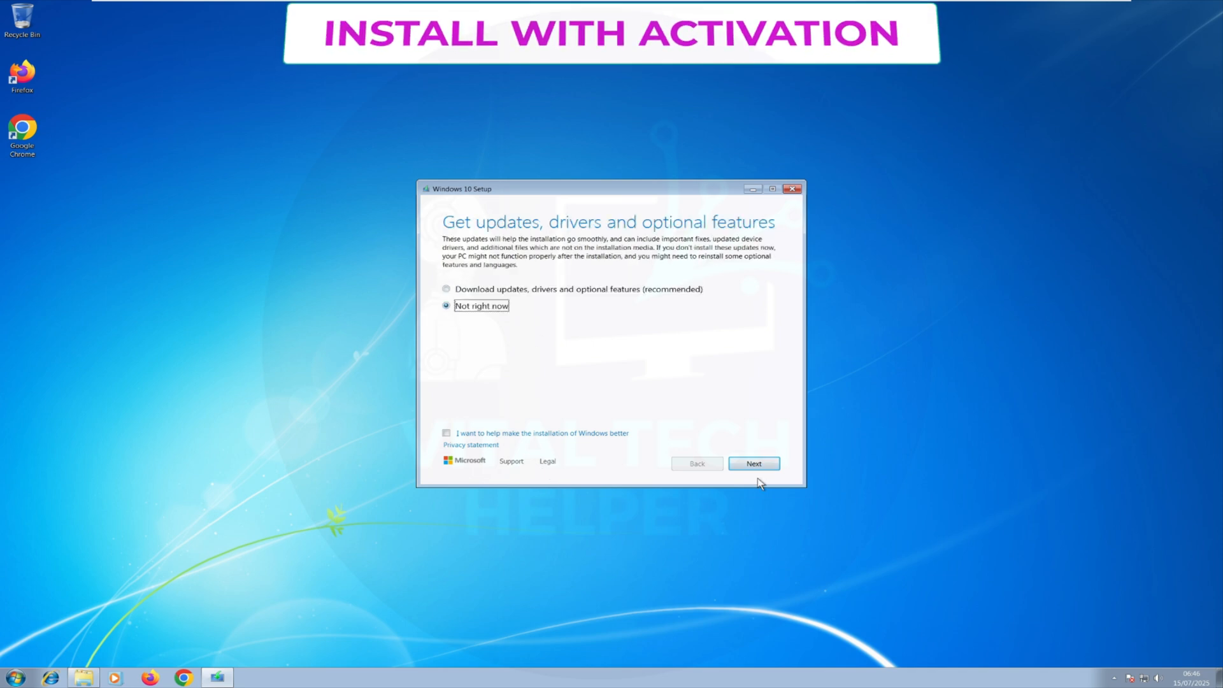
click(753, 463)
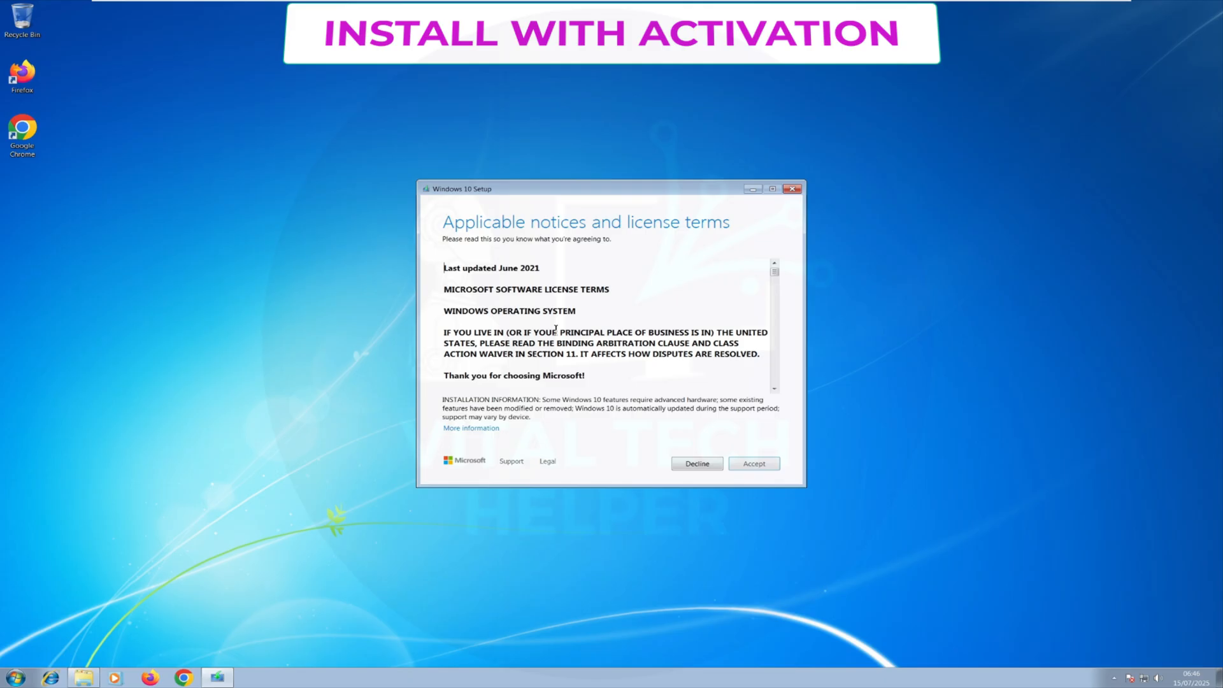
click(752, 462)
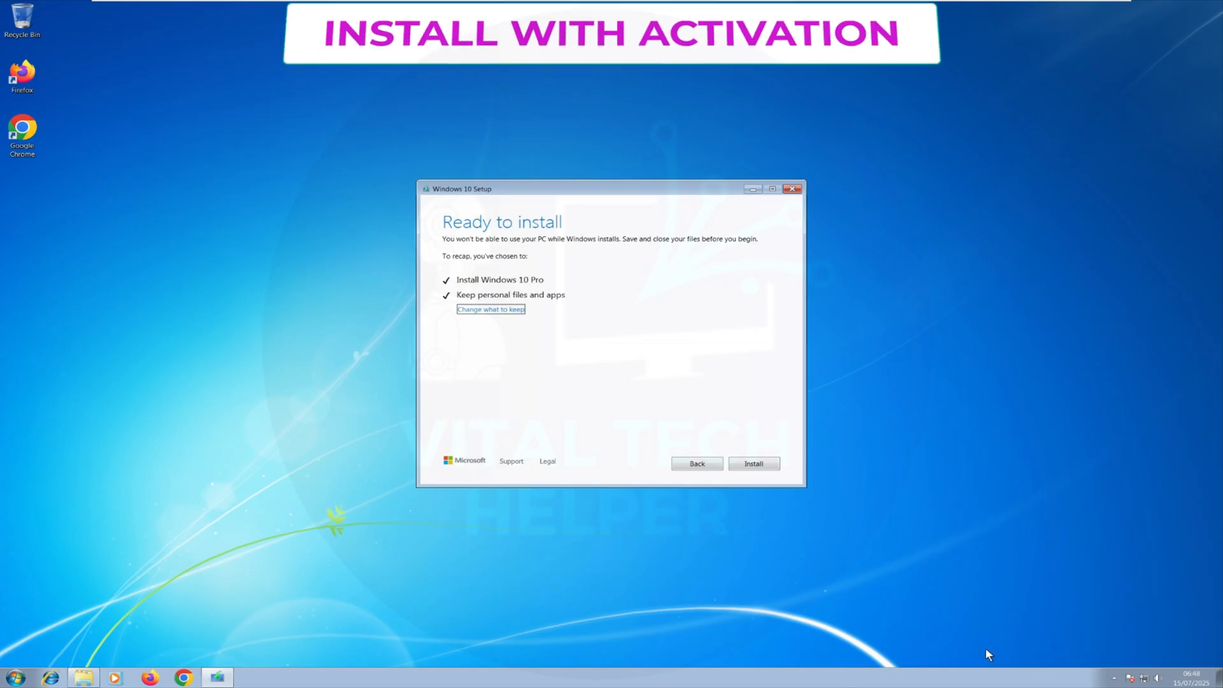
mouse_move(753, 463)
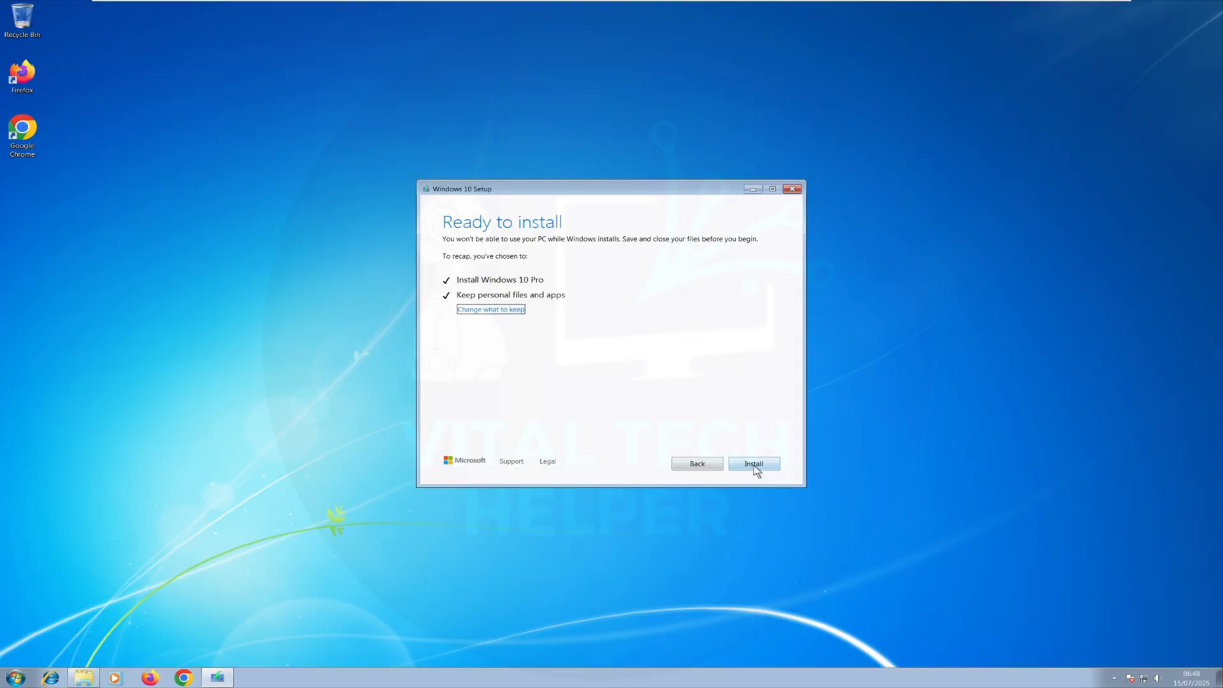
click(753, 463)
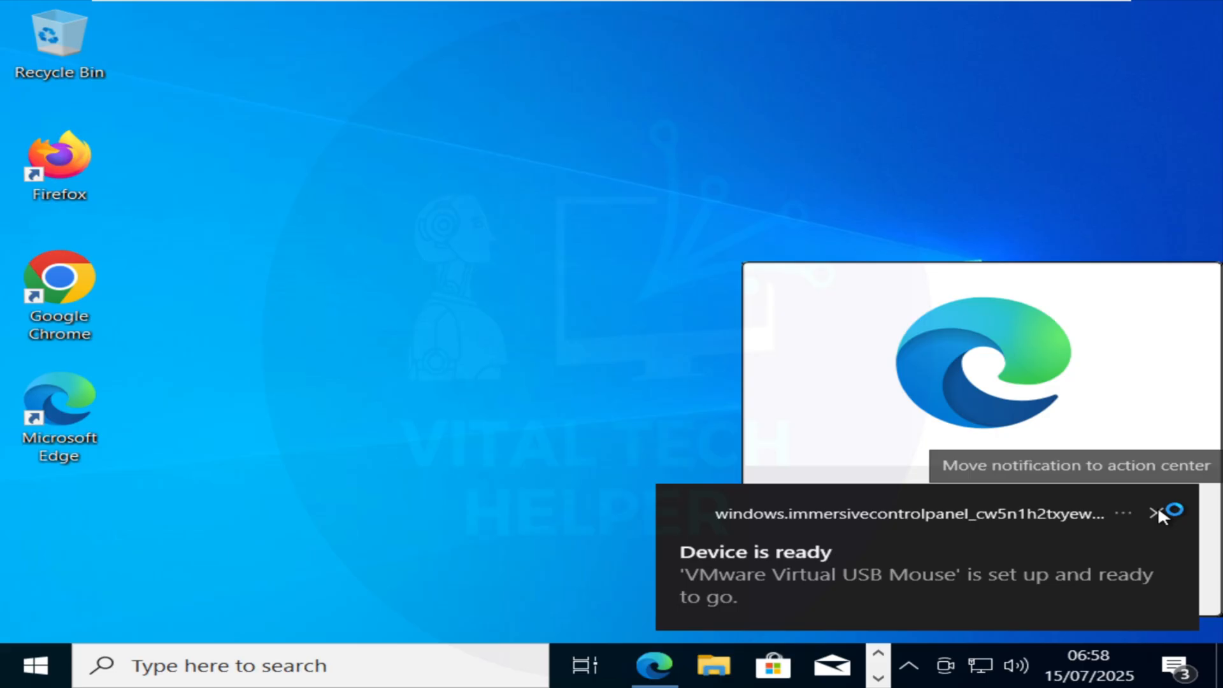
Raise Windows 10's display resolution above 1024 × 768 and keep the change
right_click(687, 336)
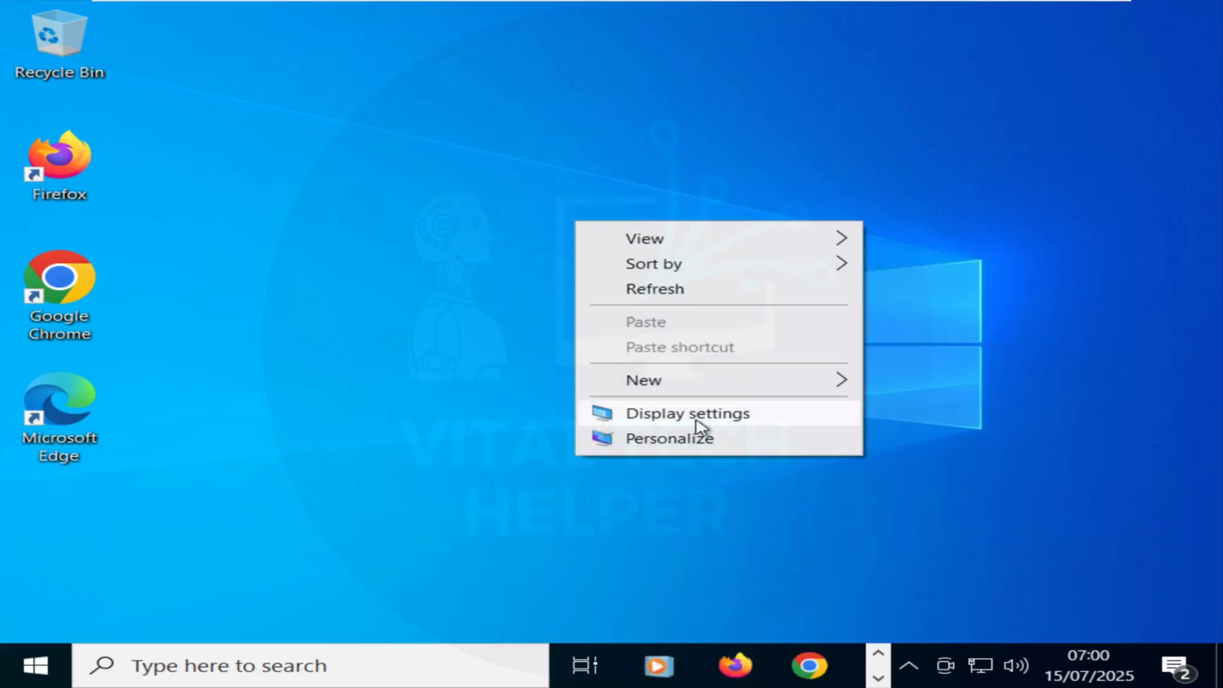
click(687, 413)
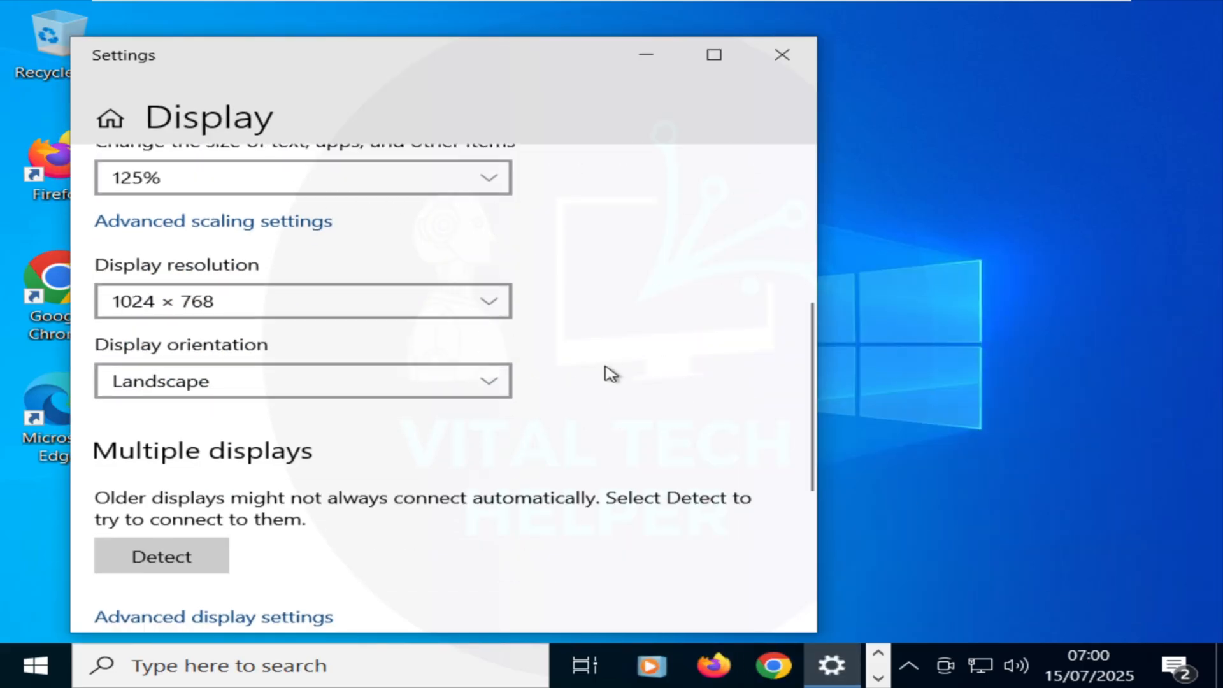
click(303, 301)
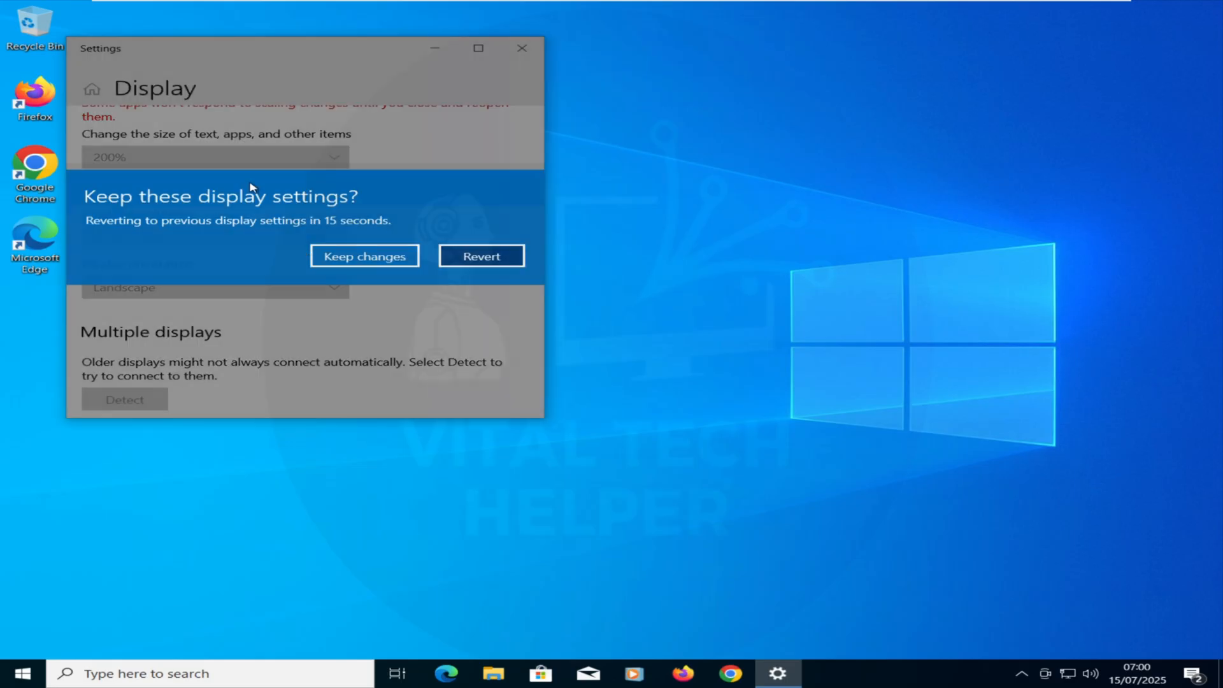
click(211, 156)
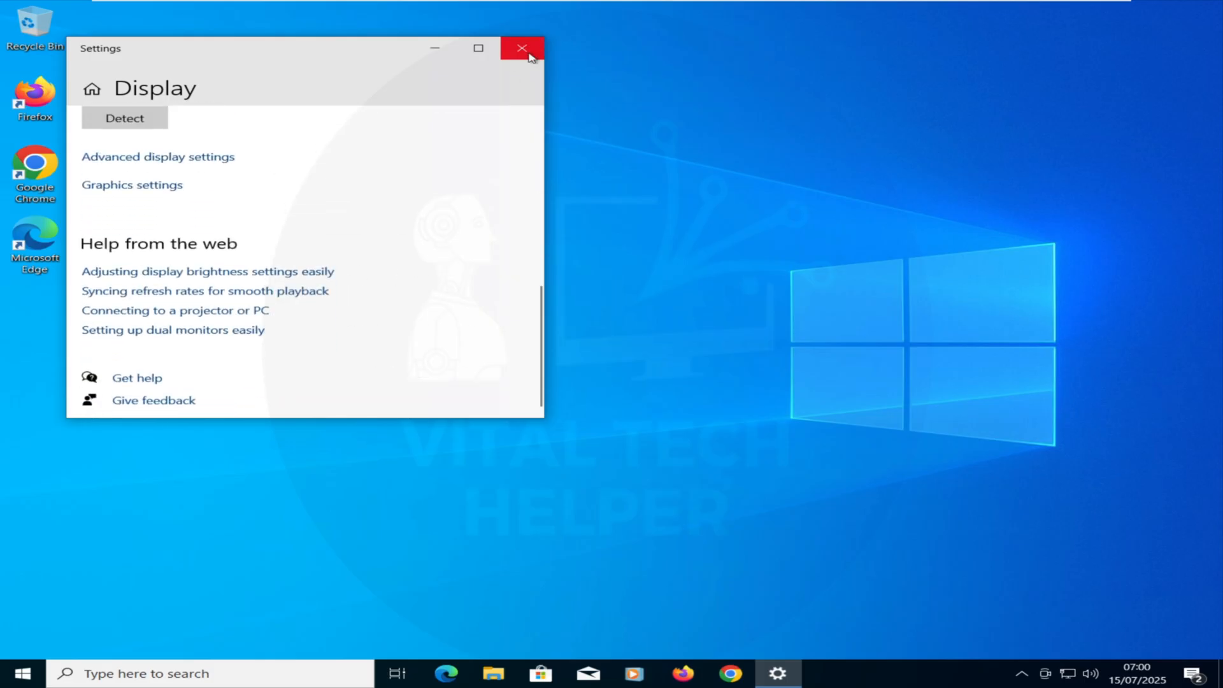
click(521, 47)
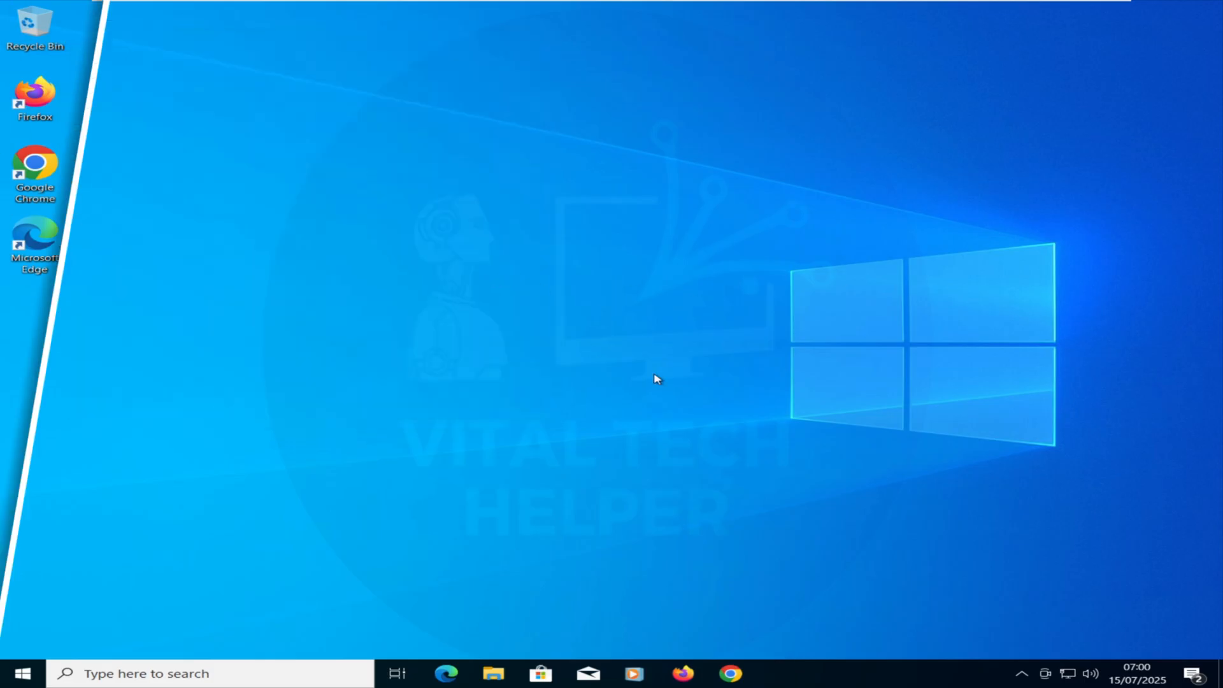
Check Activation and About in Settings: Windows 10 Pro 22H2, digital license
click(15, 674)
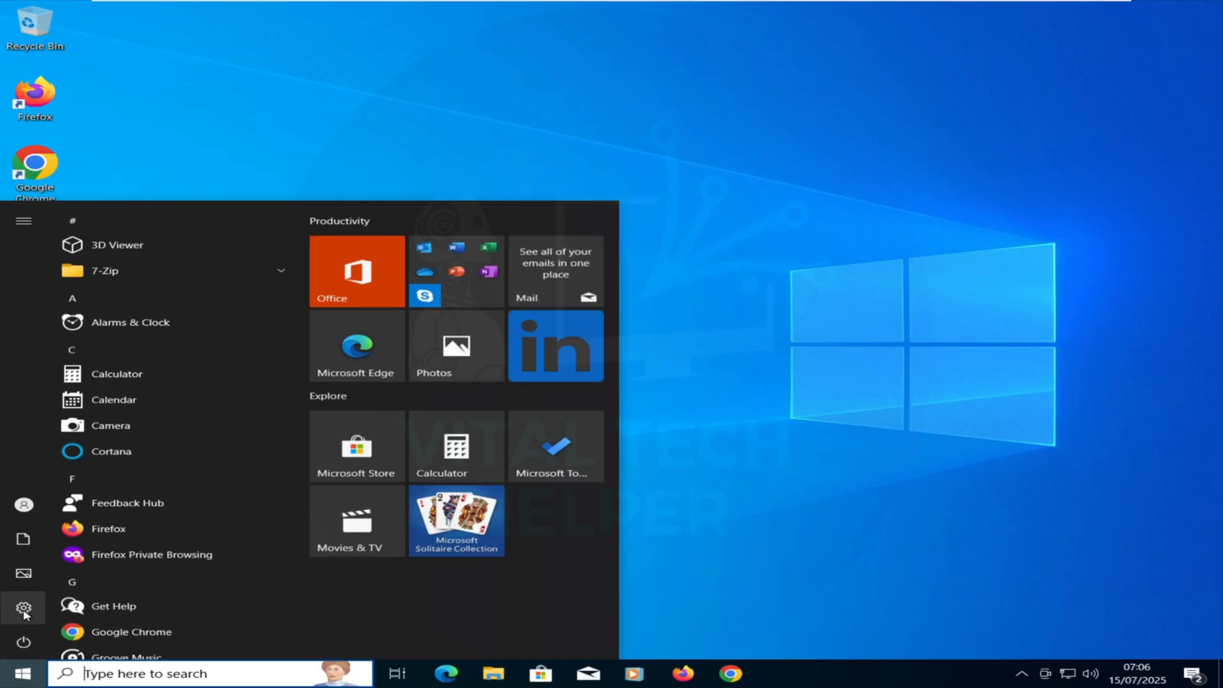
click(24, 607)
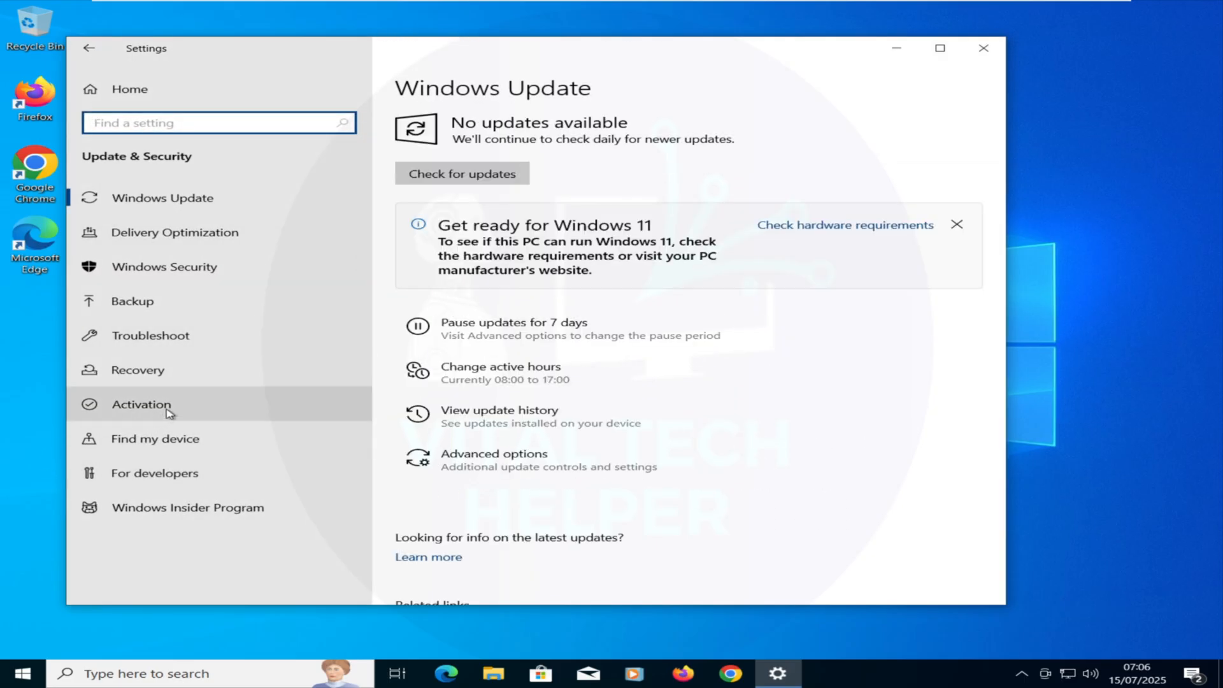
click(141, 404)
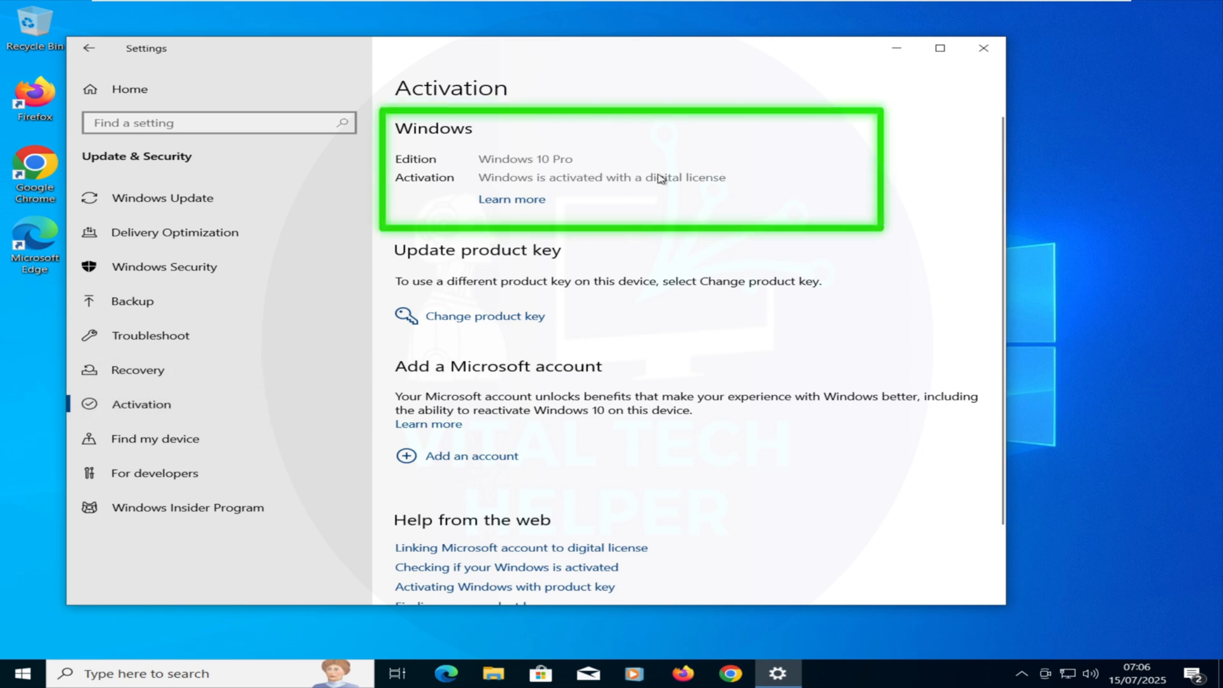
mouse_move(771, 185)
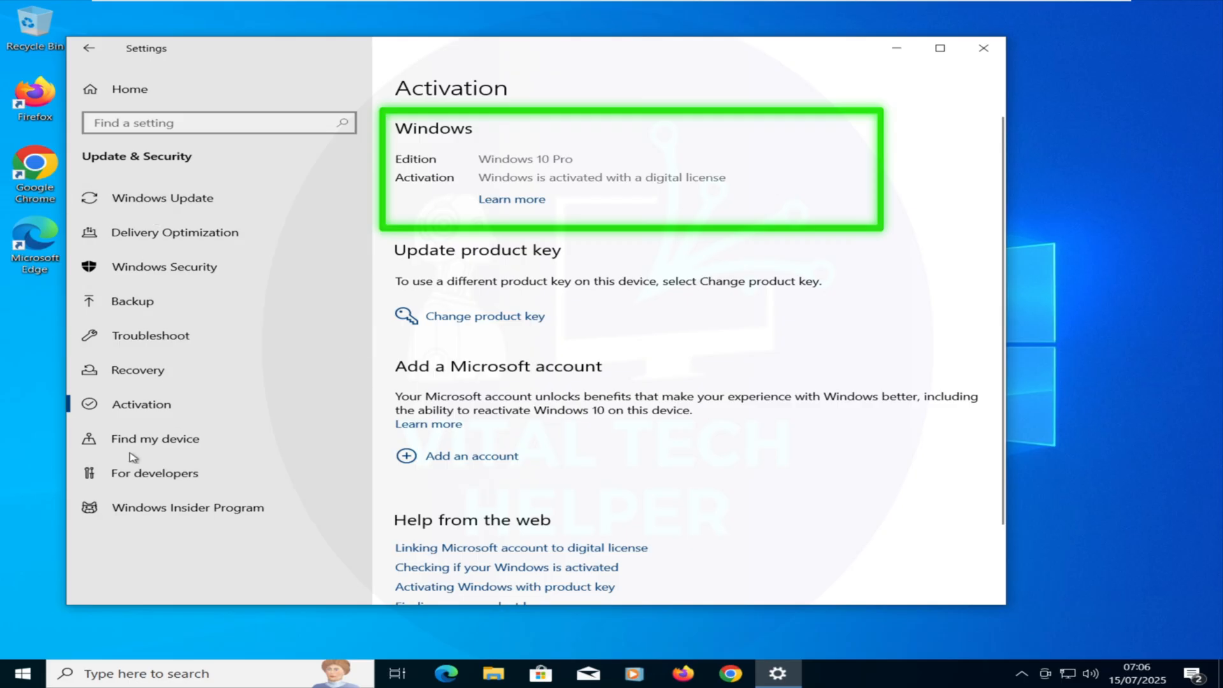
mouse_move(80, 99)
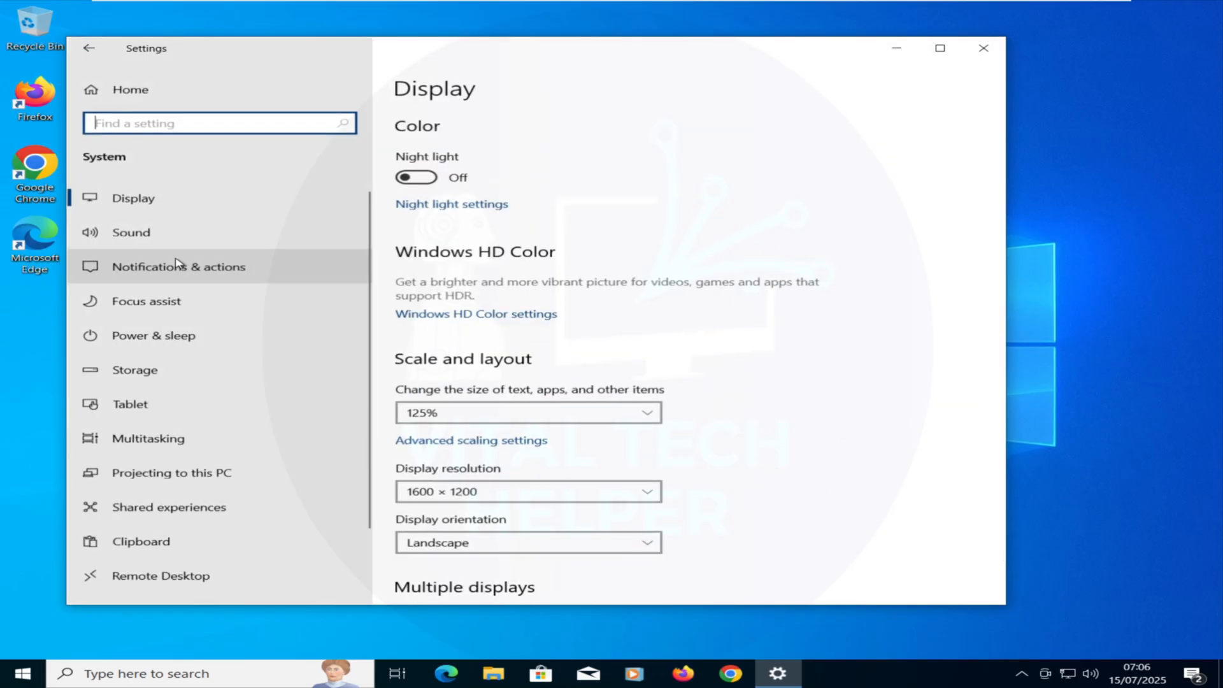
click(129, 527)
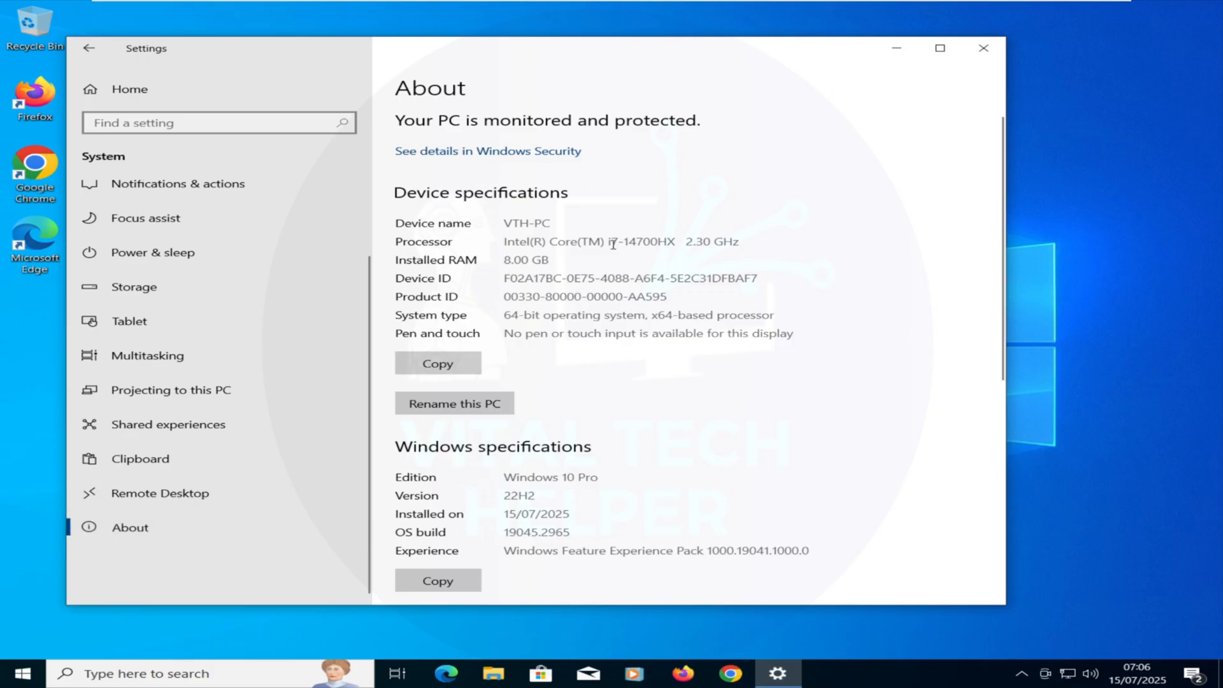
scroll(down, 3)
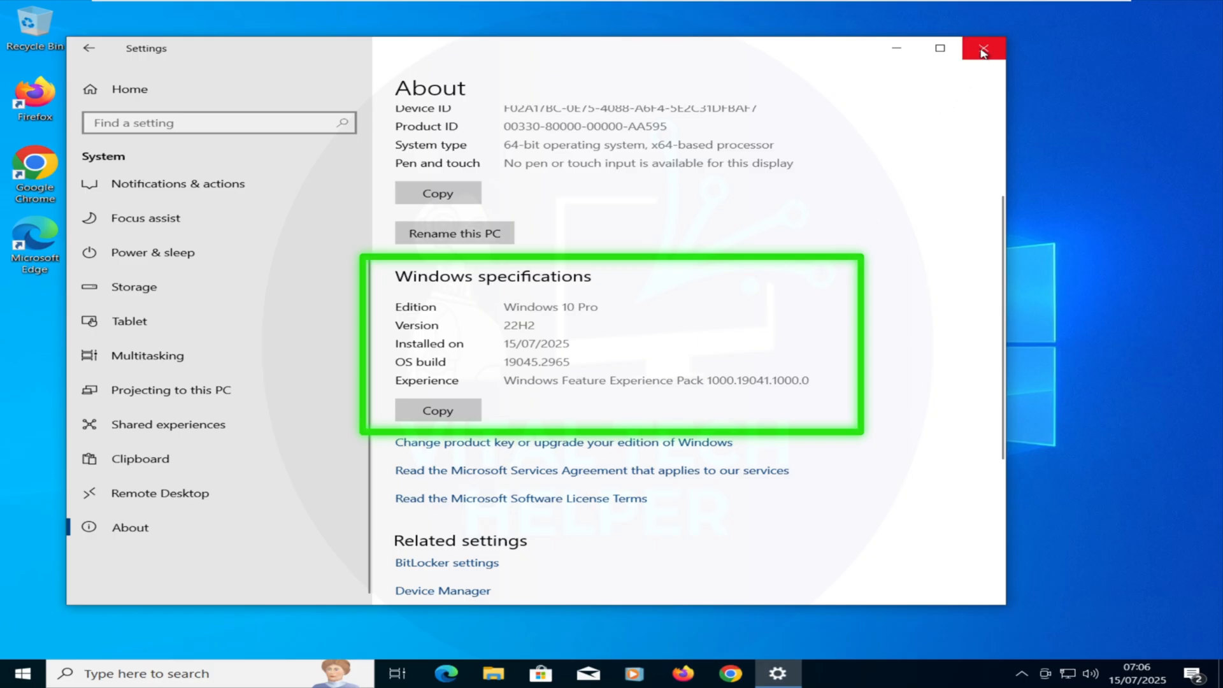
click(983, 49)
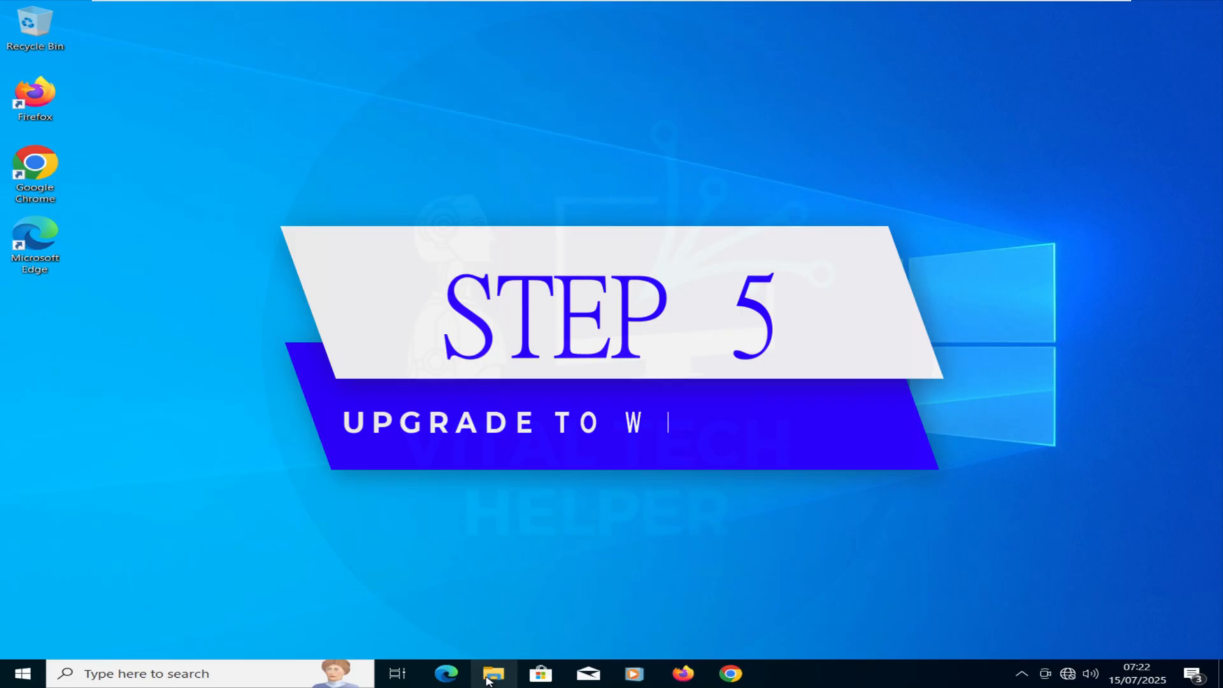
Mount Win11_24H2_English_x64.iso from Downloads and run setup.exe, skipping updates
click(493, 673)
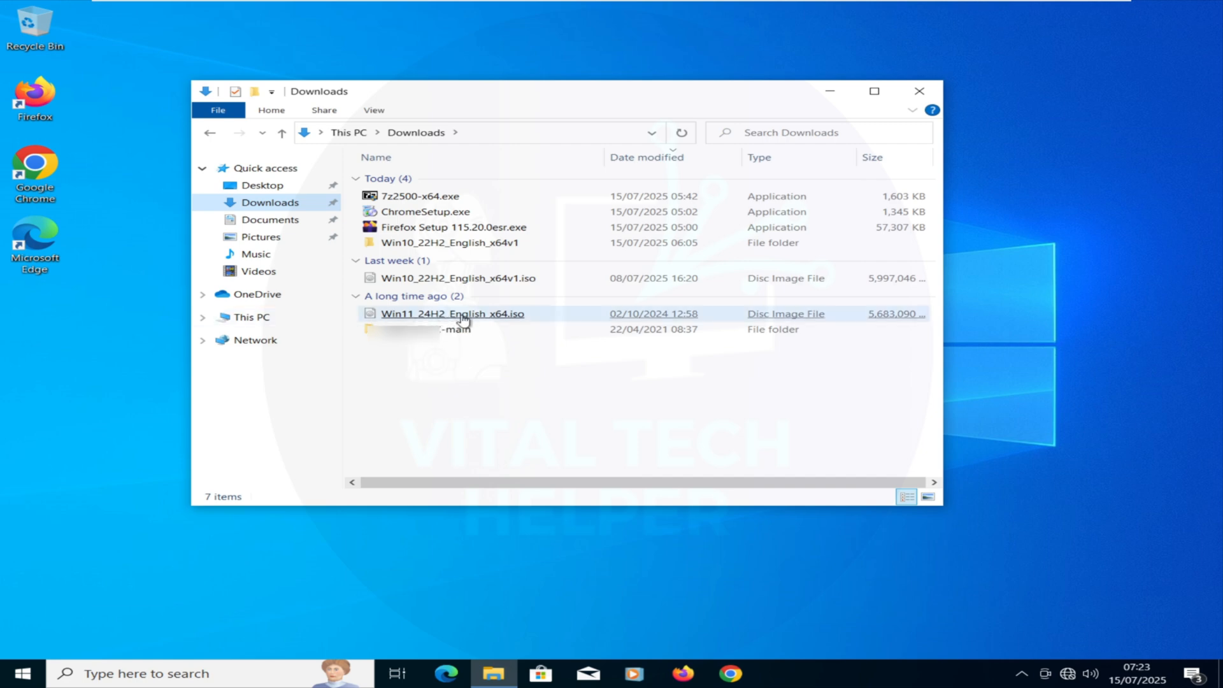
right_click(452, 314)
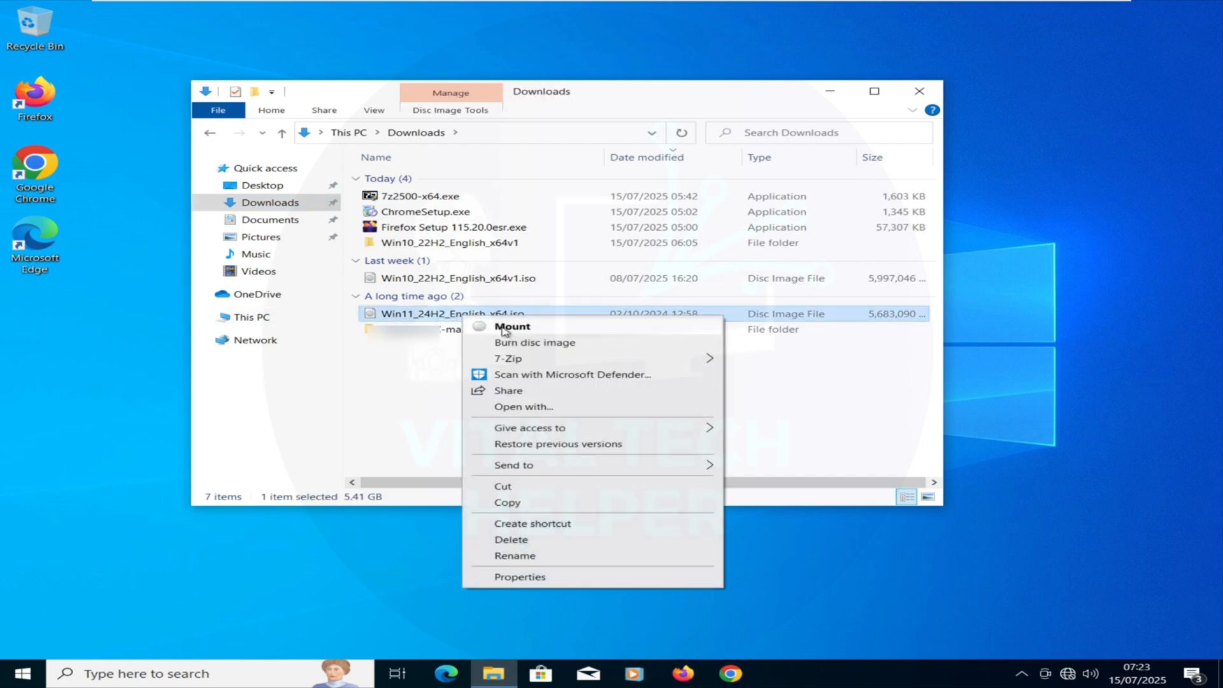
click(513, 326)
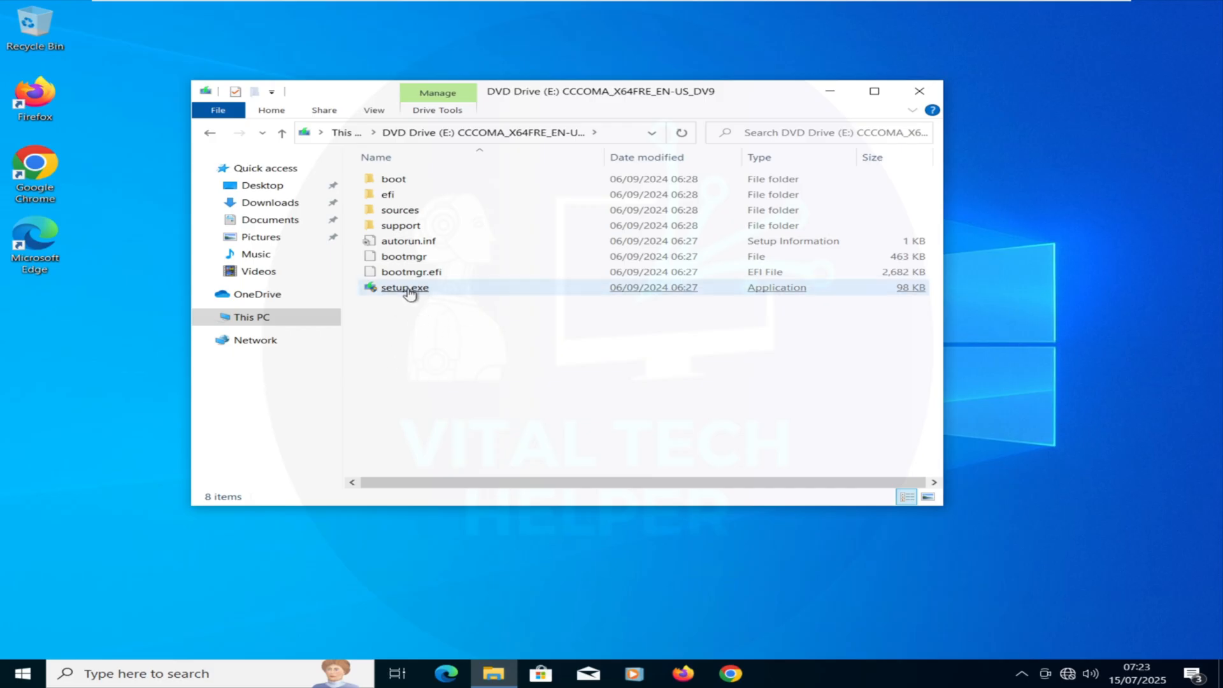
double_click(405, 288)
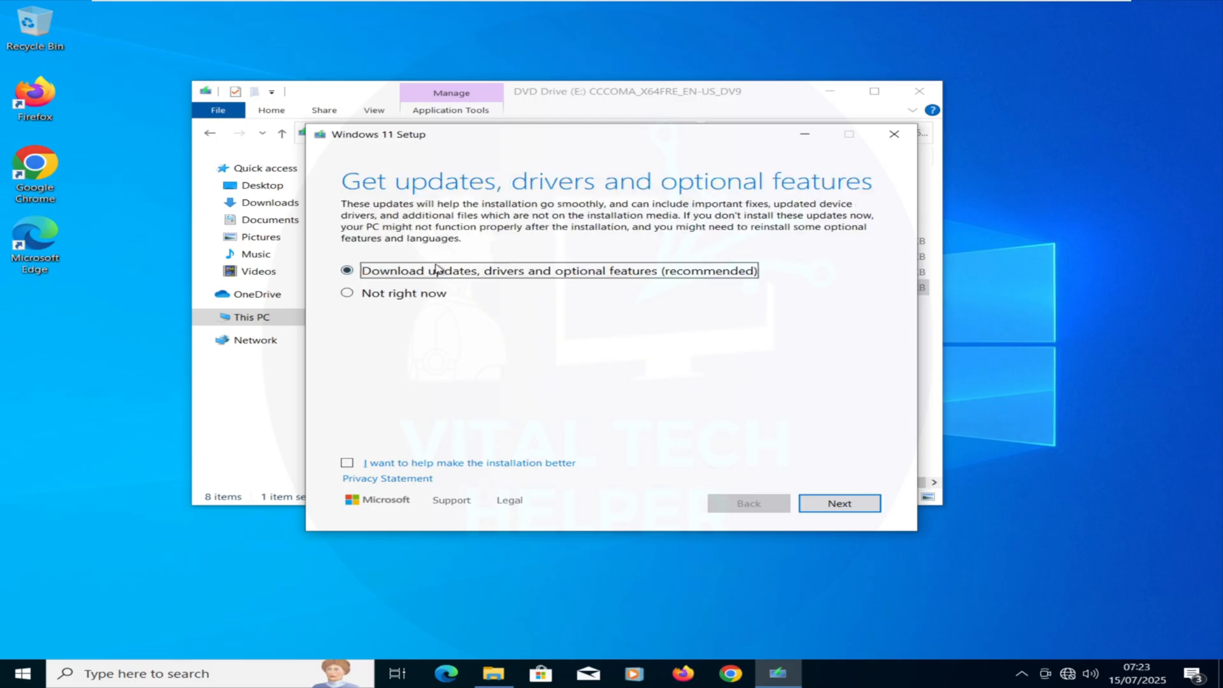
click(347, 292)
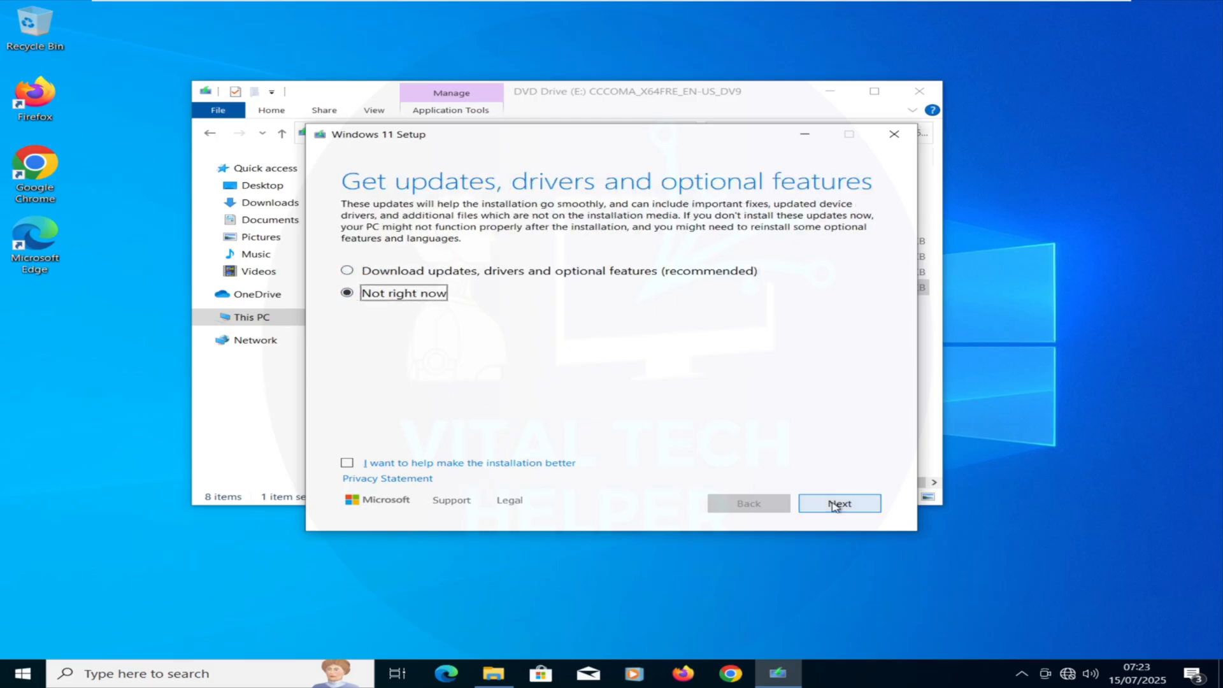
click(840, 503)
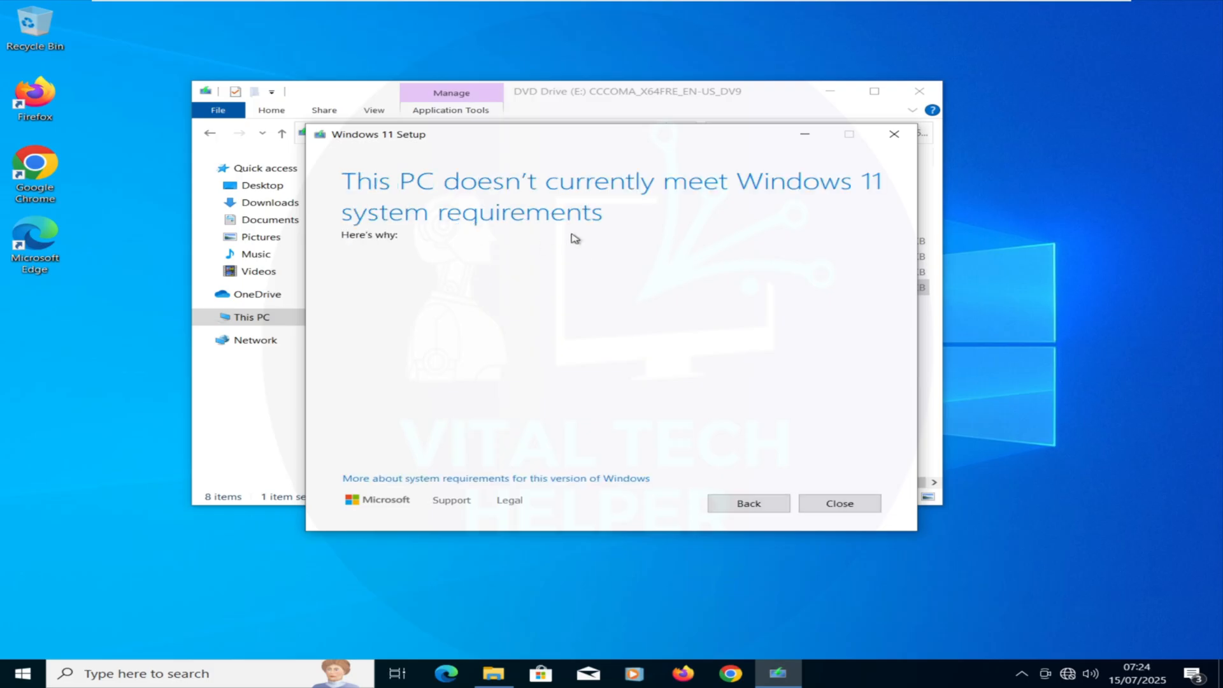
mouse_move(448, 243)
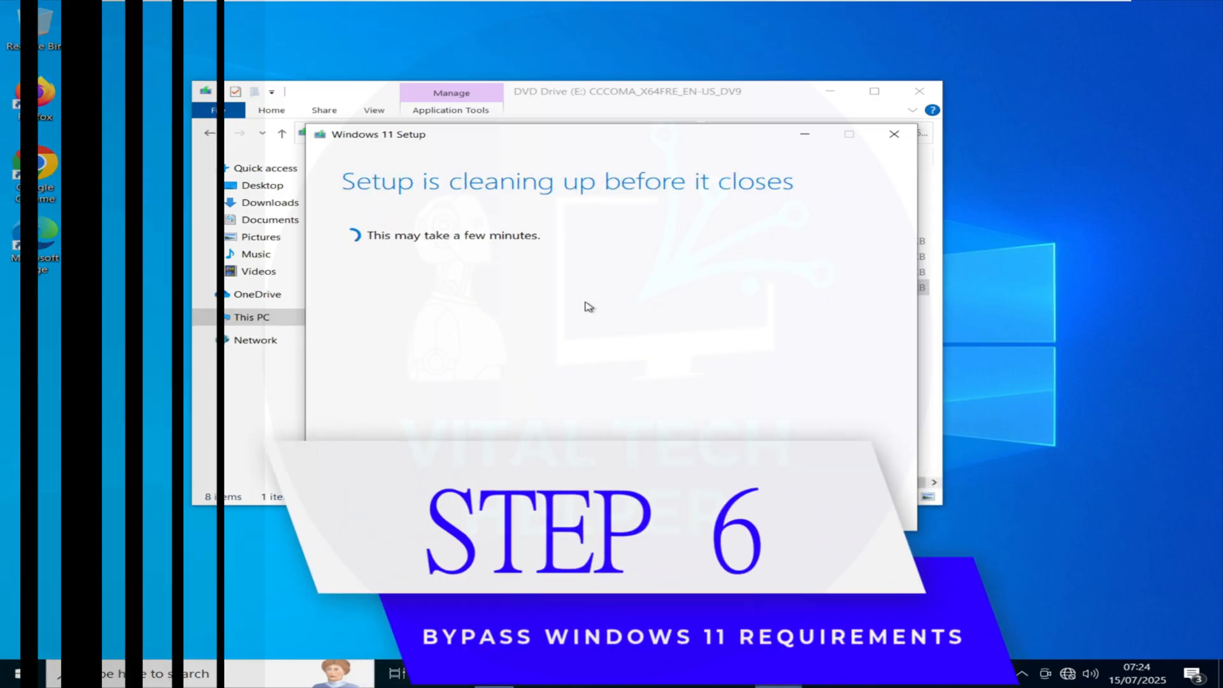
Open cmd from the Explorer address bar and run setup.exe /product server
click(893, 133)
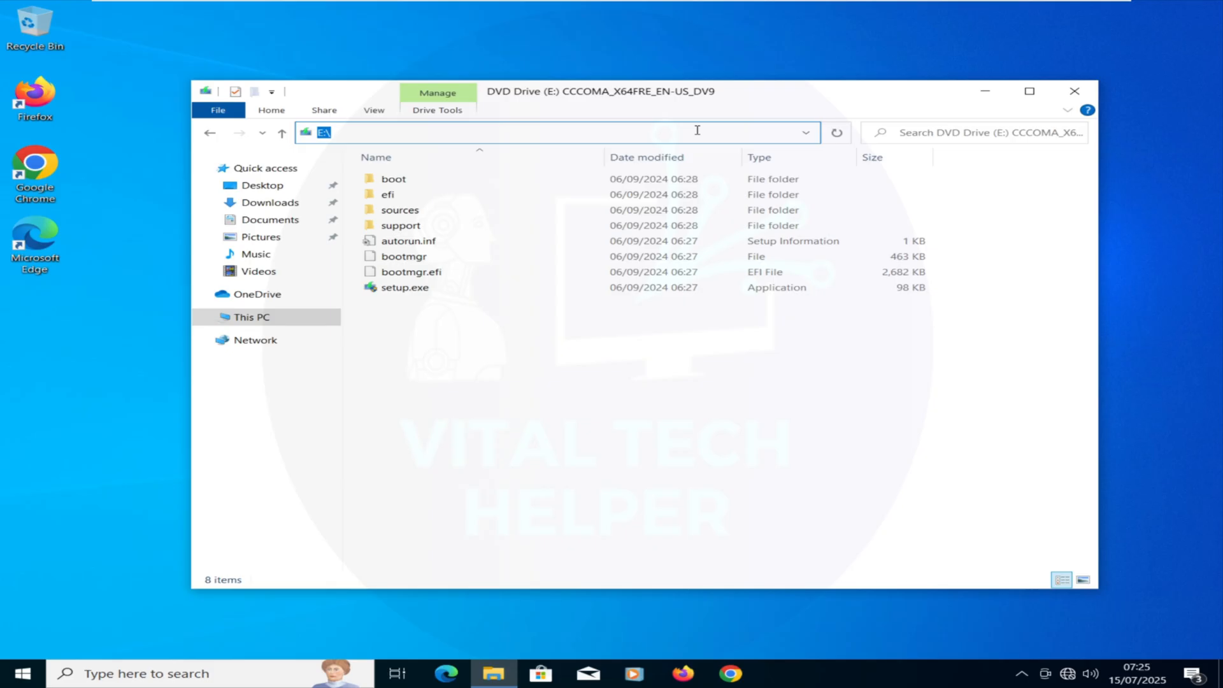
text(cmd)
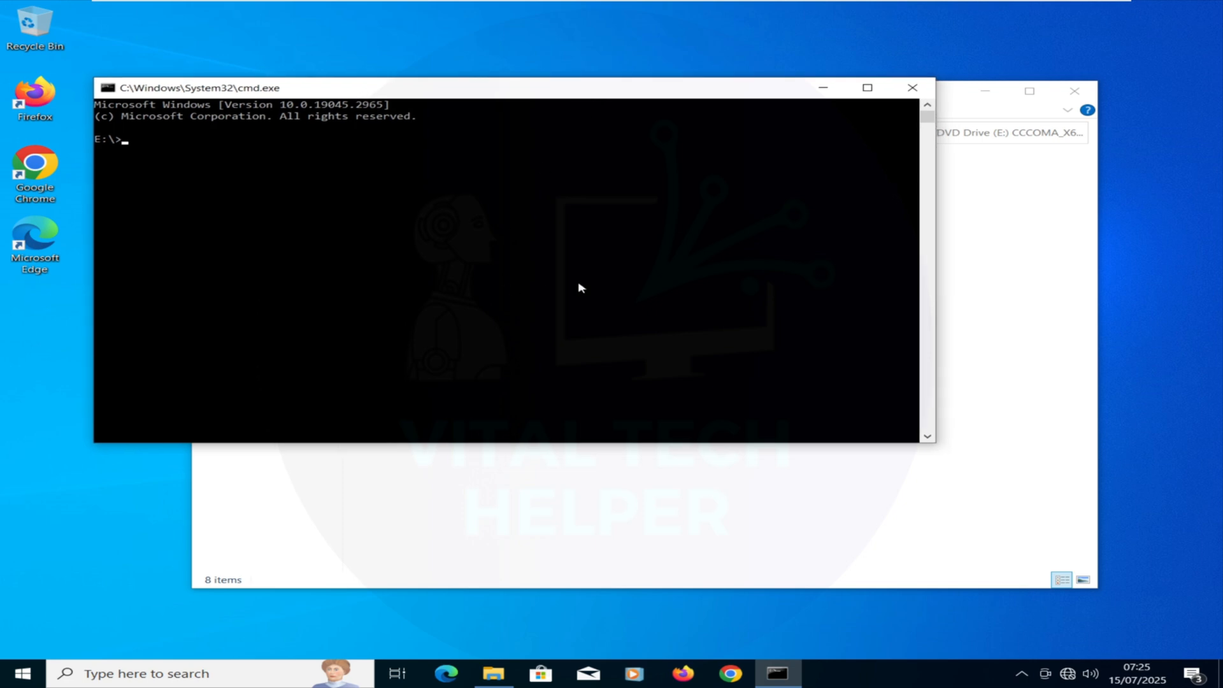
text(setup.exe /product)
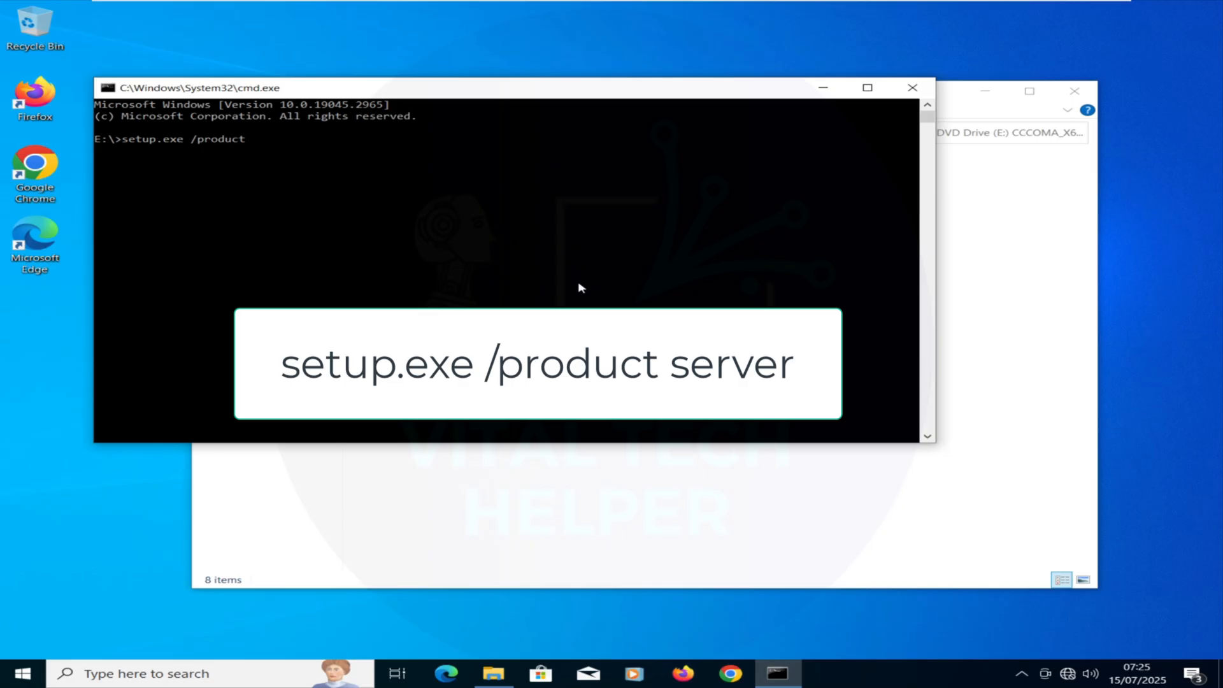
text(server)
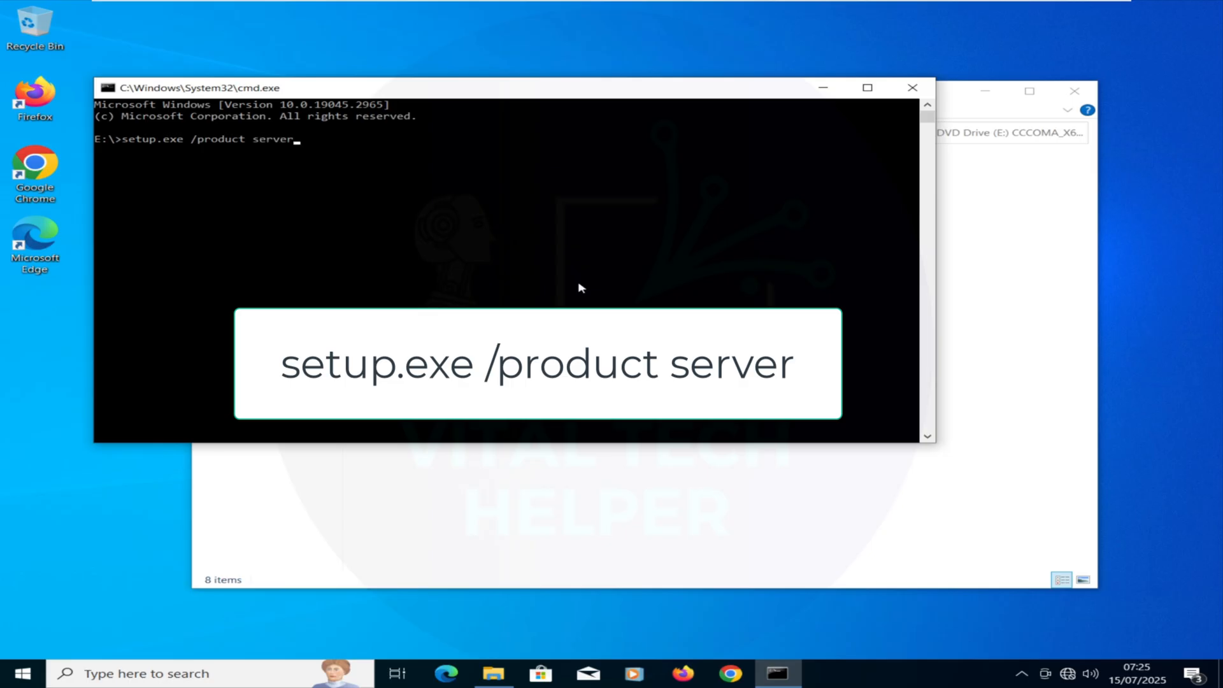
key(enter)
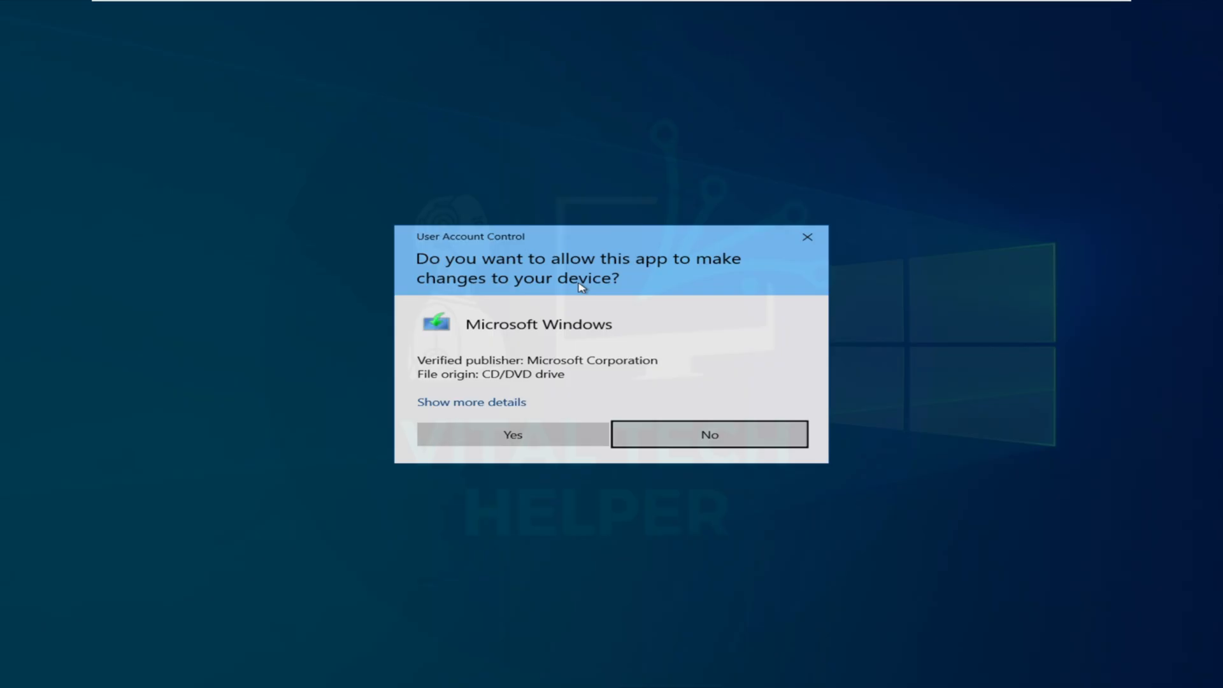
Install Windows 11 Pro without updates, keeping files, settings and apps
click(512, 435)
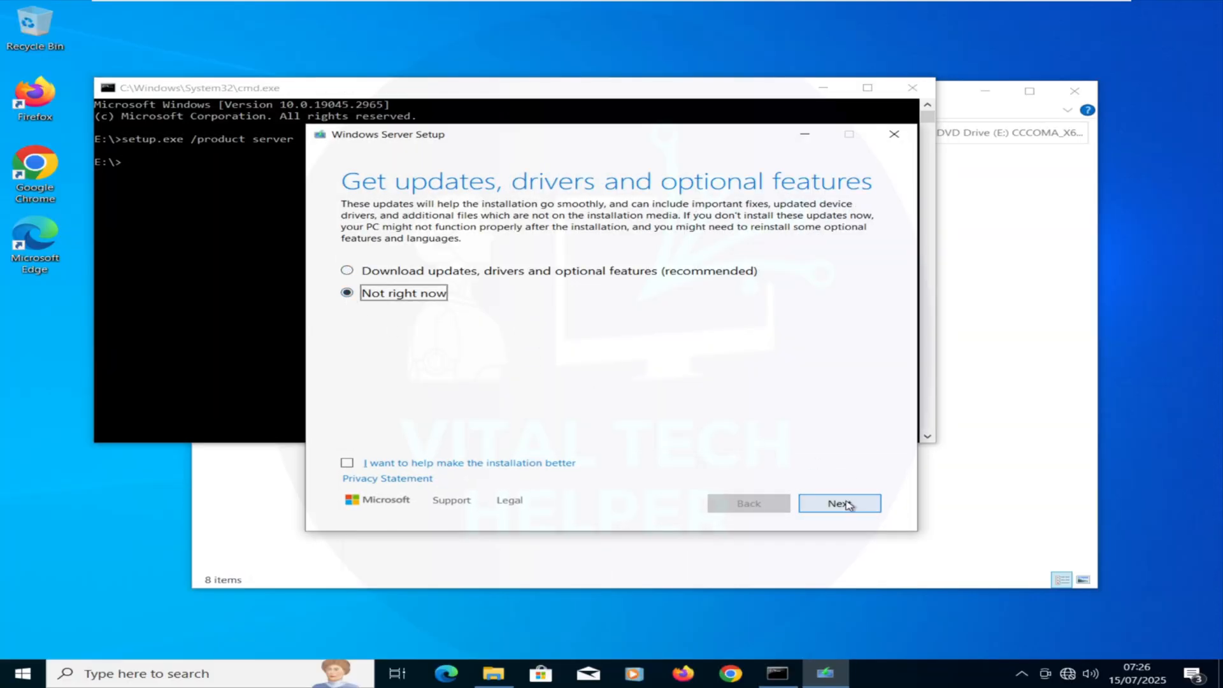
click(840, 503)
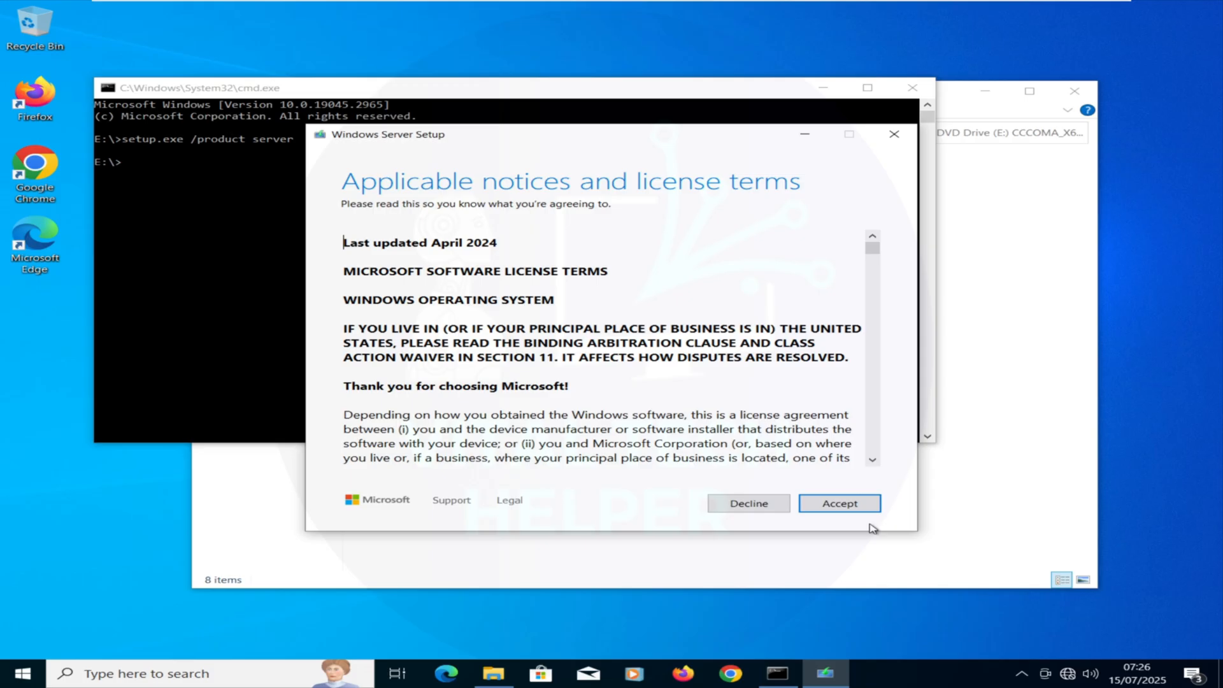
click(839, 504)
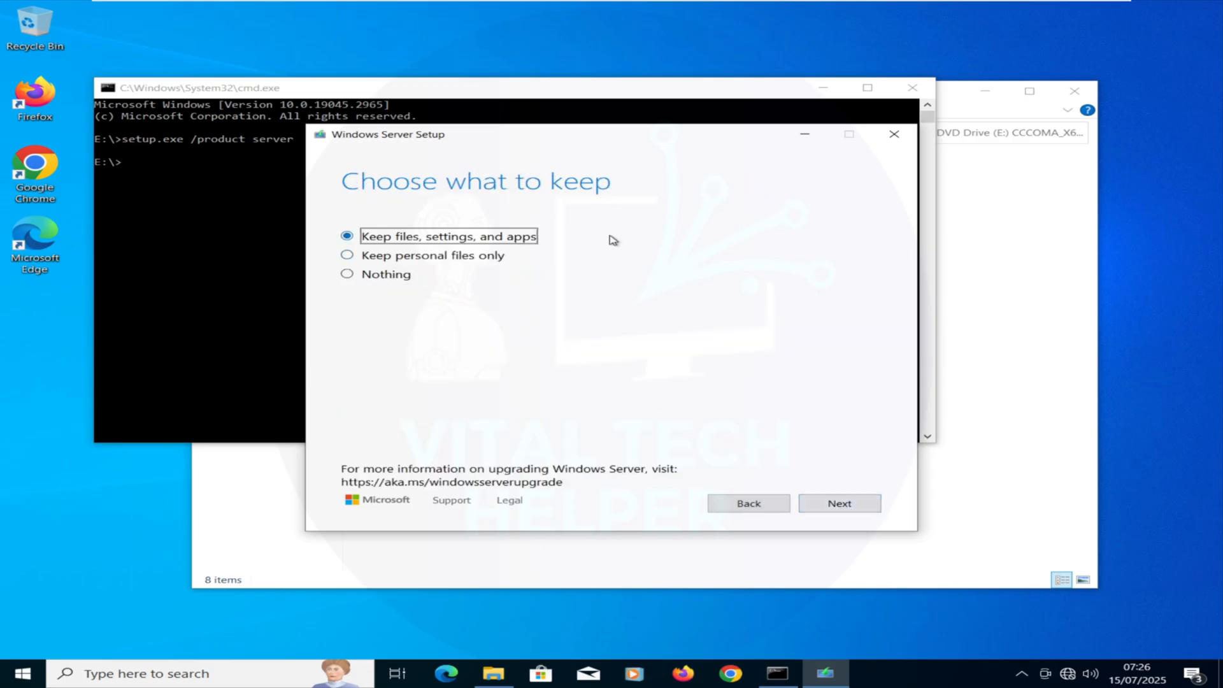
click(838, 503)
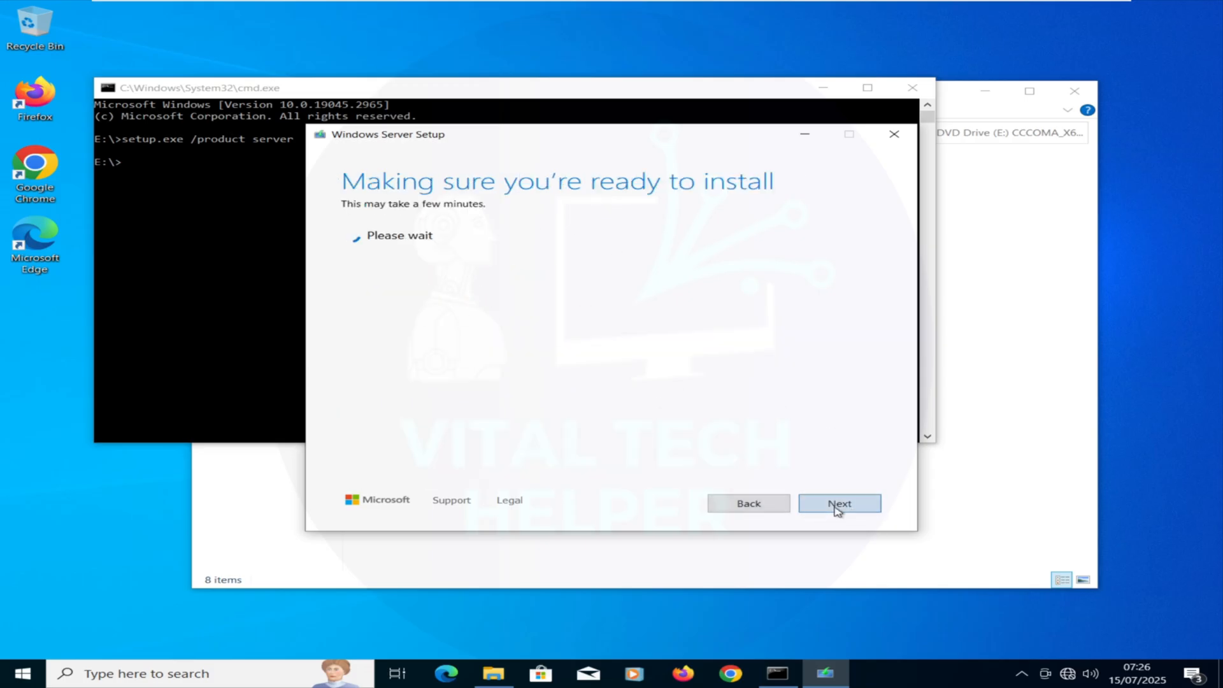
click(840, 503)
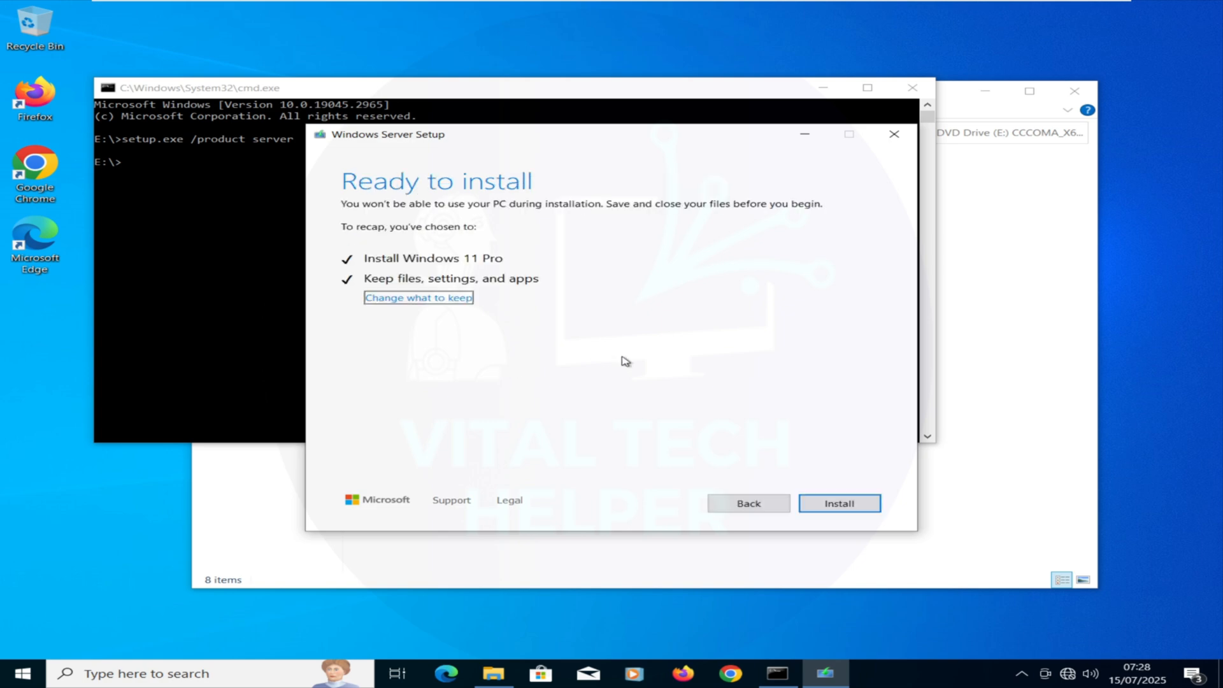
click(840, 503)
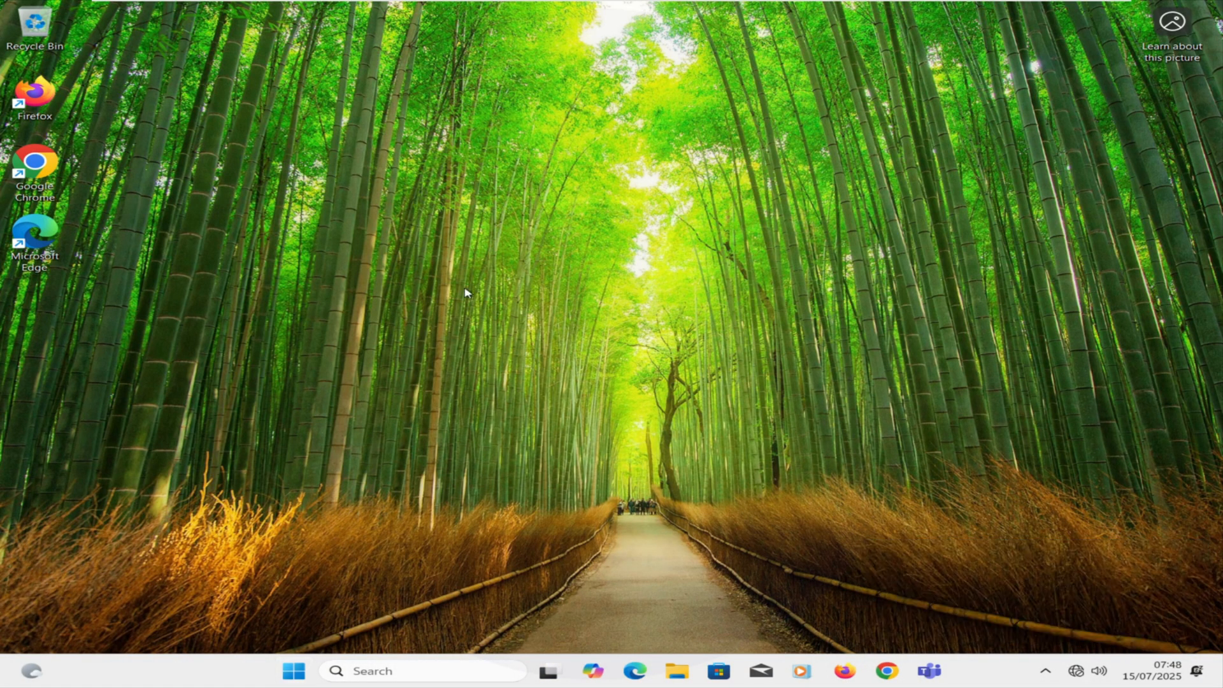
click(293, 671)
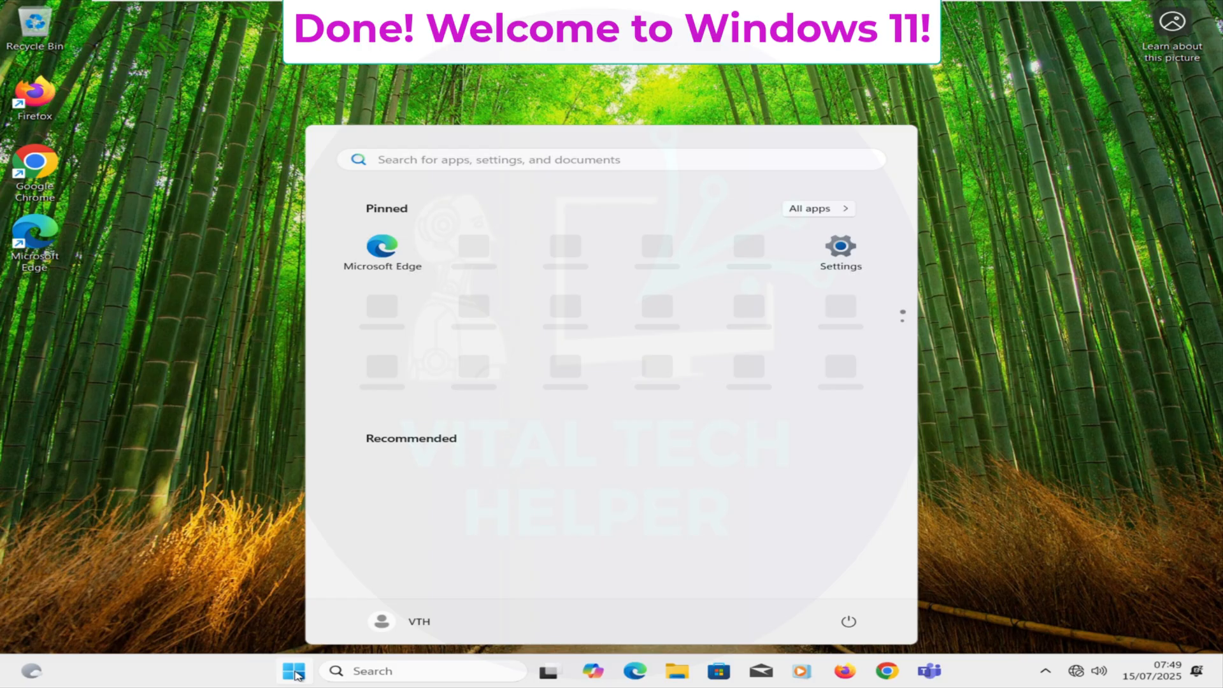
click(293, 671)
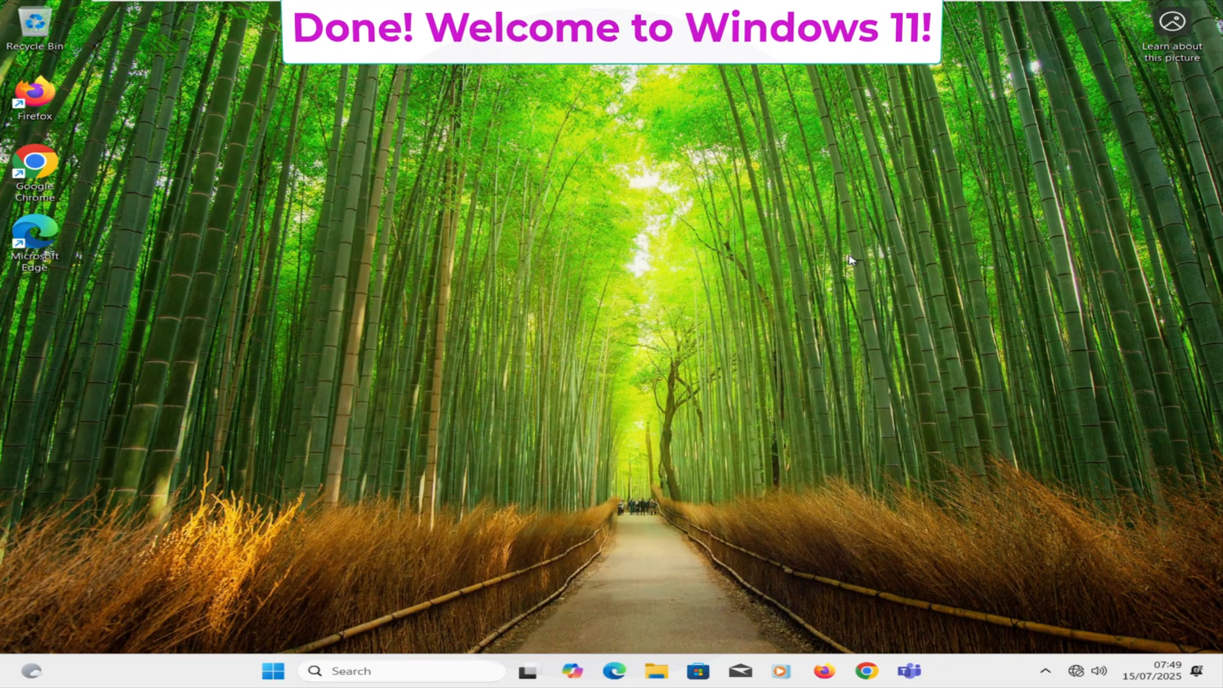
click(949, 670)
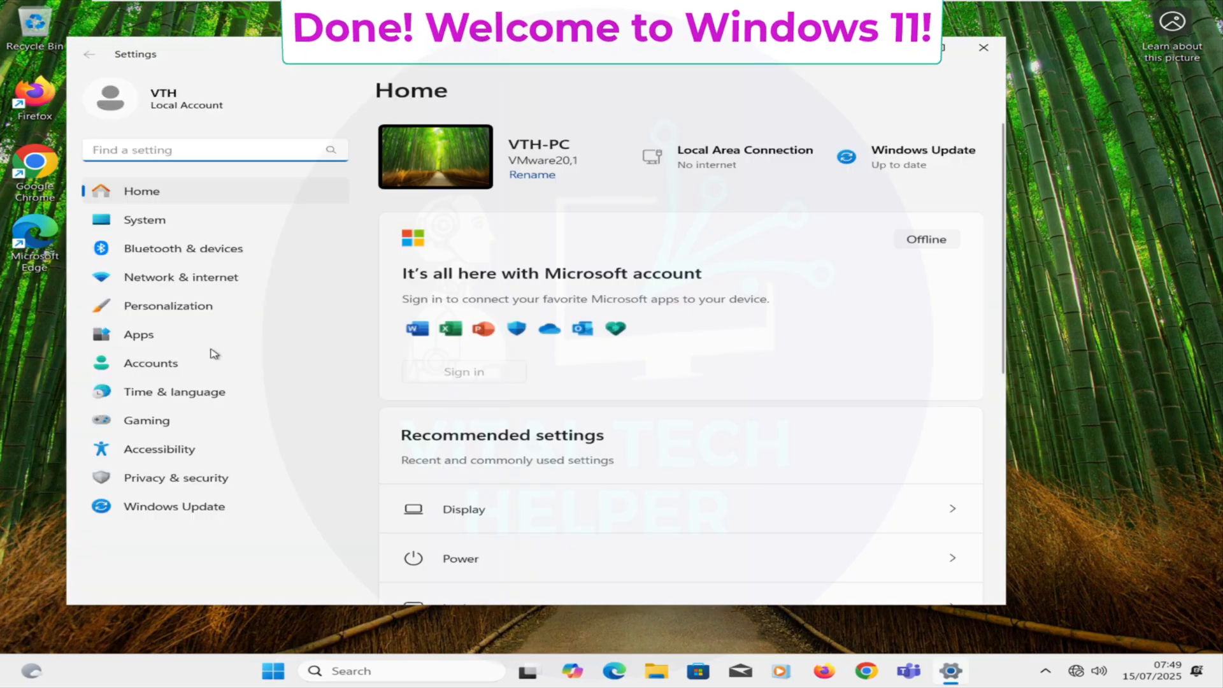
click(144, 219)
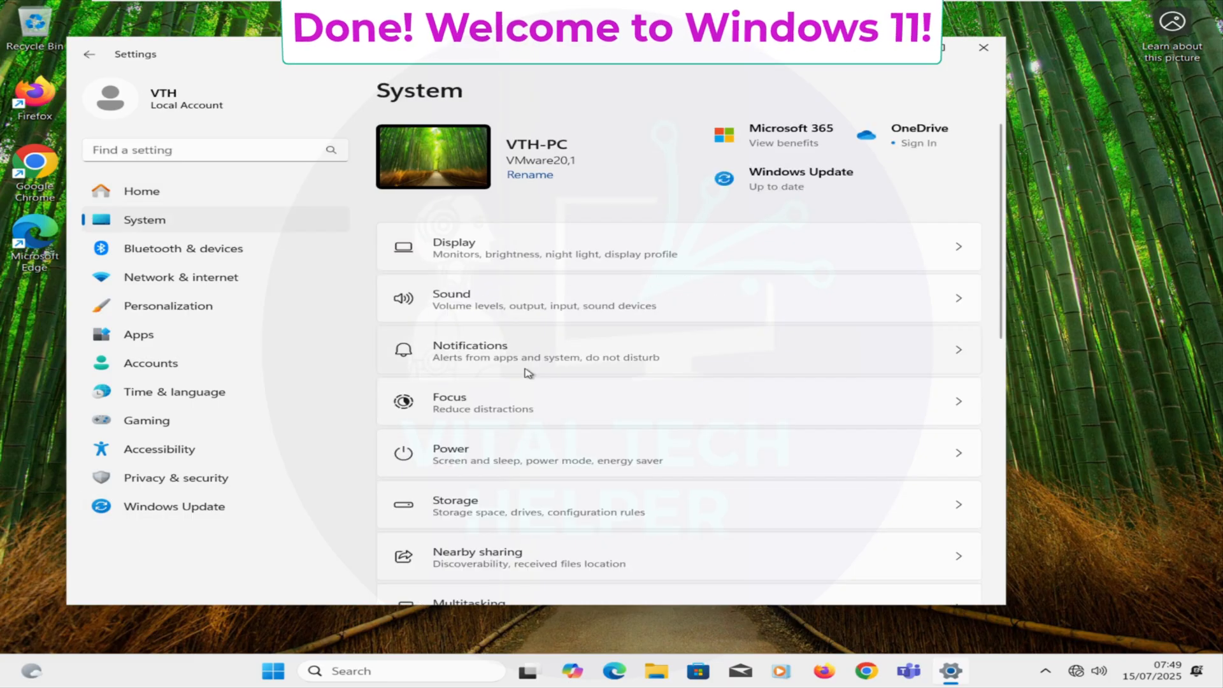
scroll(down, 3)
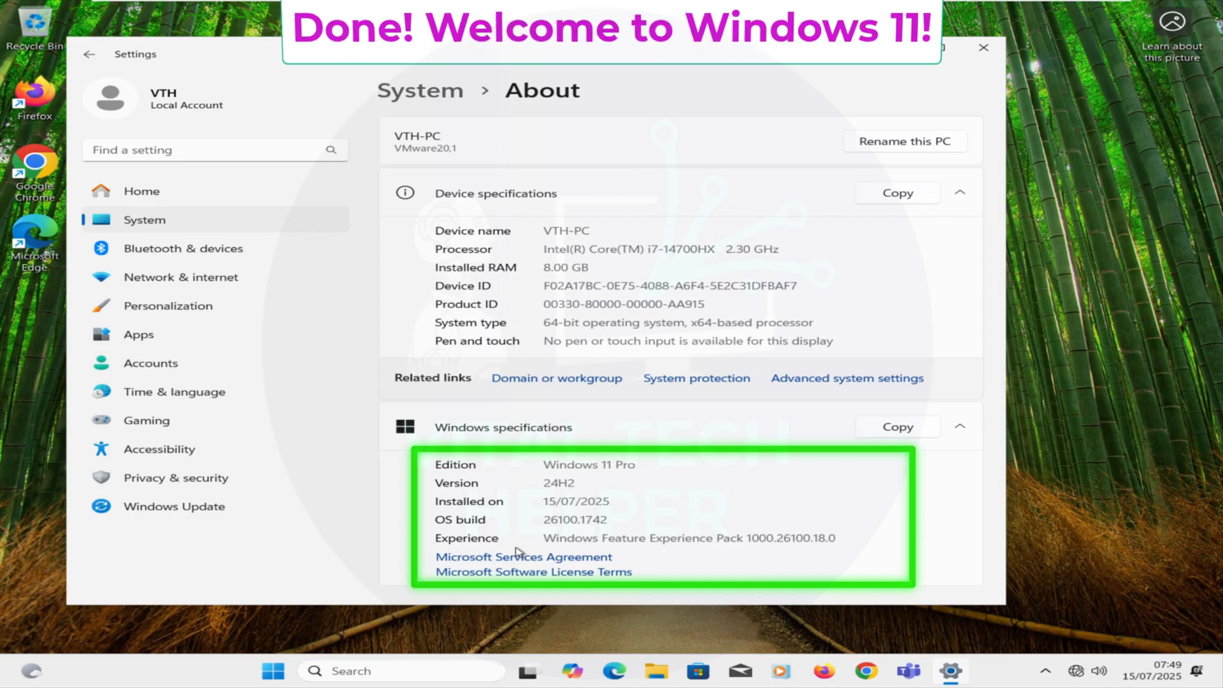
scroll(down, 3)
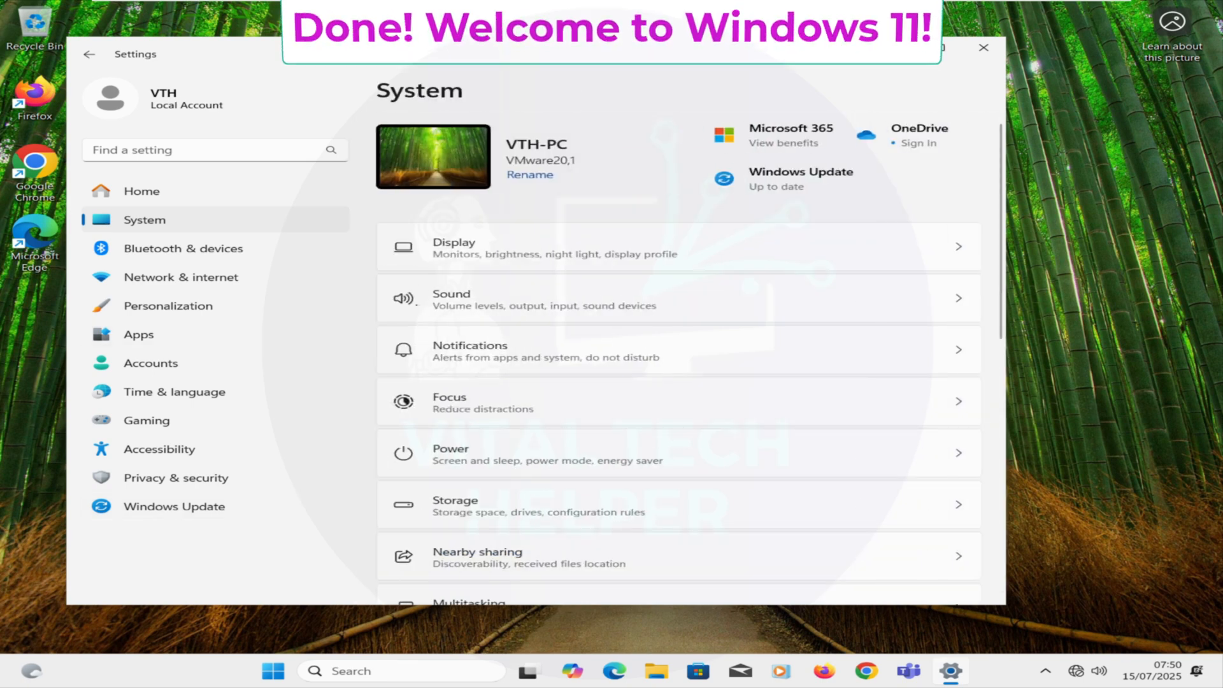
scroll(down, 3)
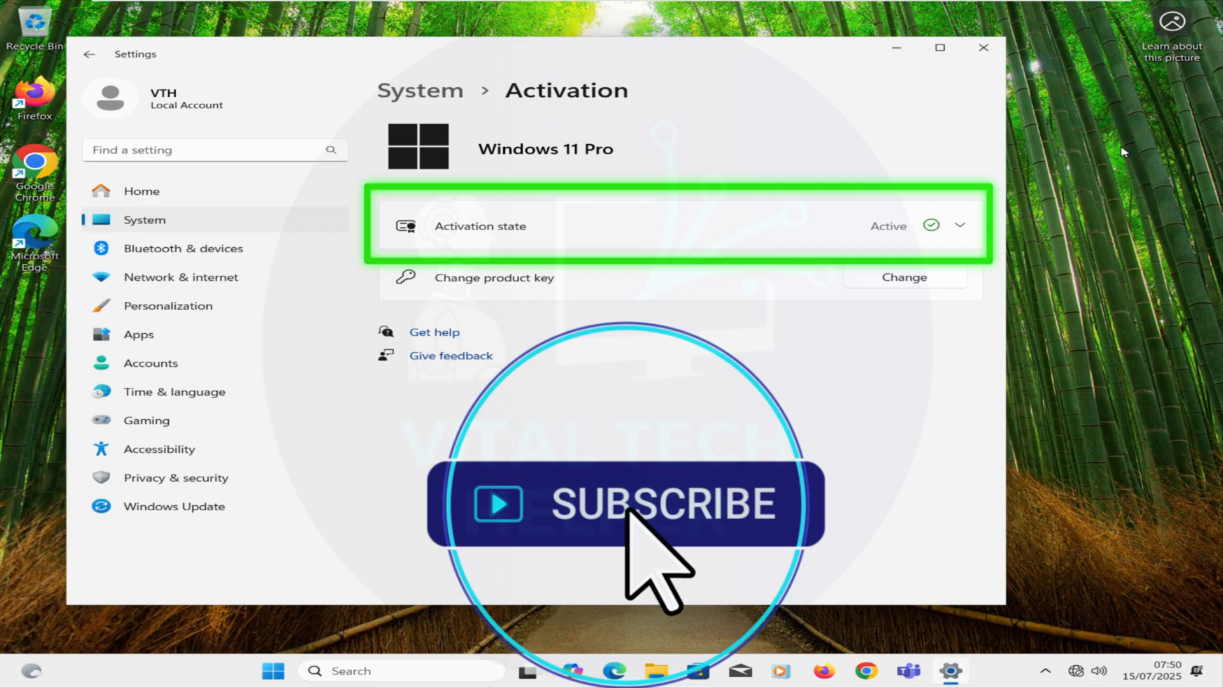
click(982, 48)
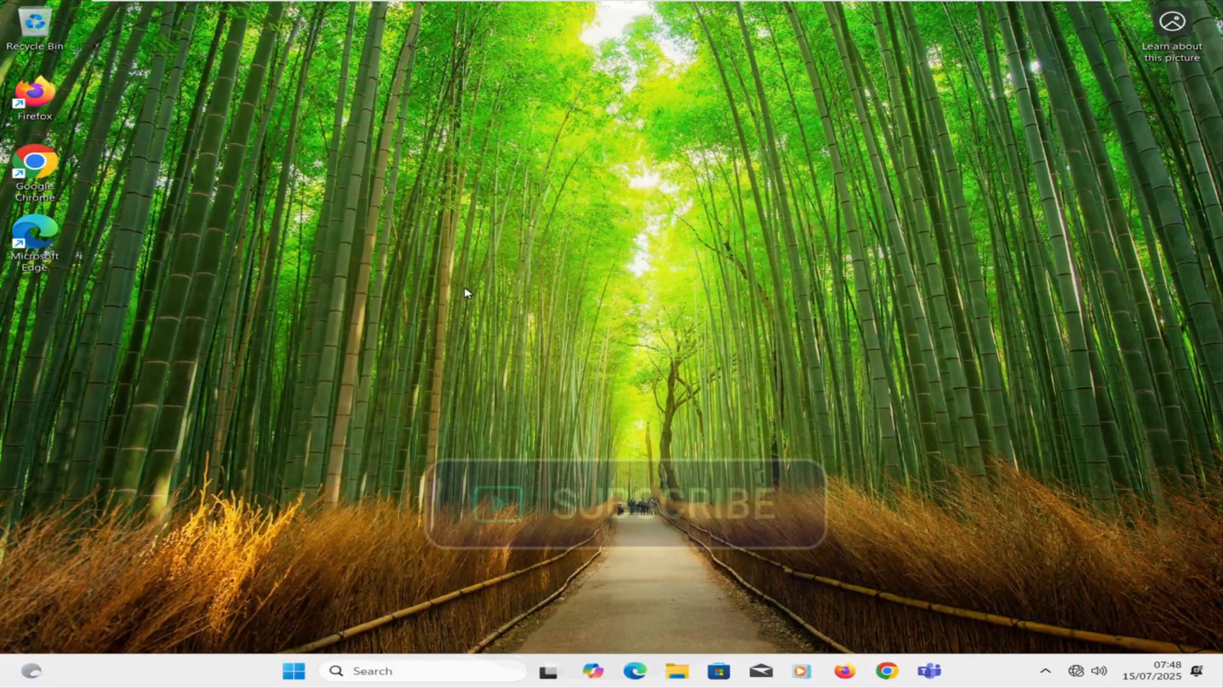